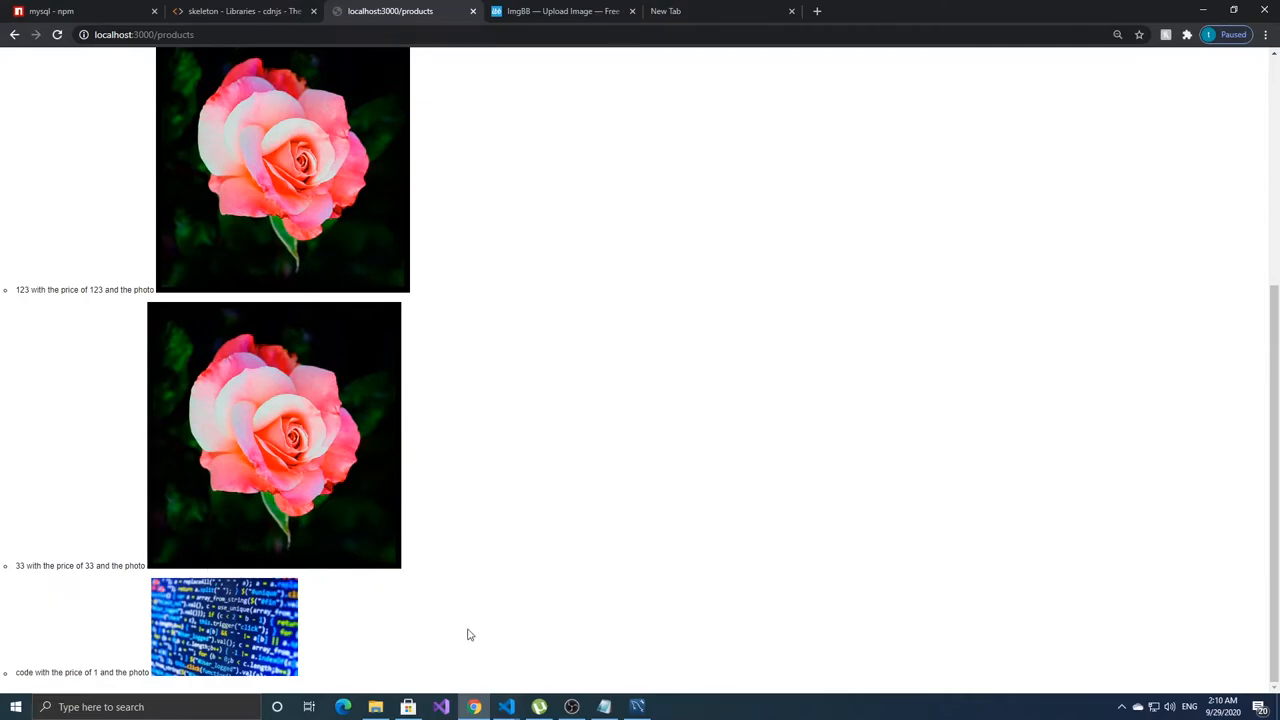
pyautogui.moveTo(520, 676)
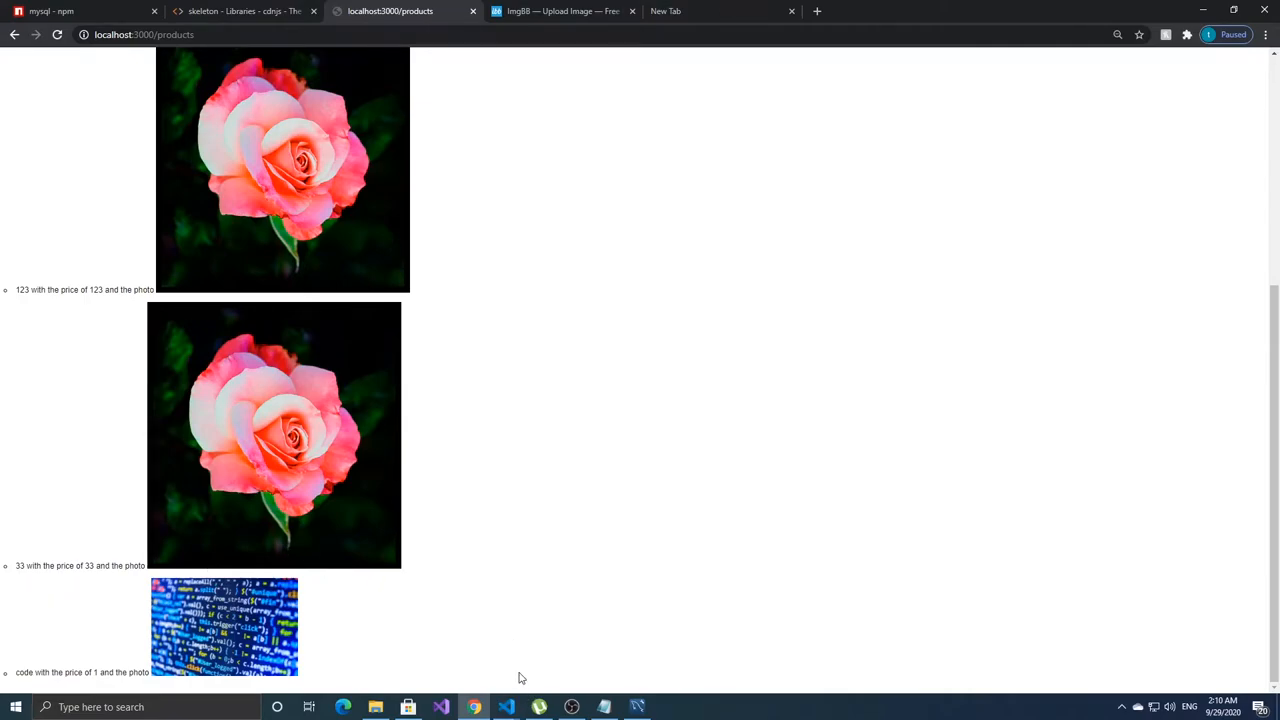
# - Review productsv2.ejs and images.ejs, checking the file input's field name, then return to app.js
pyautogui.click(504, 708)
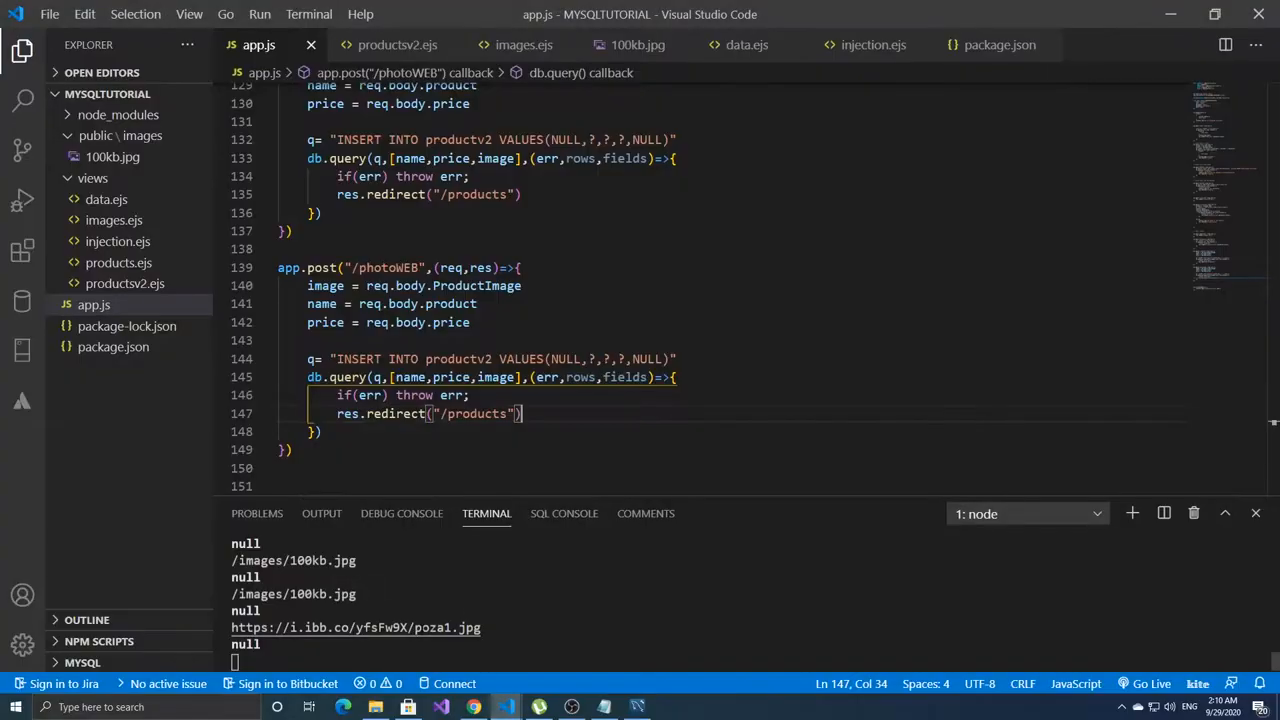
pyautogui.click(396, 44)
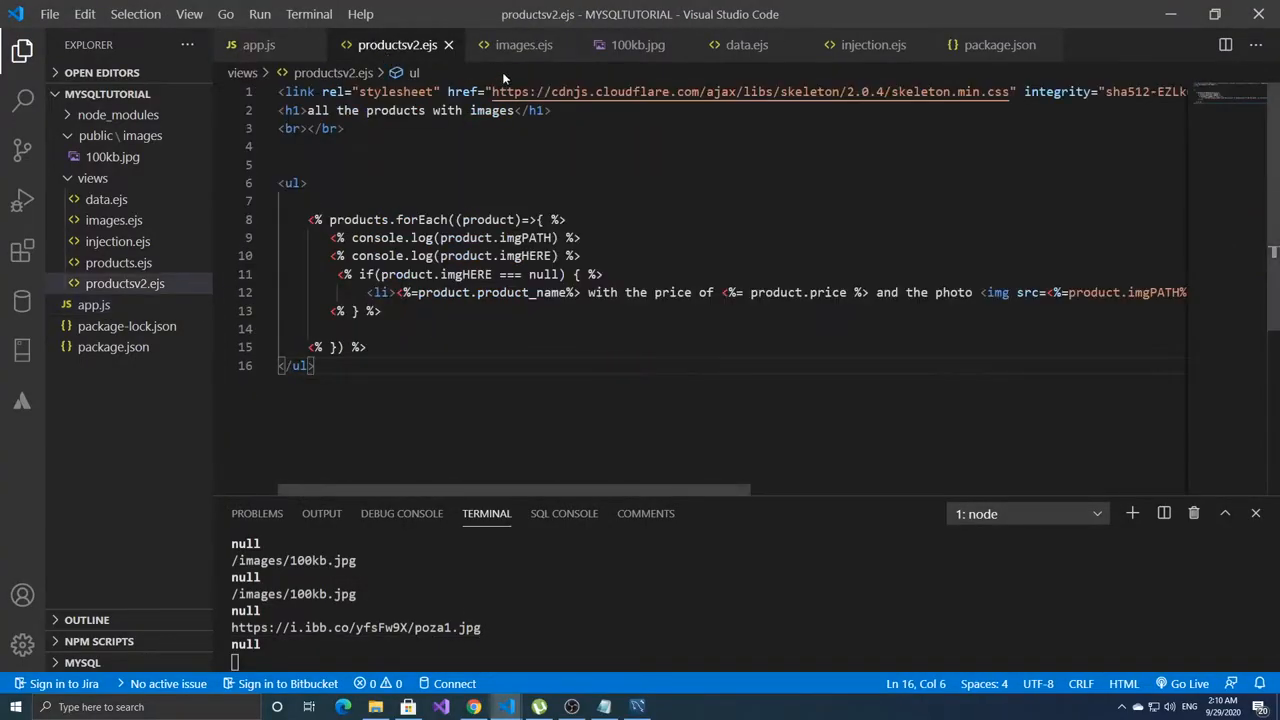
pyautogui.click(524, 44)
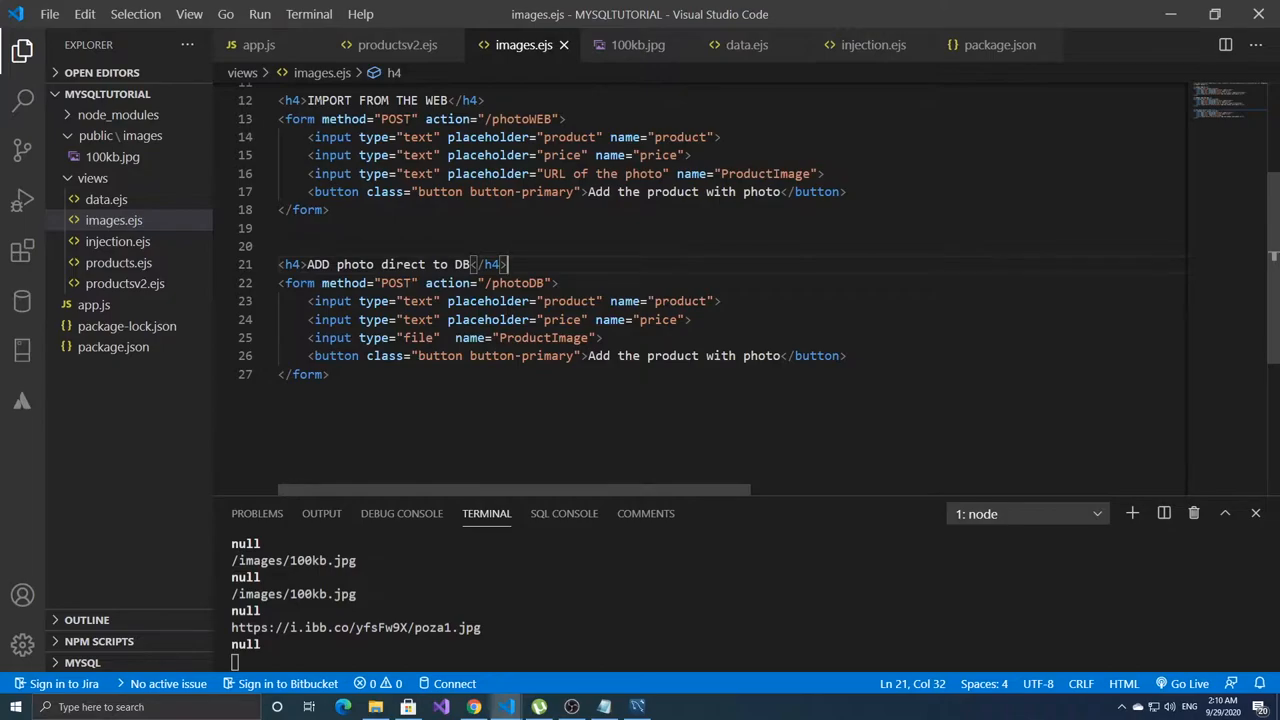
pyautogui.doubleClick(468, 336)
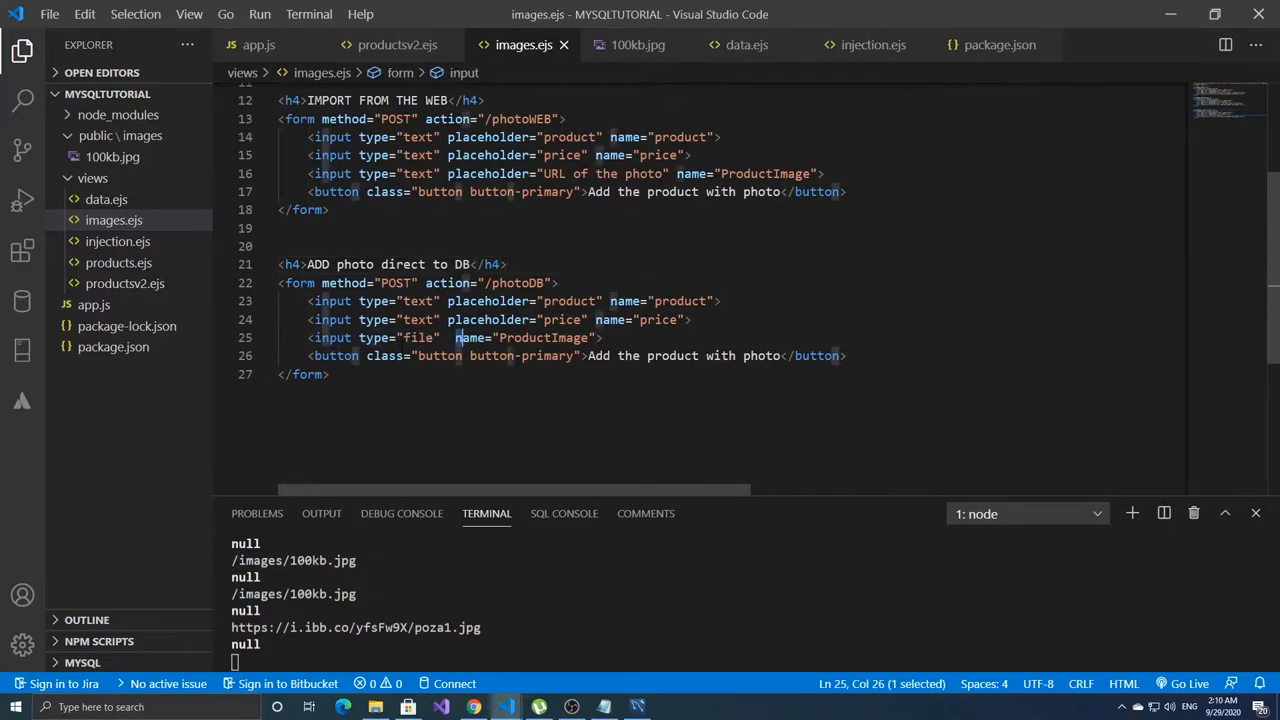
pyautogui.click(396, 44)
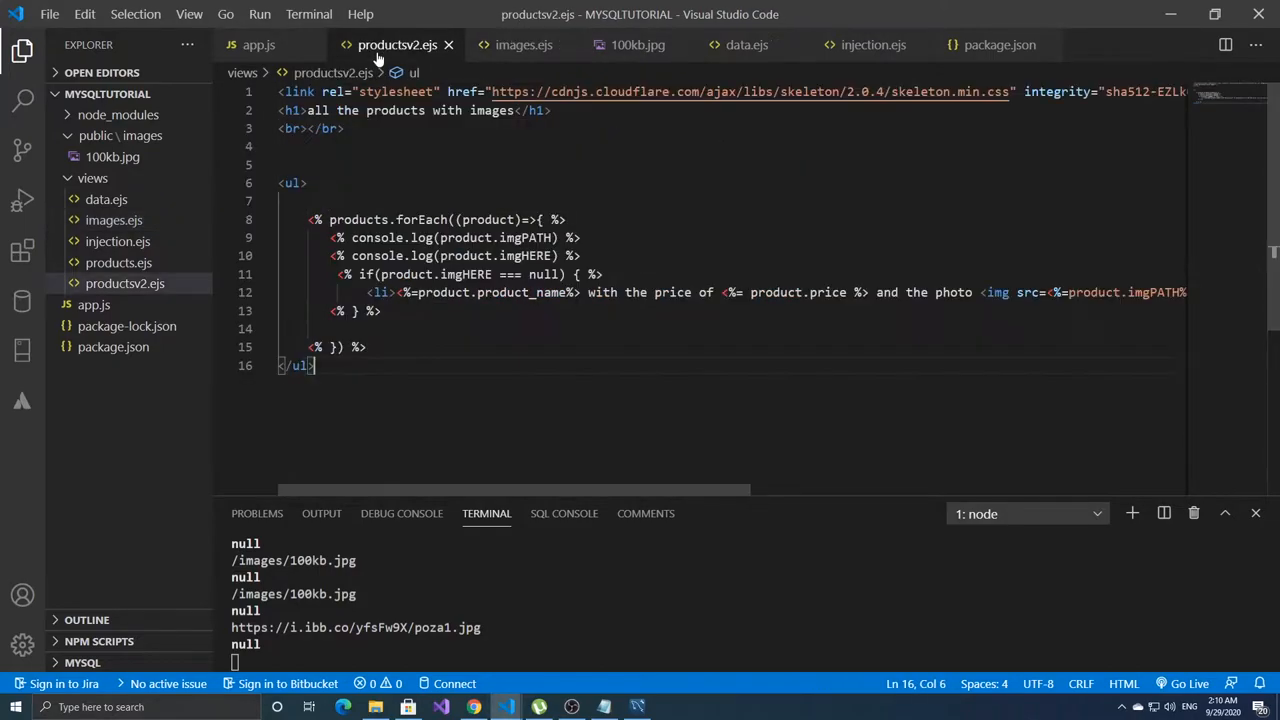
pyautogui.click(524, 44)
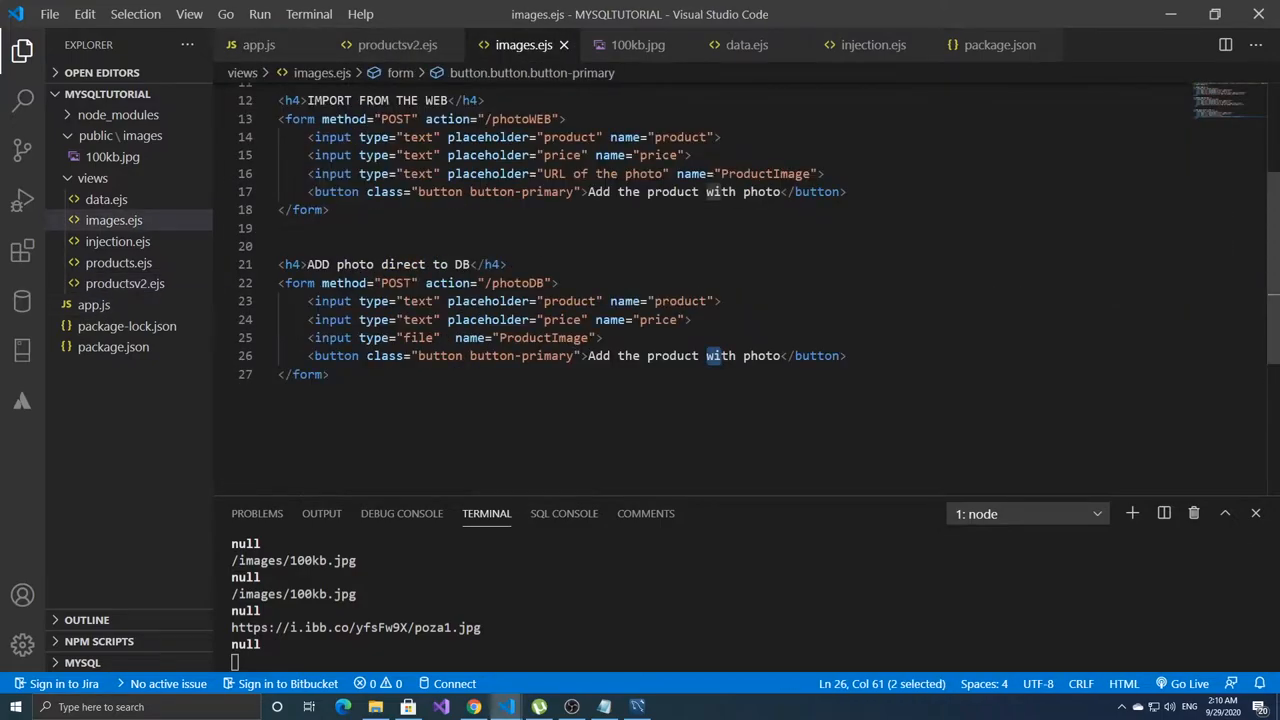
pyautogui.click(258, 44)
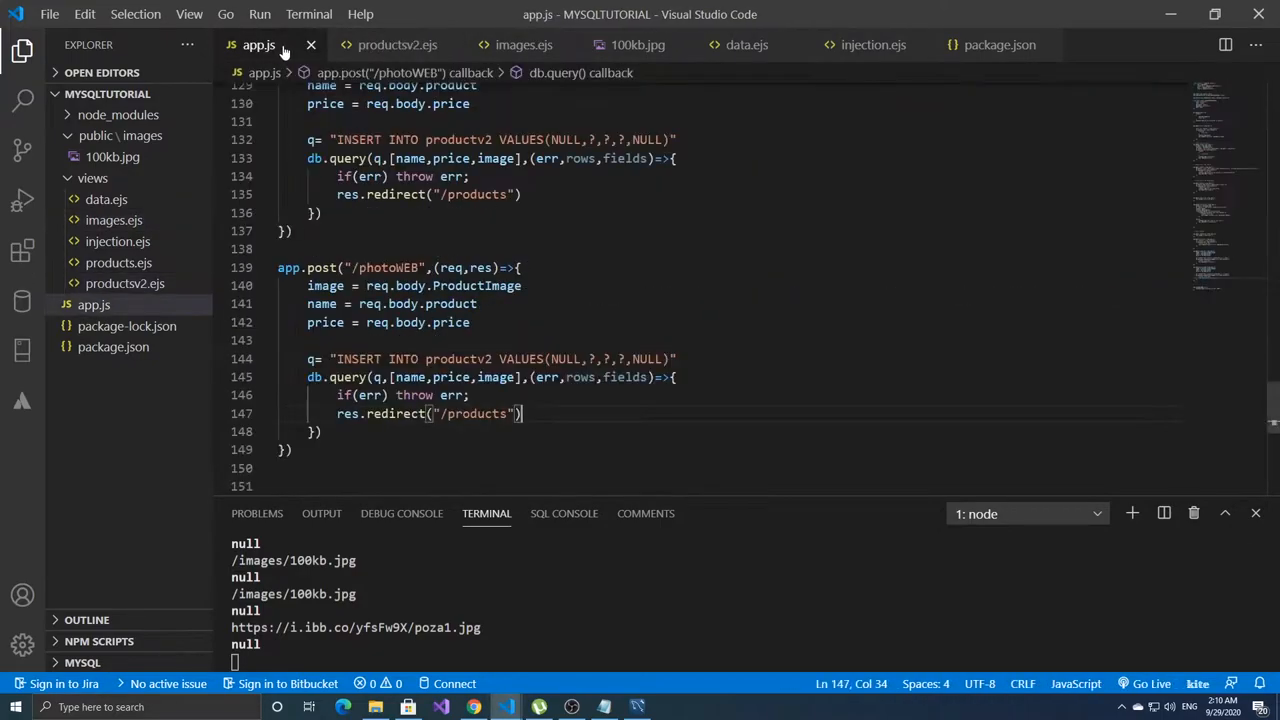
# - Start an app.post("/photoDB", (req,res)=>{ }) route below photoWEB
pyautogui.write('a')
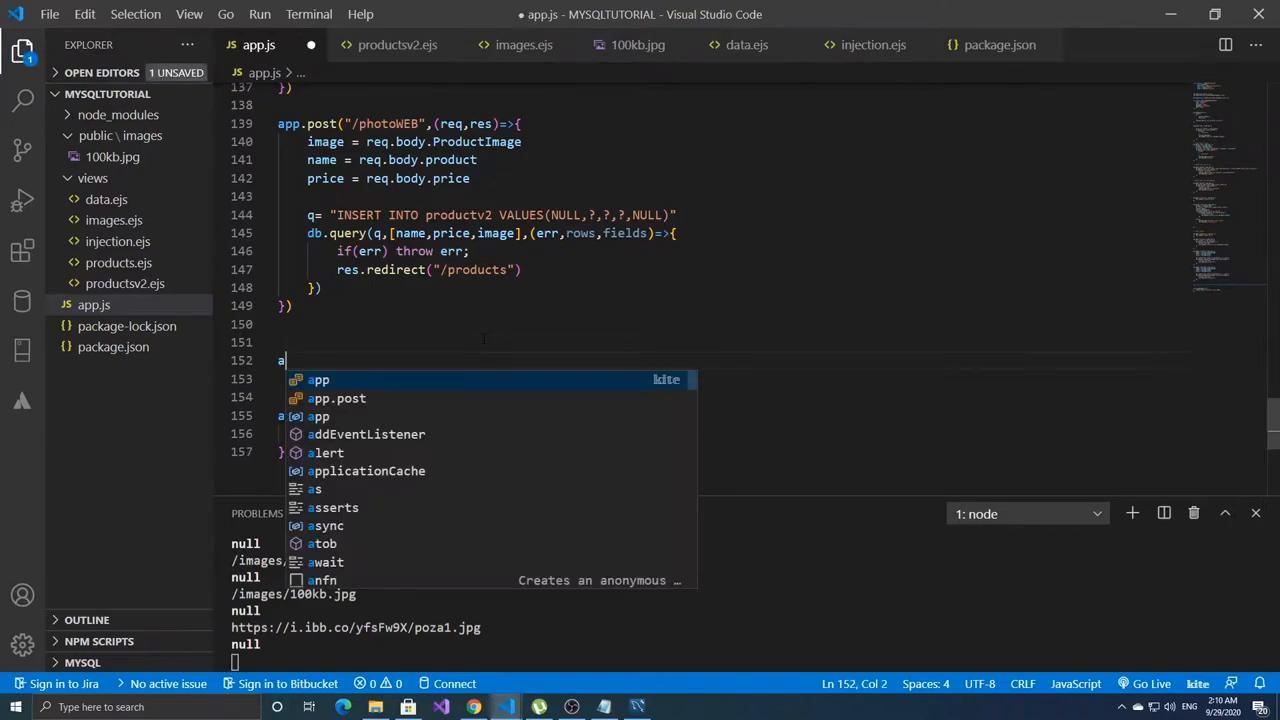
pyautogui.write('pp.po')
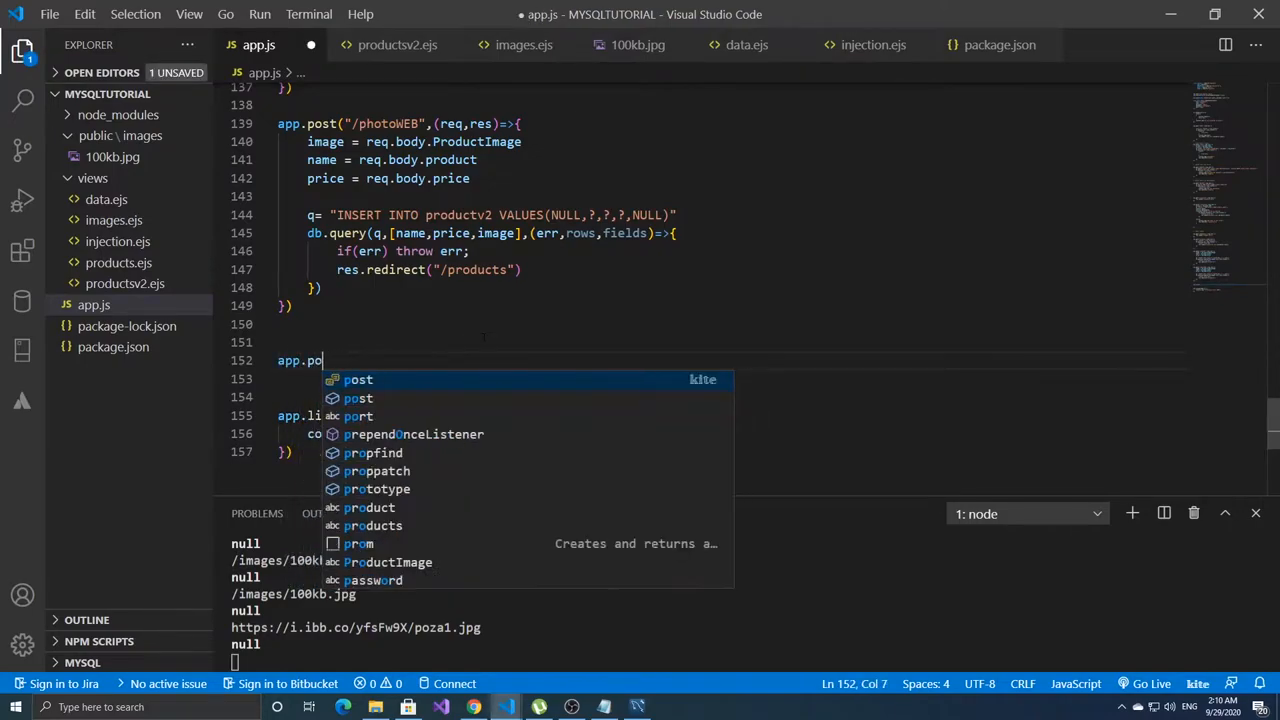
pyautogui.write('st("/")')
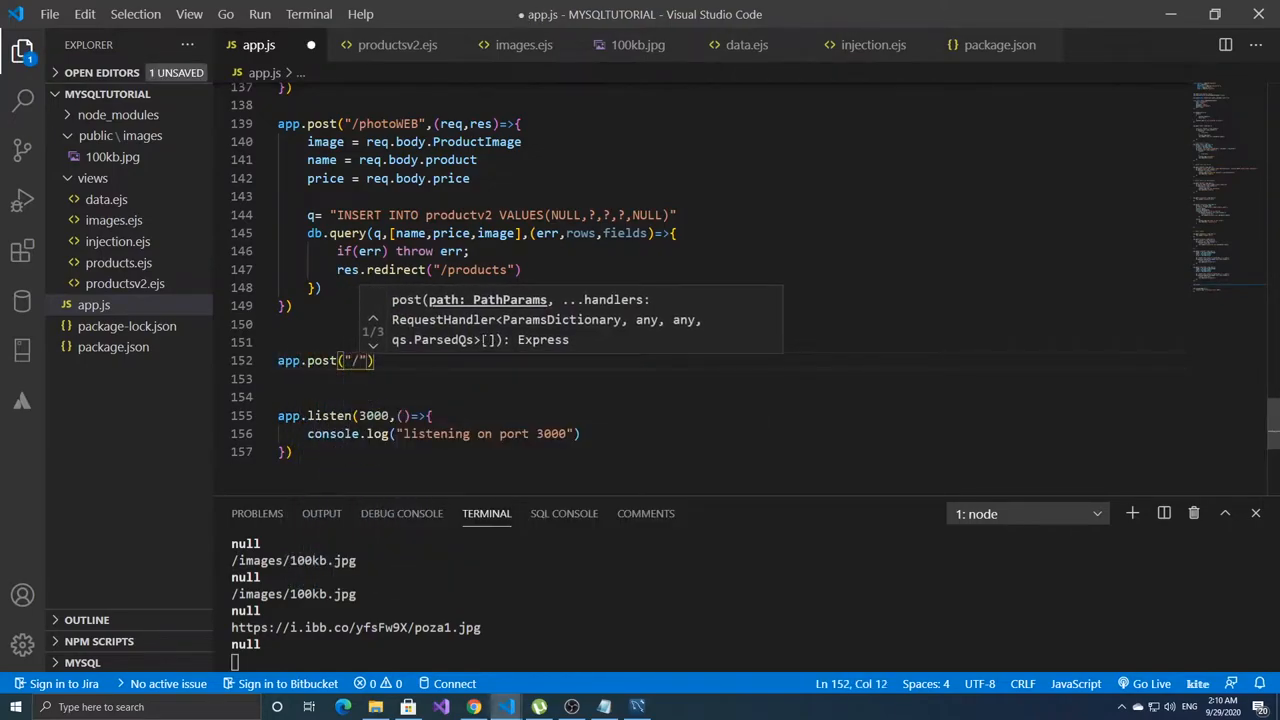
pyautogui.write('photoDB')
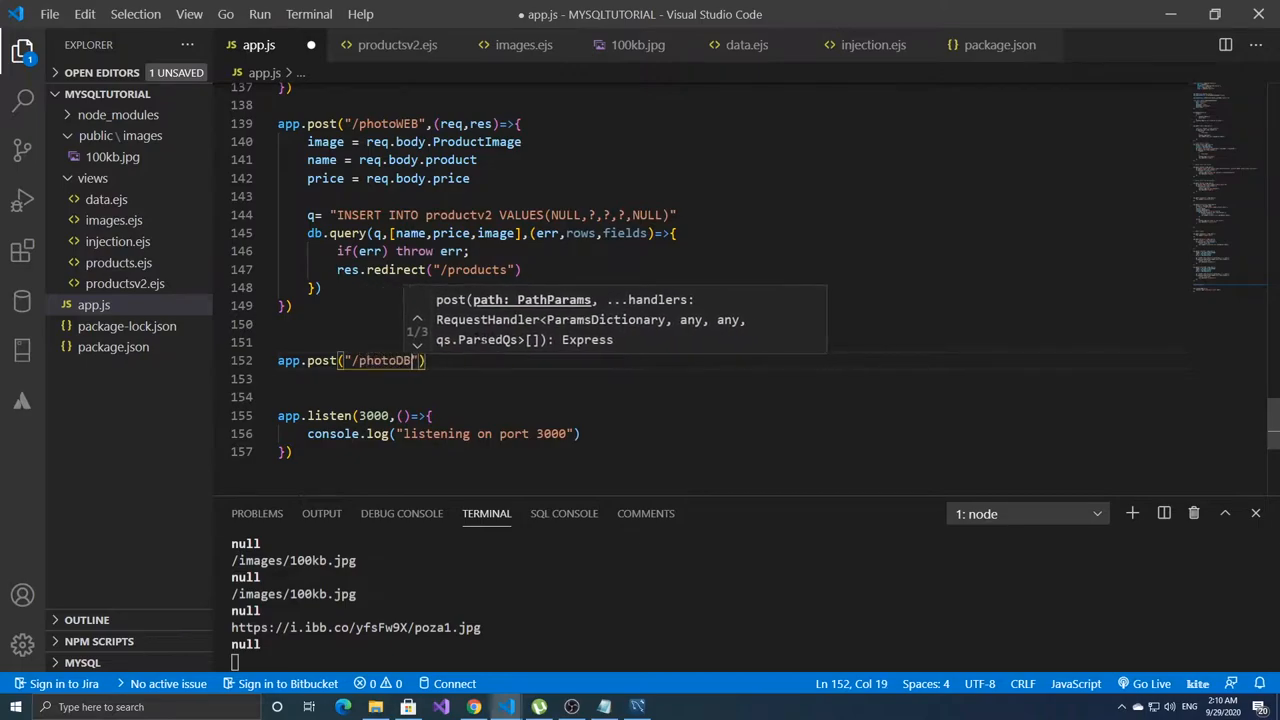
pyautogui.write('",')
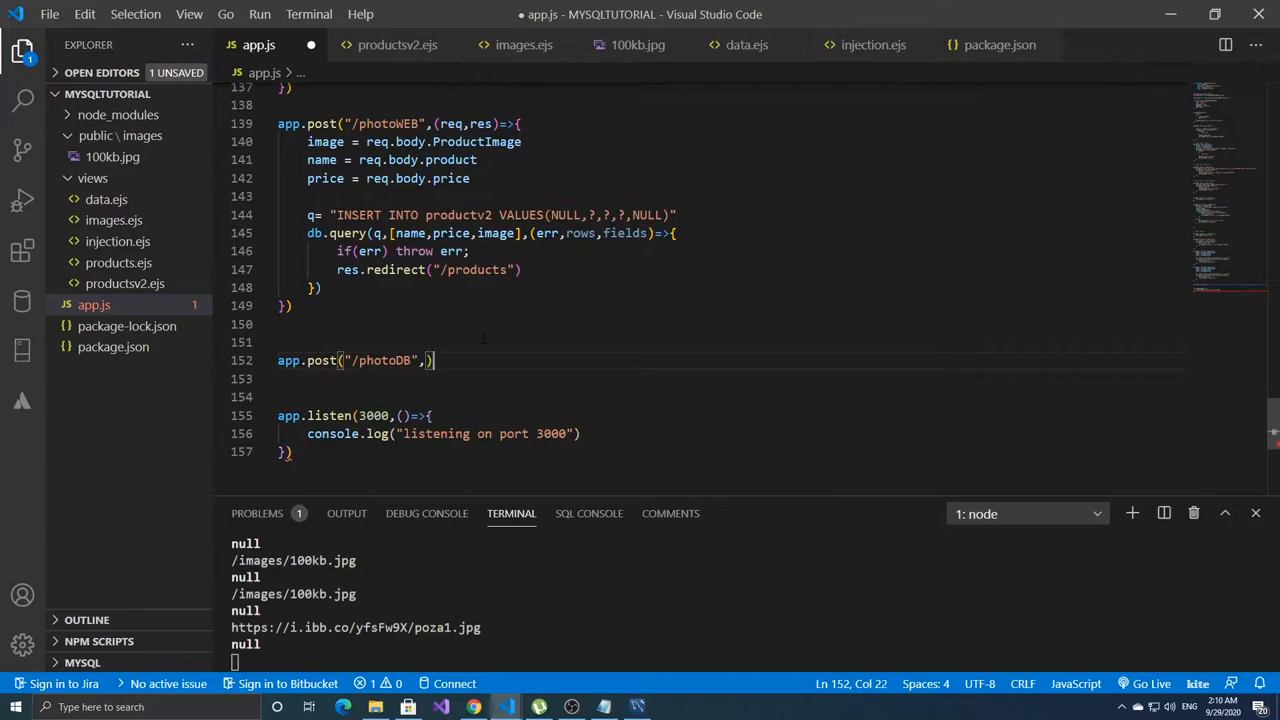
pyautogui.write('req,res')
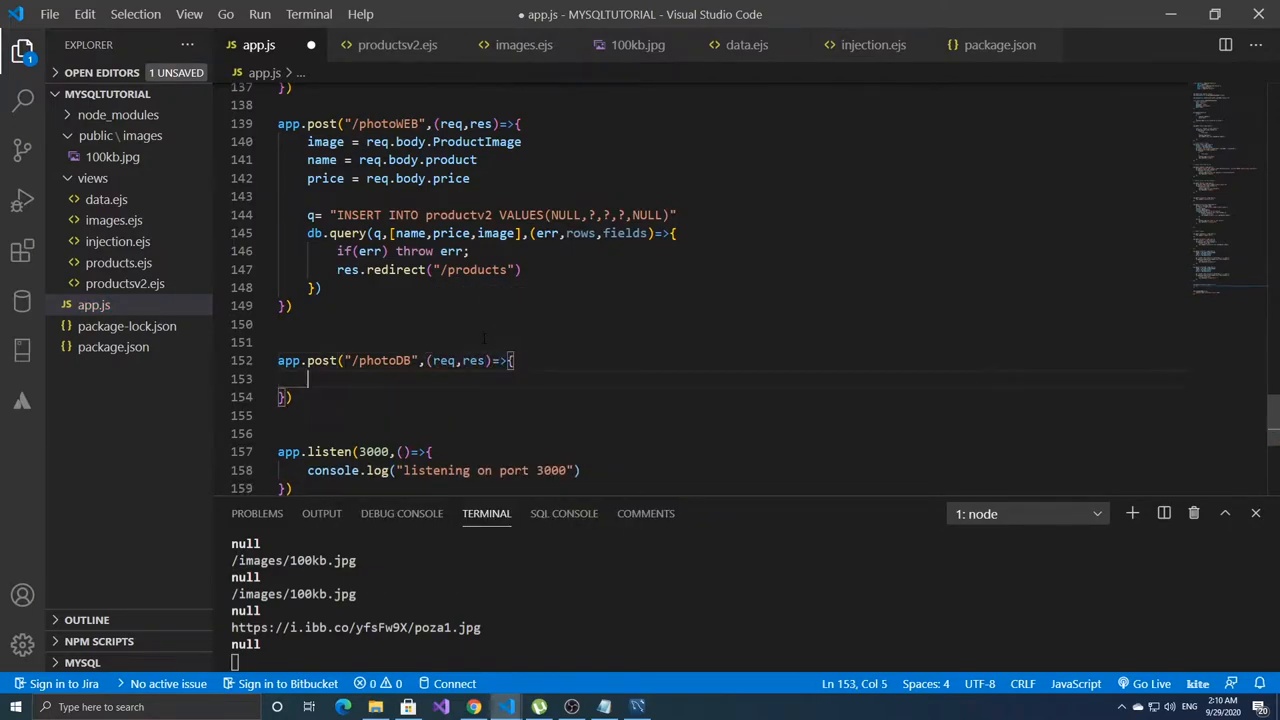
# - Inside the handler set image = req.body.ProductImage via autocomplete
pyautogui.write('image =')
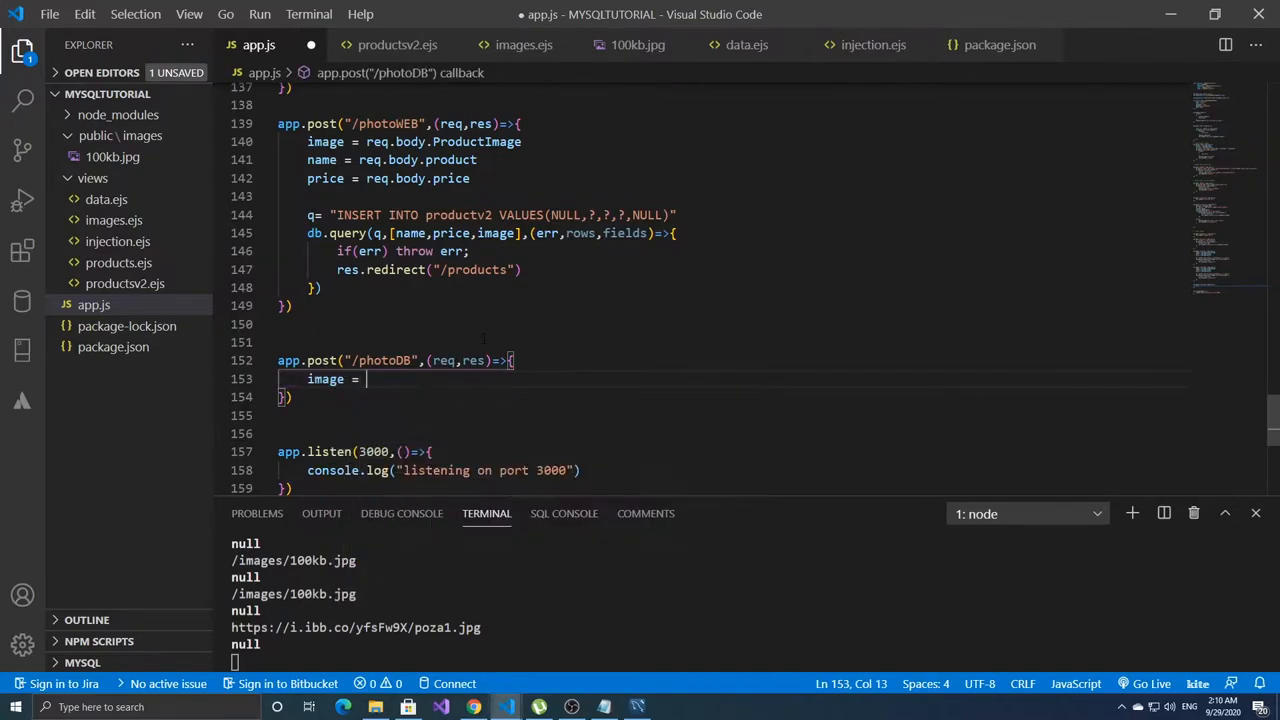
pyautogui.write('req.body')
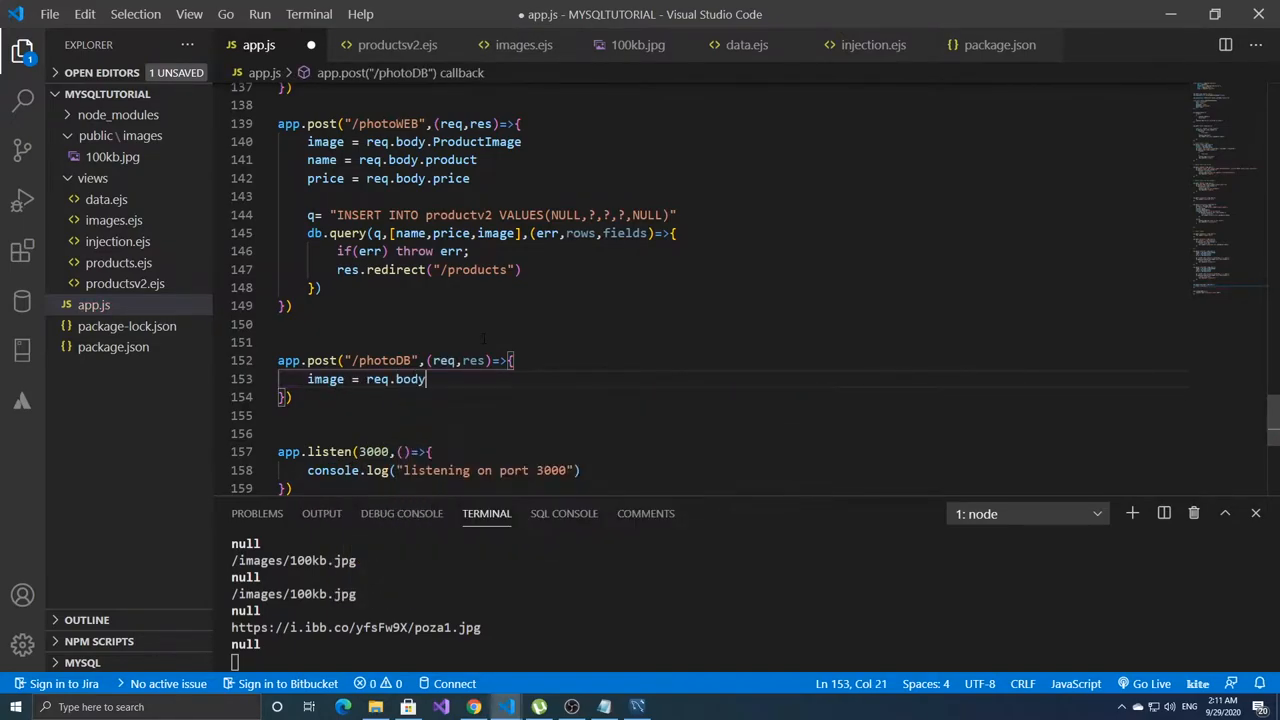
pyautogui.write('.ima')
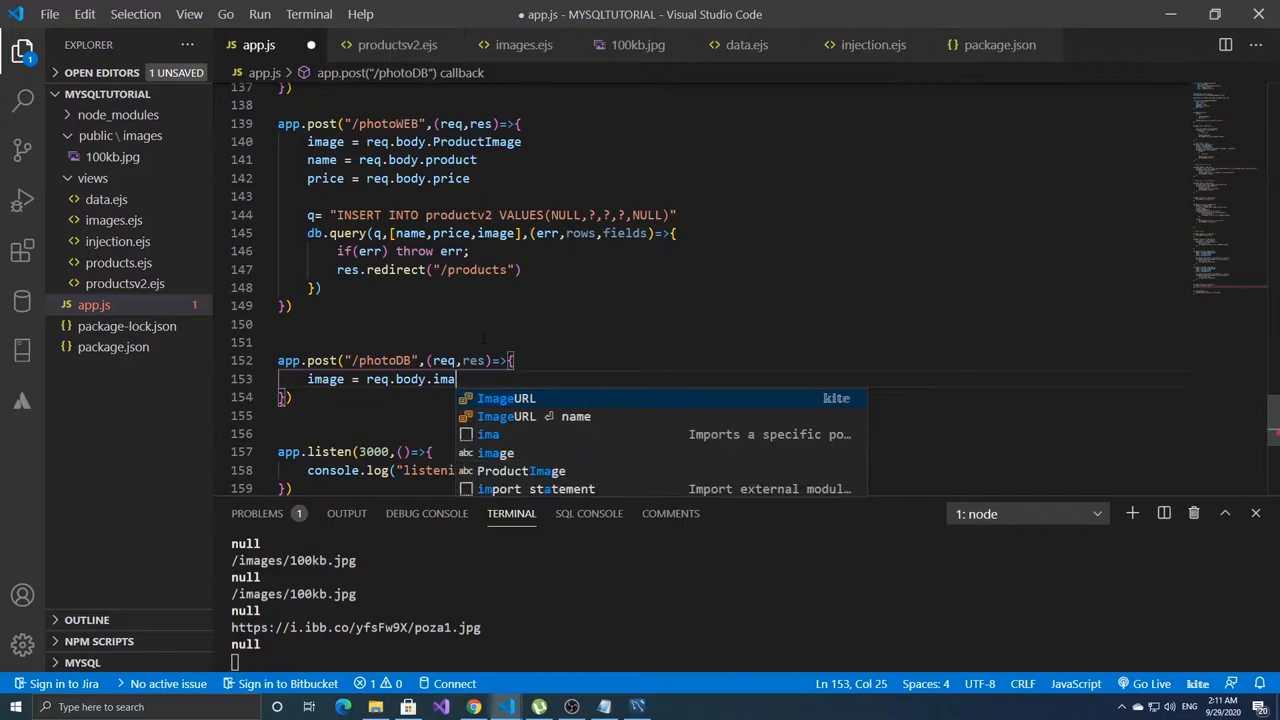
pyautogui.write('Produc')
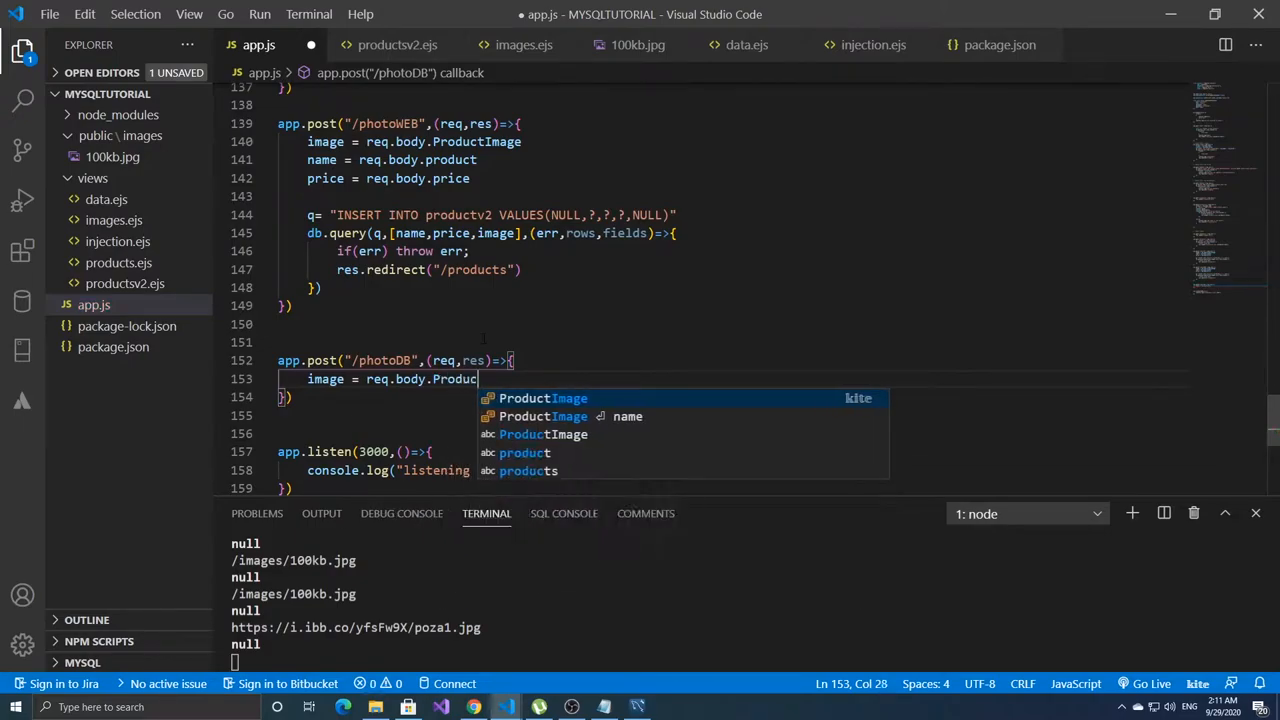
pyautogui.press('Enter')
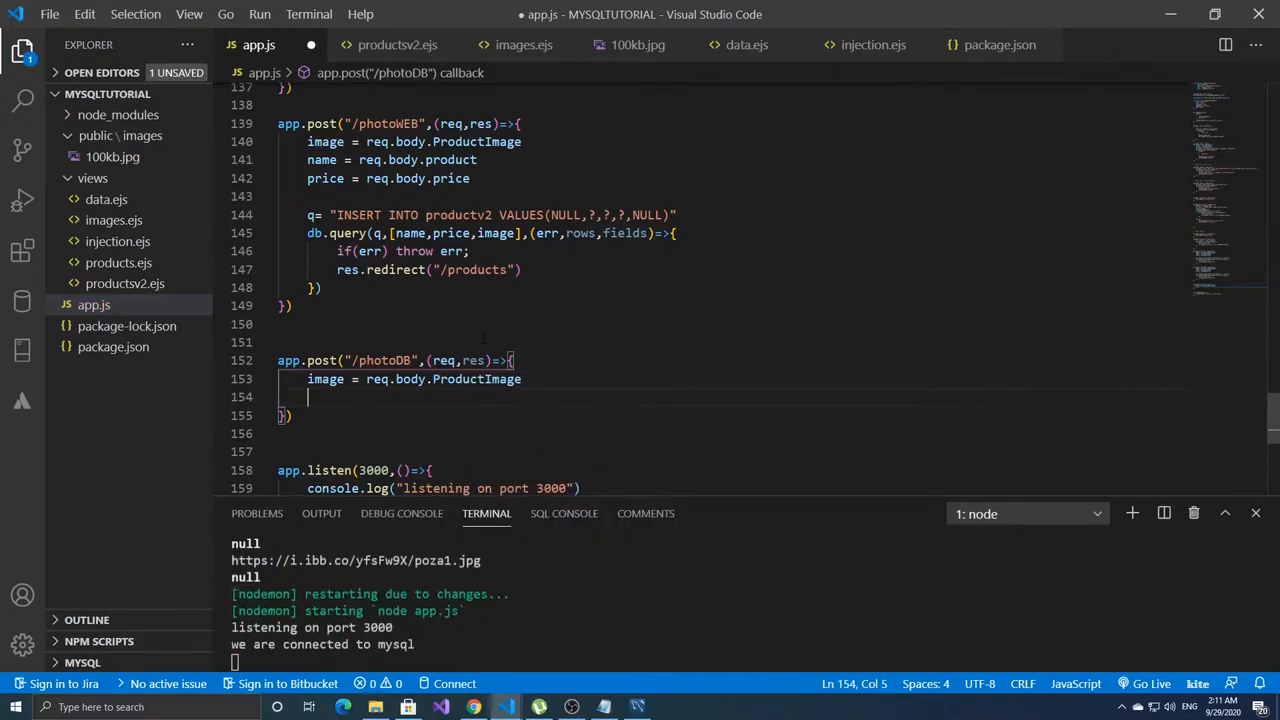
# - Add name and price reads plus console.log(image) and console.log(name) to the photoDB handler
pyautogui.press('Backspace')
pyautogui.write('name = req.body.product')
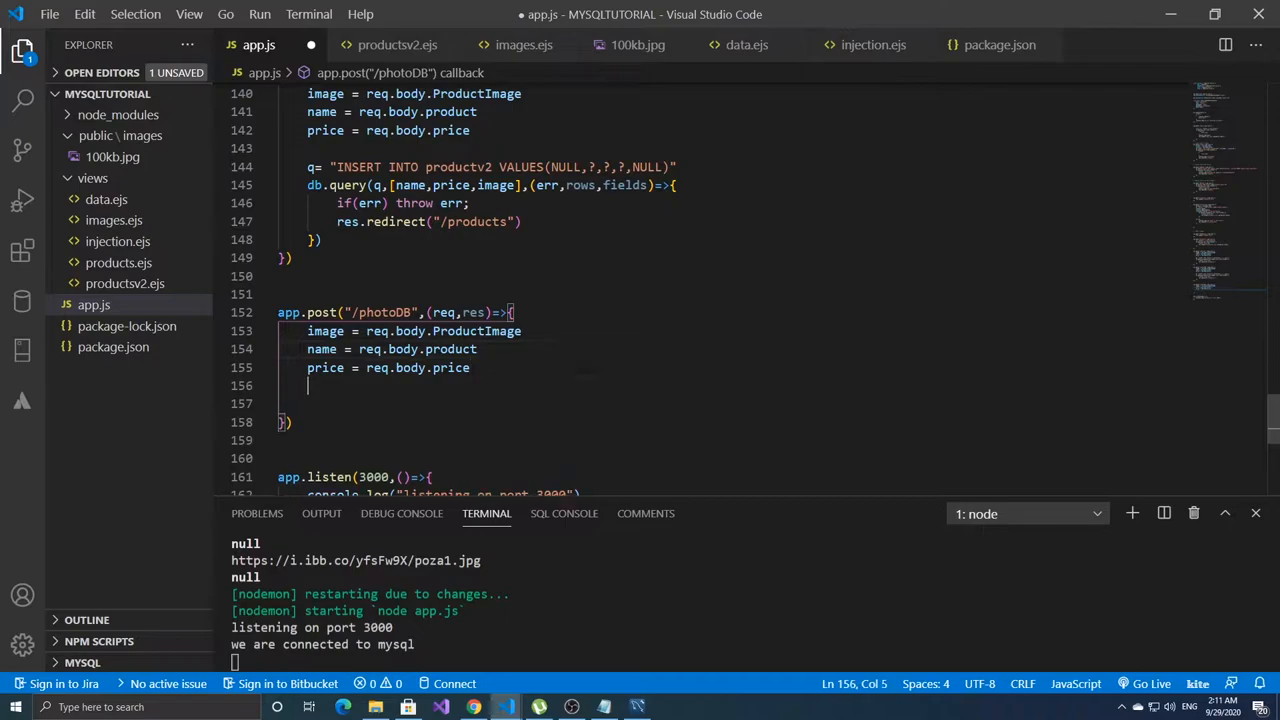
pyautogui.write('HTMLFormControlsCollection.l')
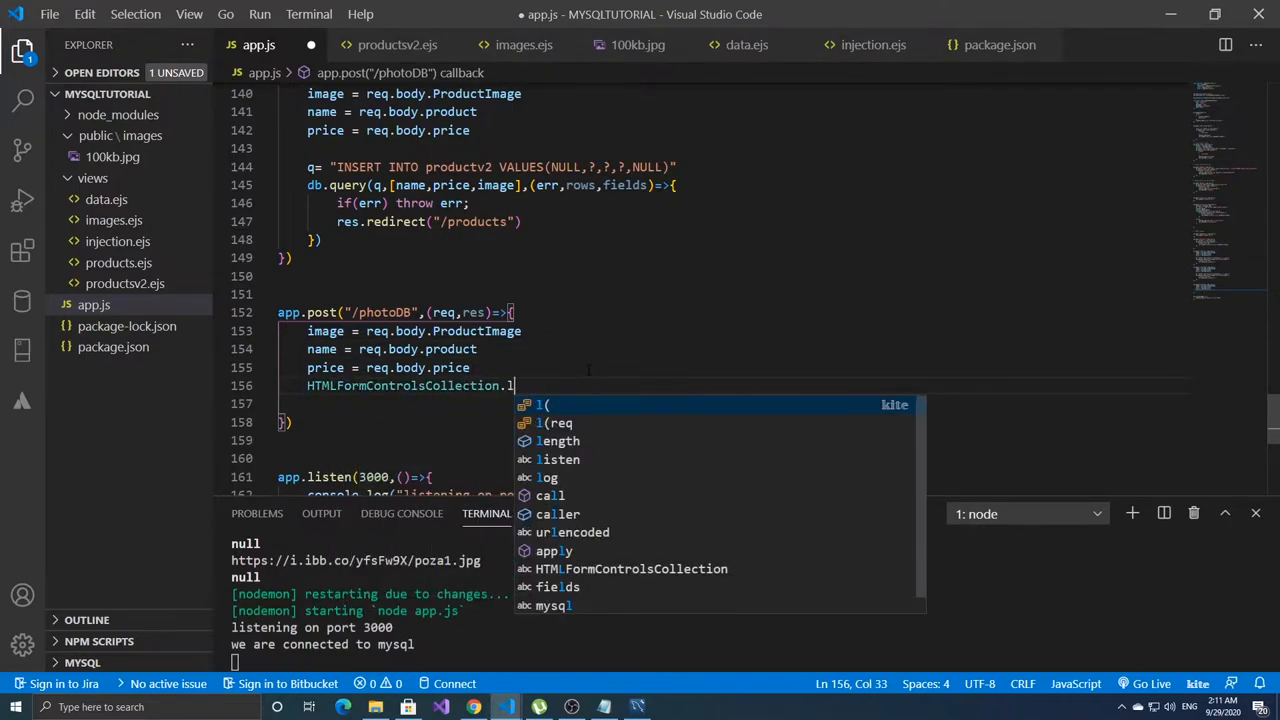
pyautogui.write('console')
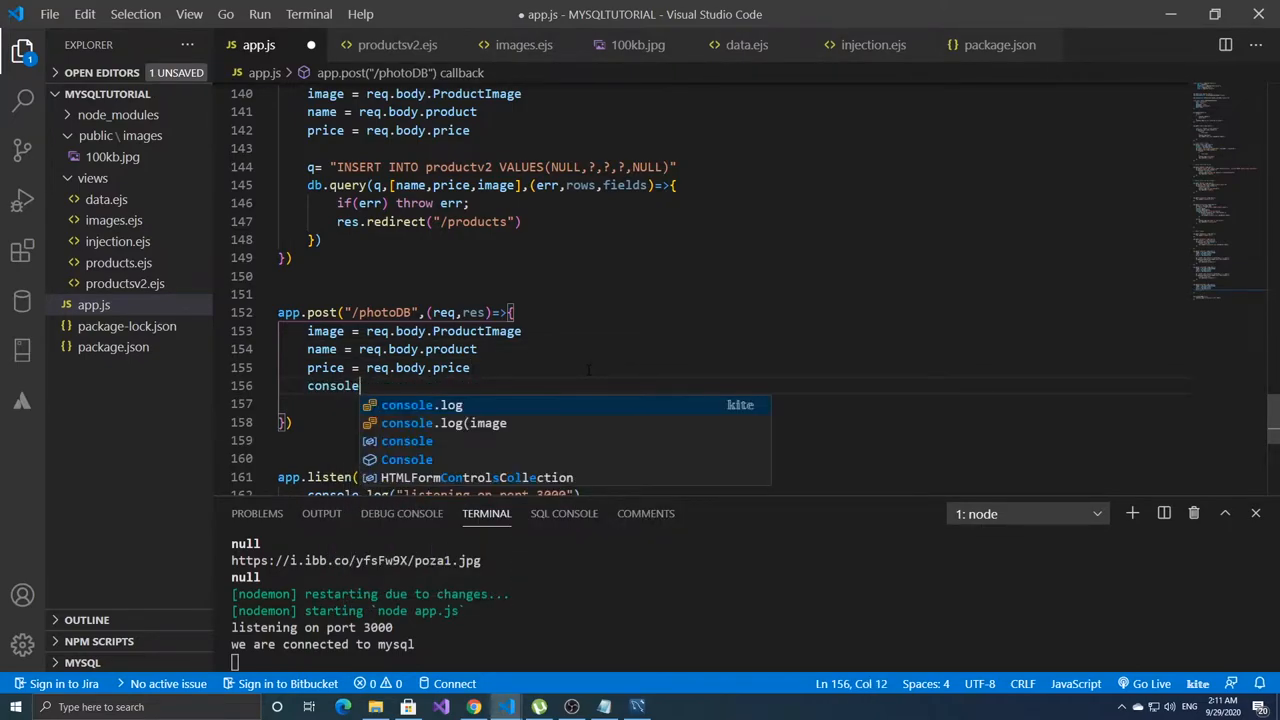
pyautogui.write('.log(image);')
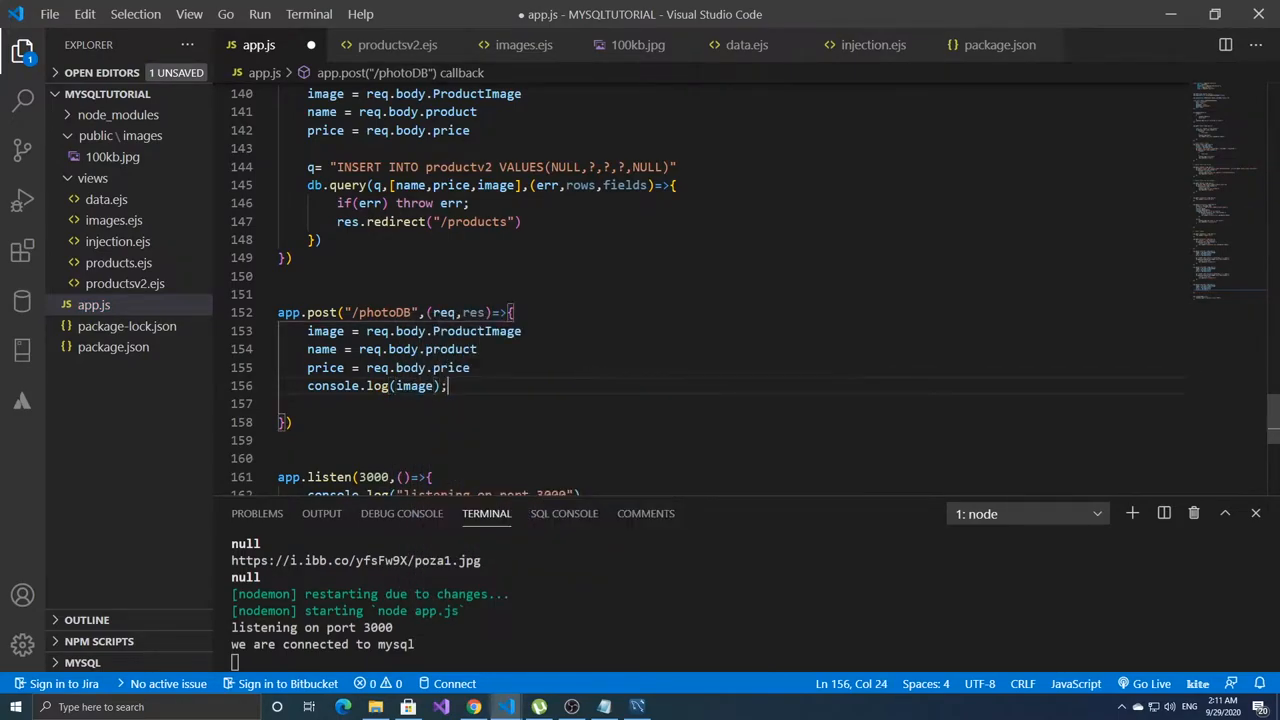
pyautogui.press('Enter')
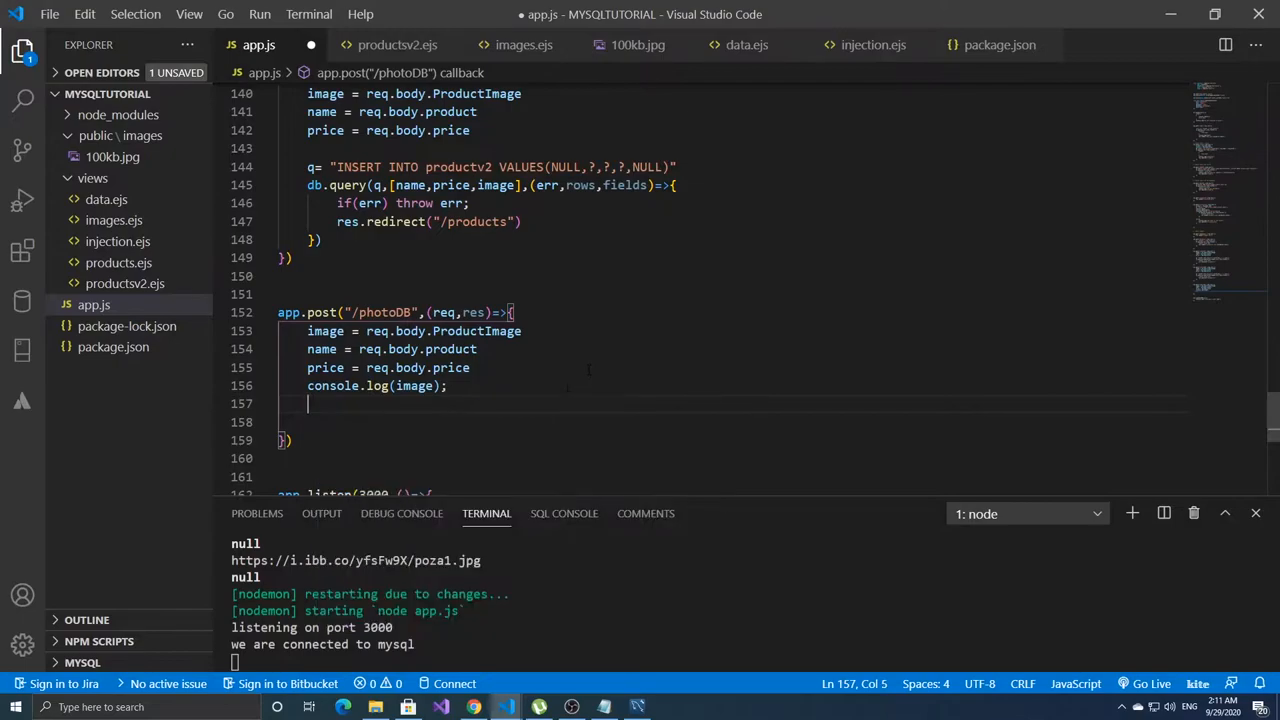
pyautogui.write('console.llog(')
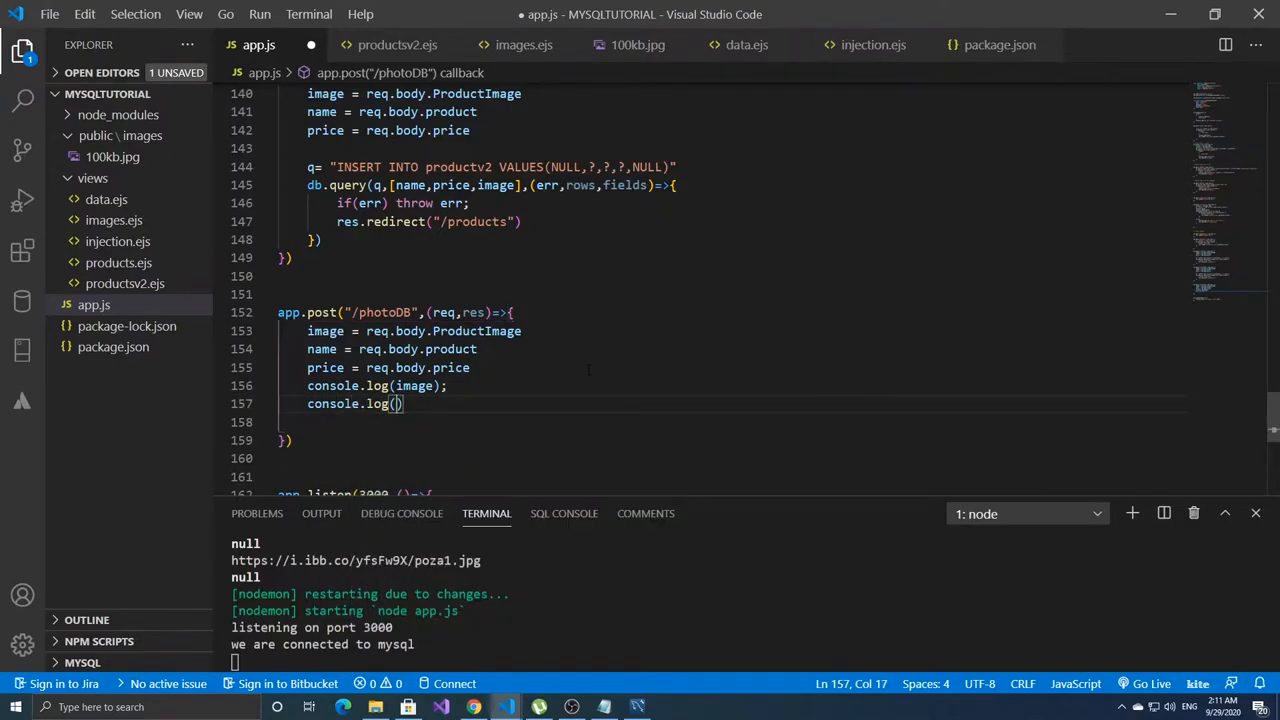
pyautogui.write('name')
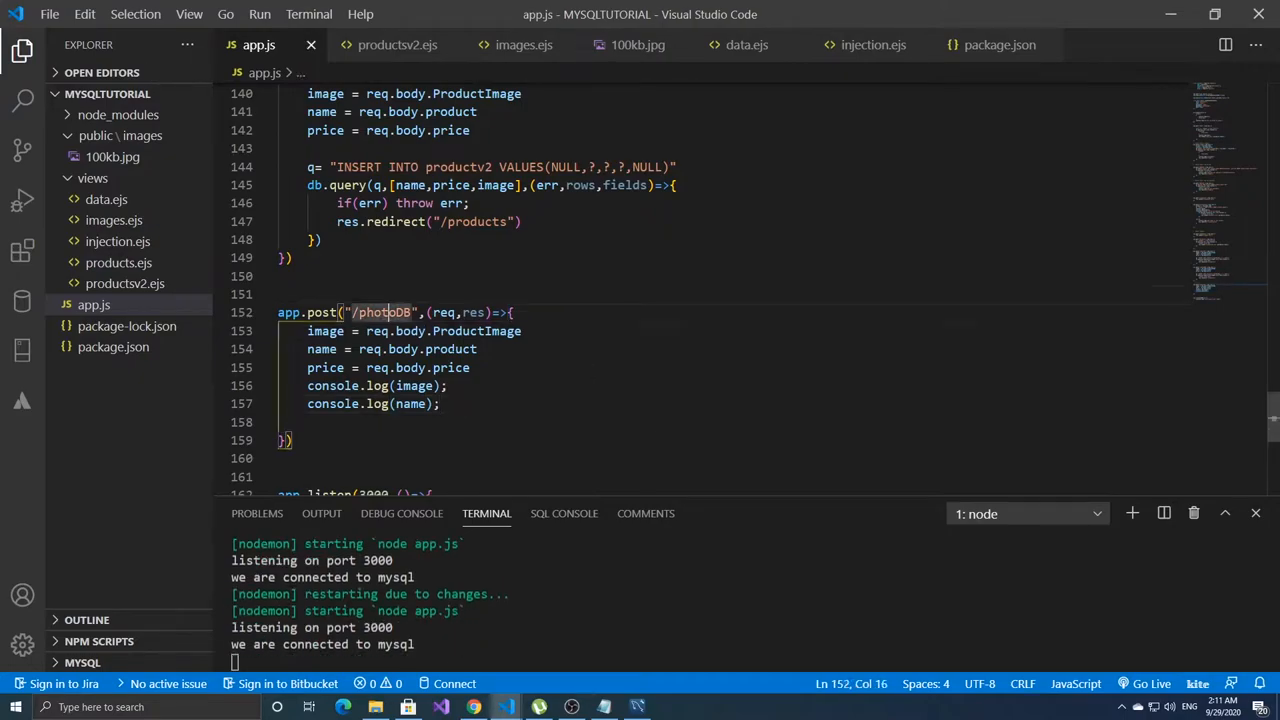
pyautogui.scroll(-3)
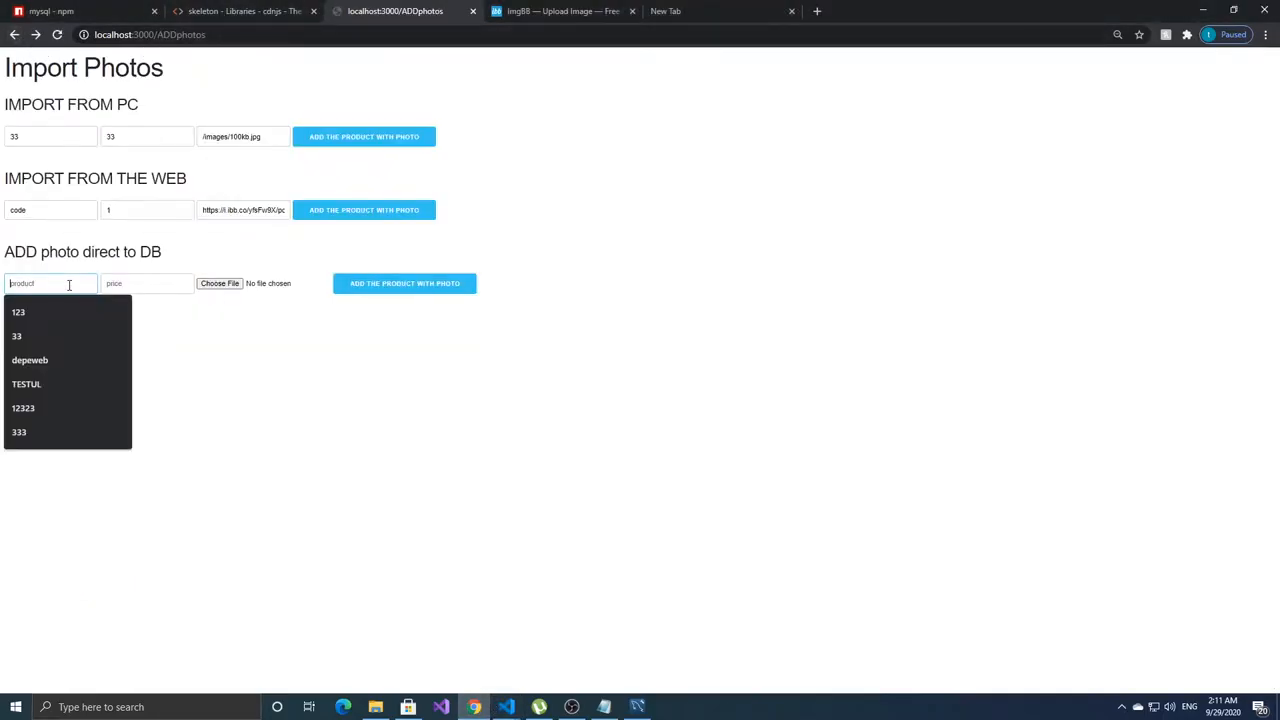
# - Fill the direct-to-DB form with product test, price 1111 and pen.jpg, then submit it
pyautogui.click(26, 384)
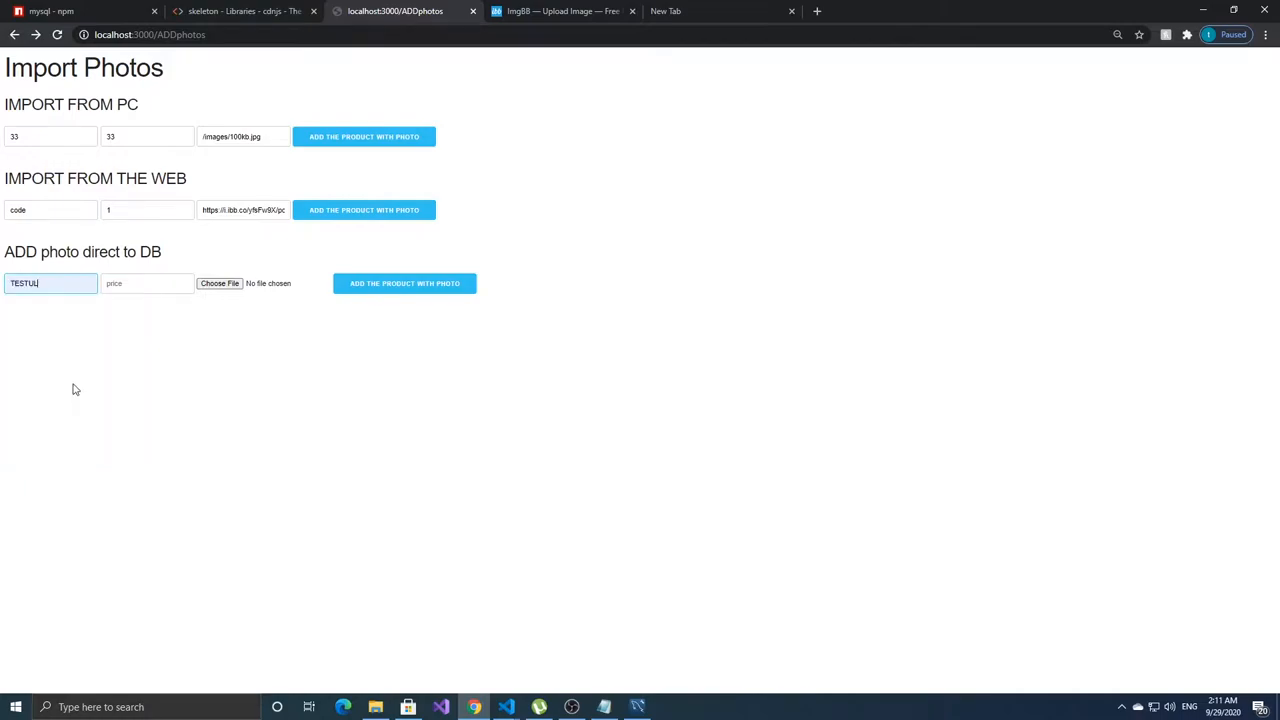
pyautogui.click(148, 284)
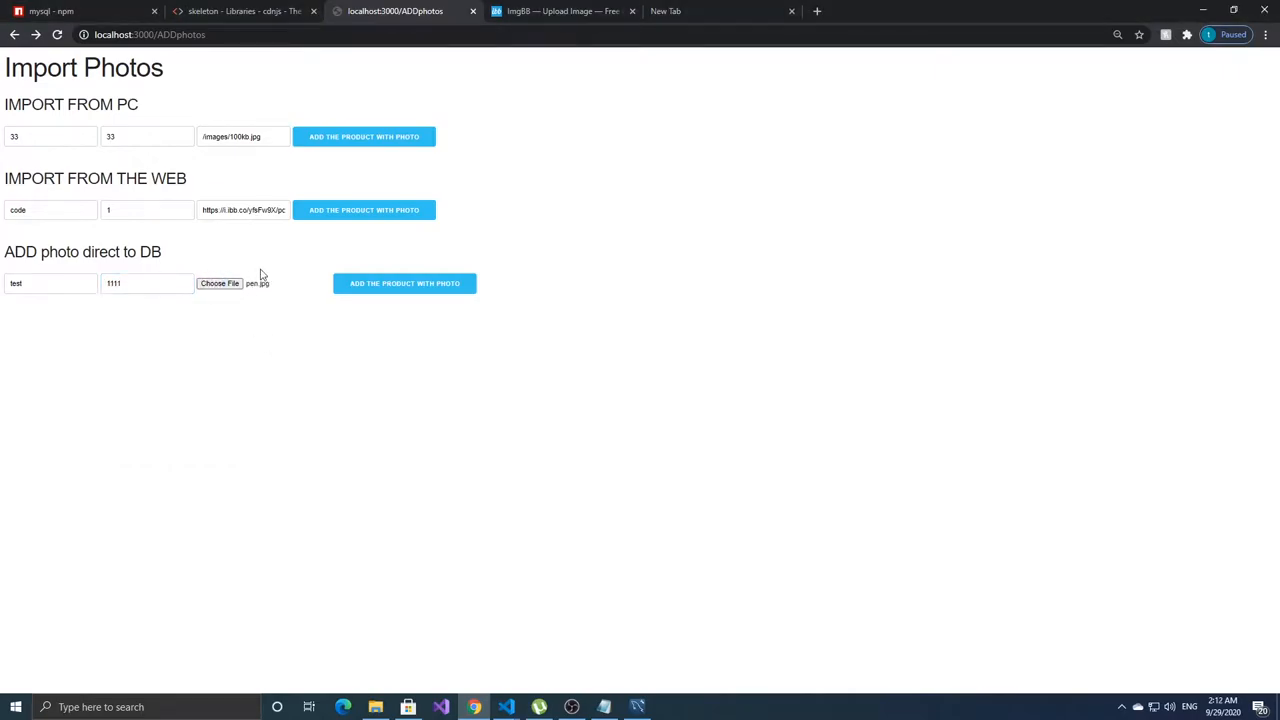
pyautogui.moveTo(444, 300)
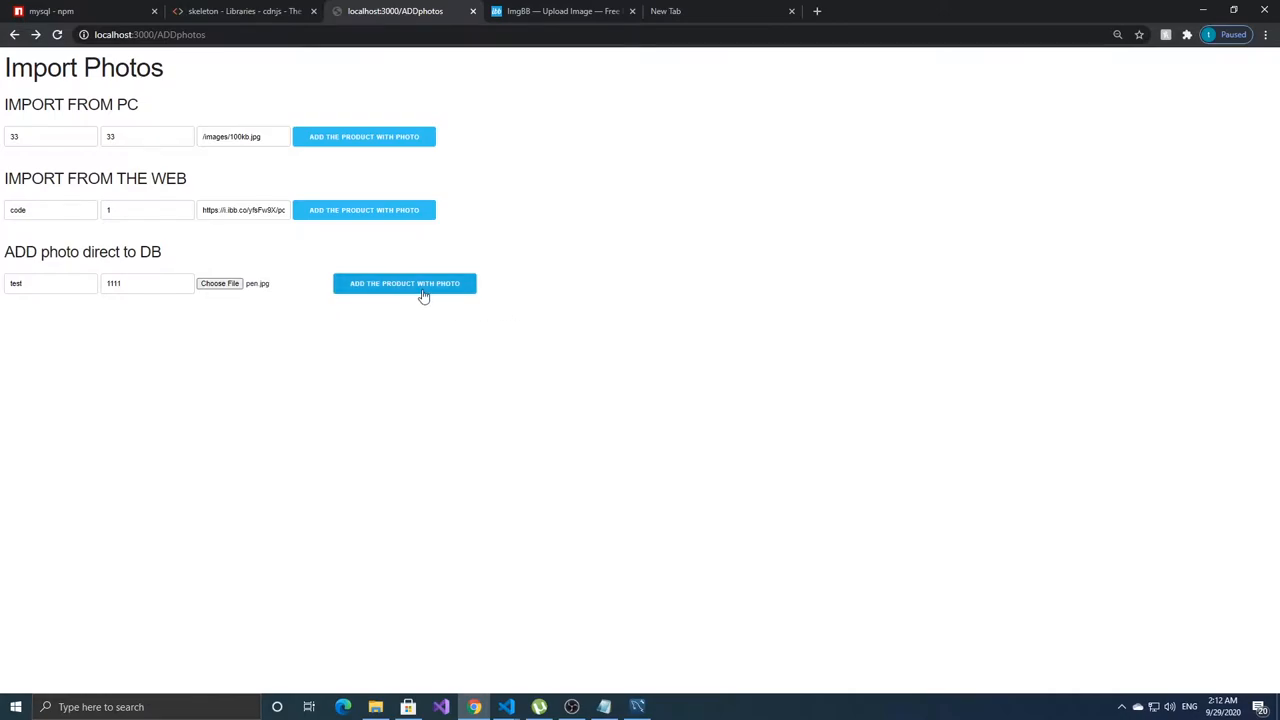
pyautogui.click(404, 284)
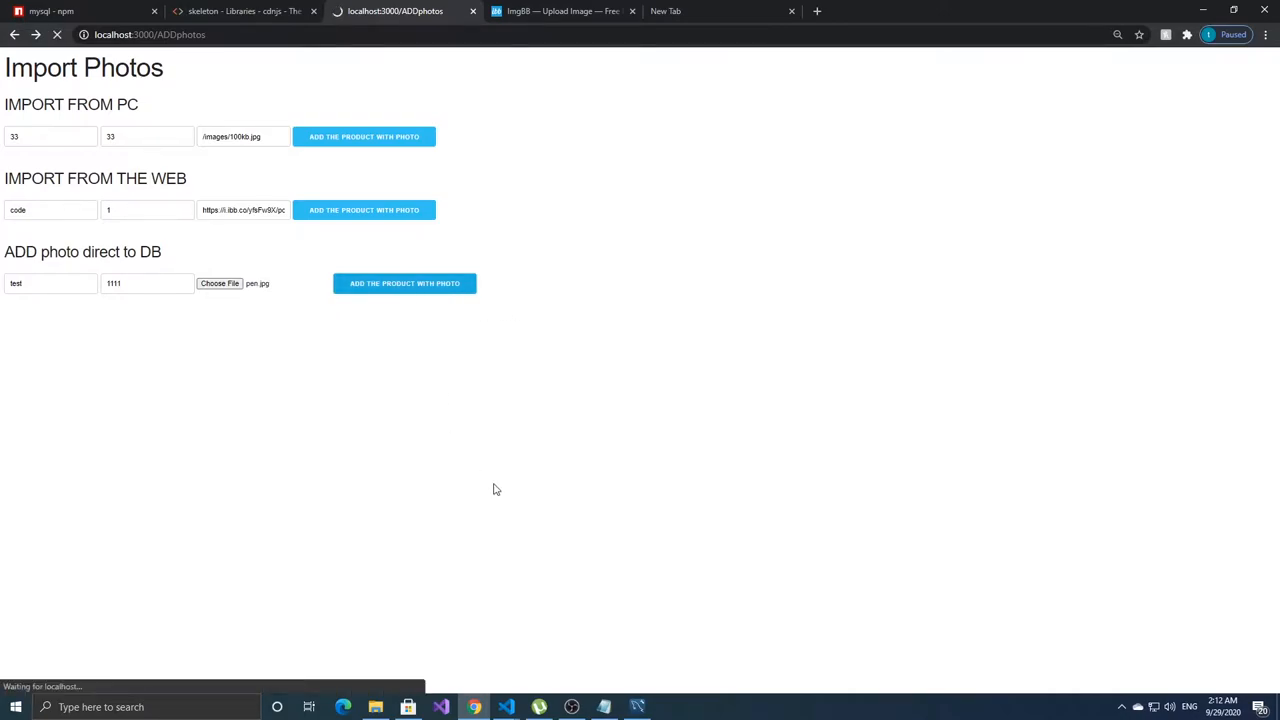
pyautogui.moveTo(504, 708)
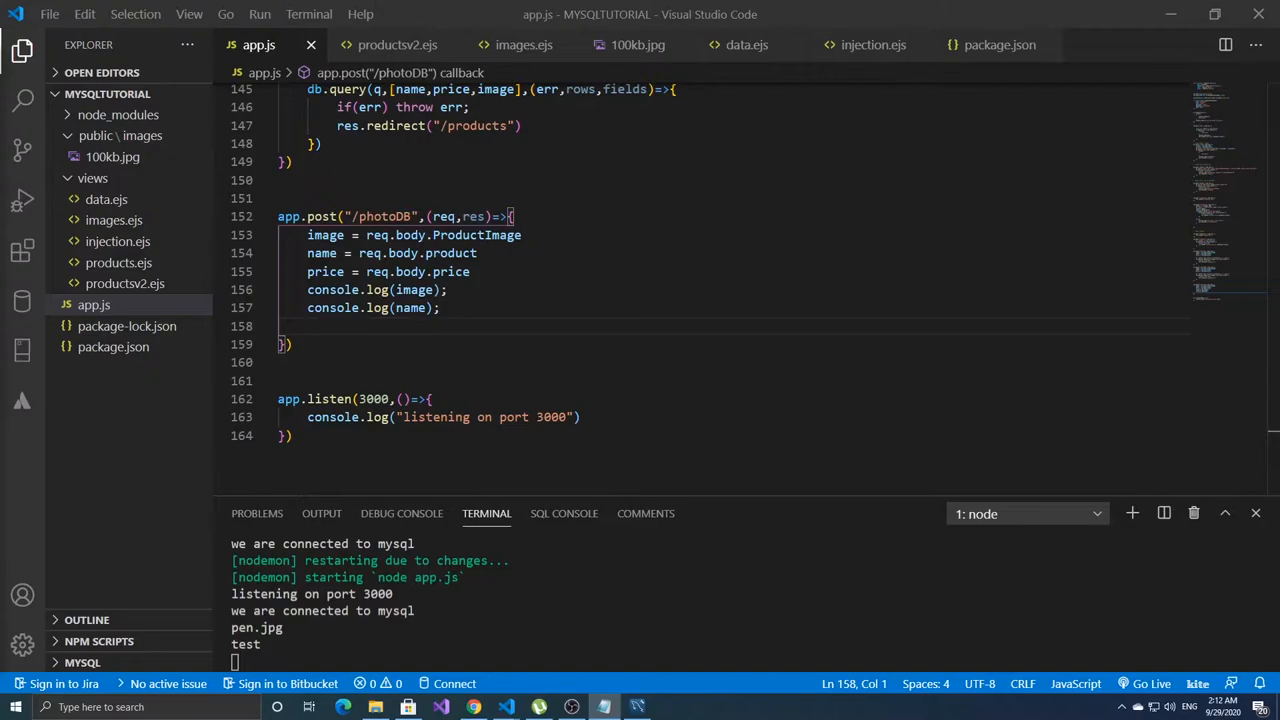
# - Bring up the images.ejs template holding the photo import forms
pyautogui.click(396, 44)
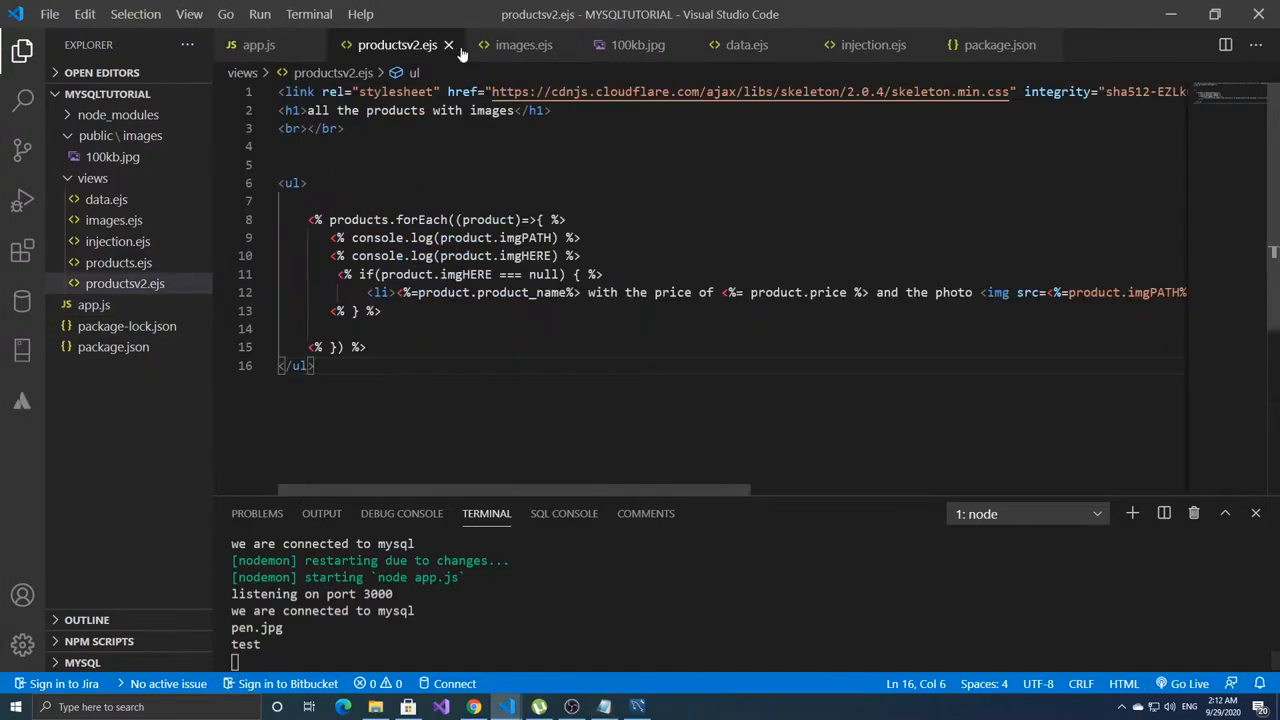
pyautogui.click(524, 44)
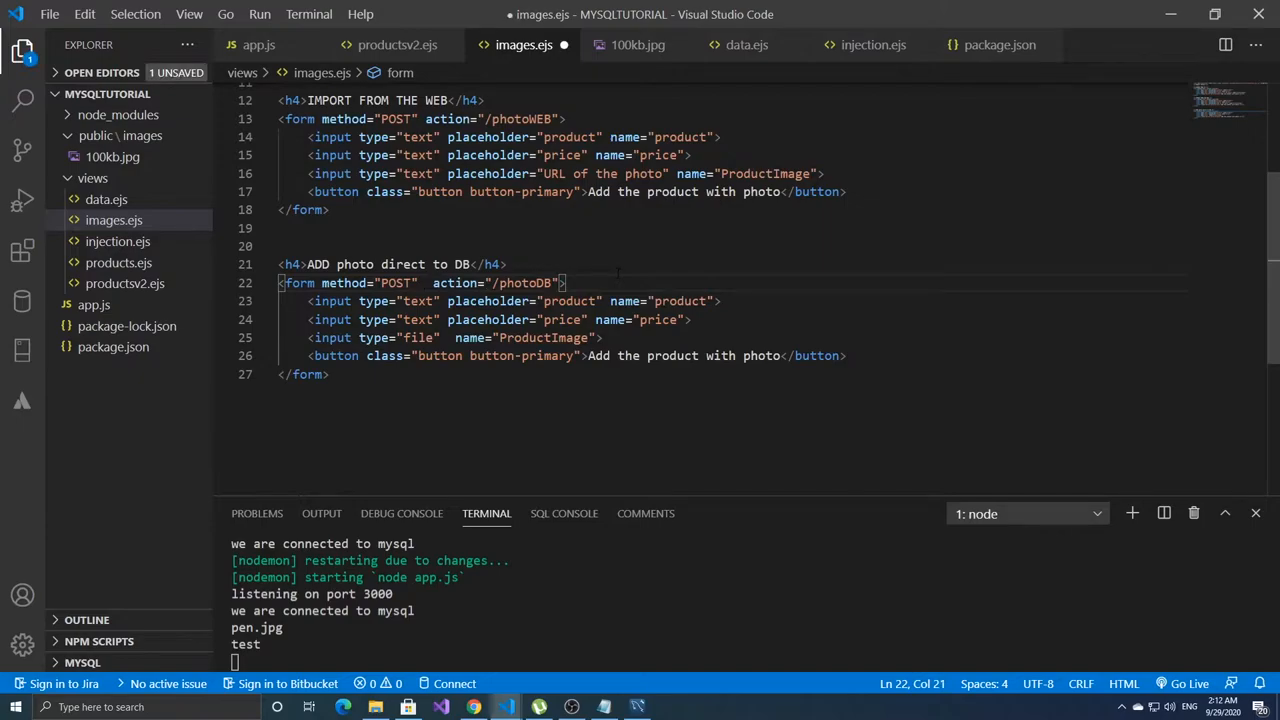
# - Add enctype="multipart/form-data" to the /photoDB form tag from autocomplete
pyautogui.write('enctype="')
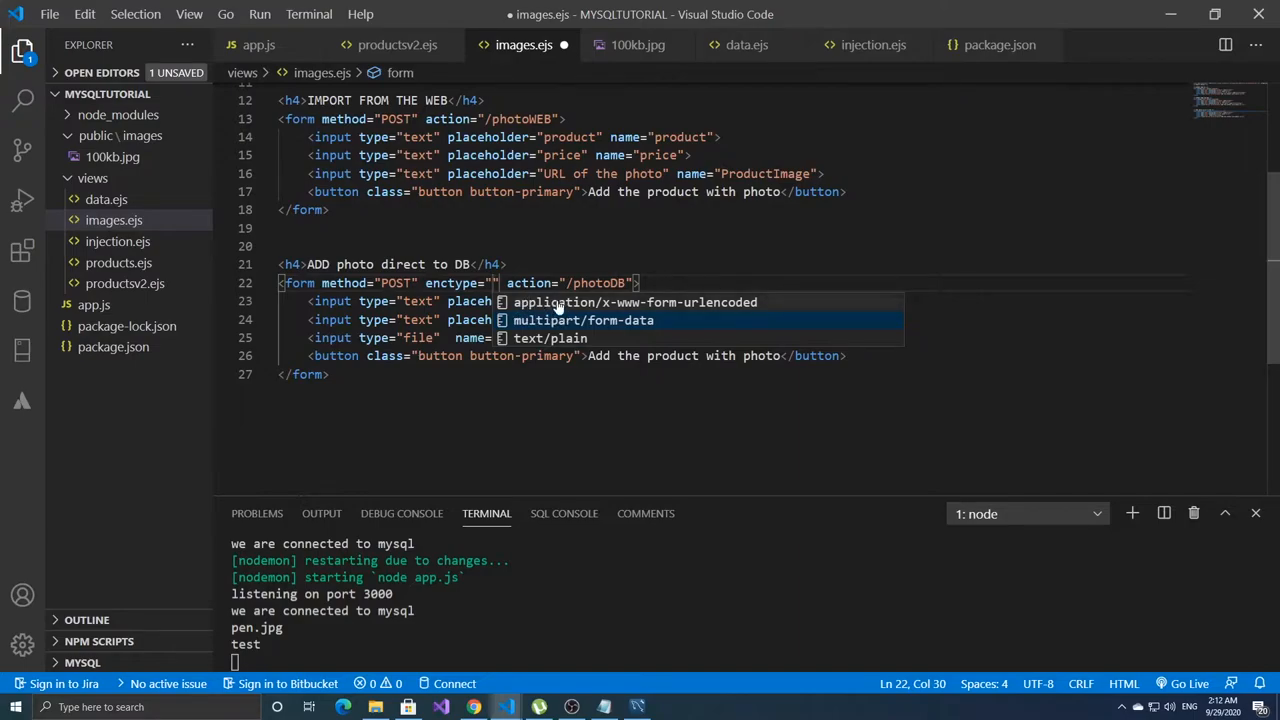
pyautogui.moveTo(524, 310)
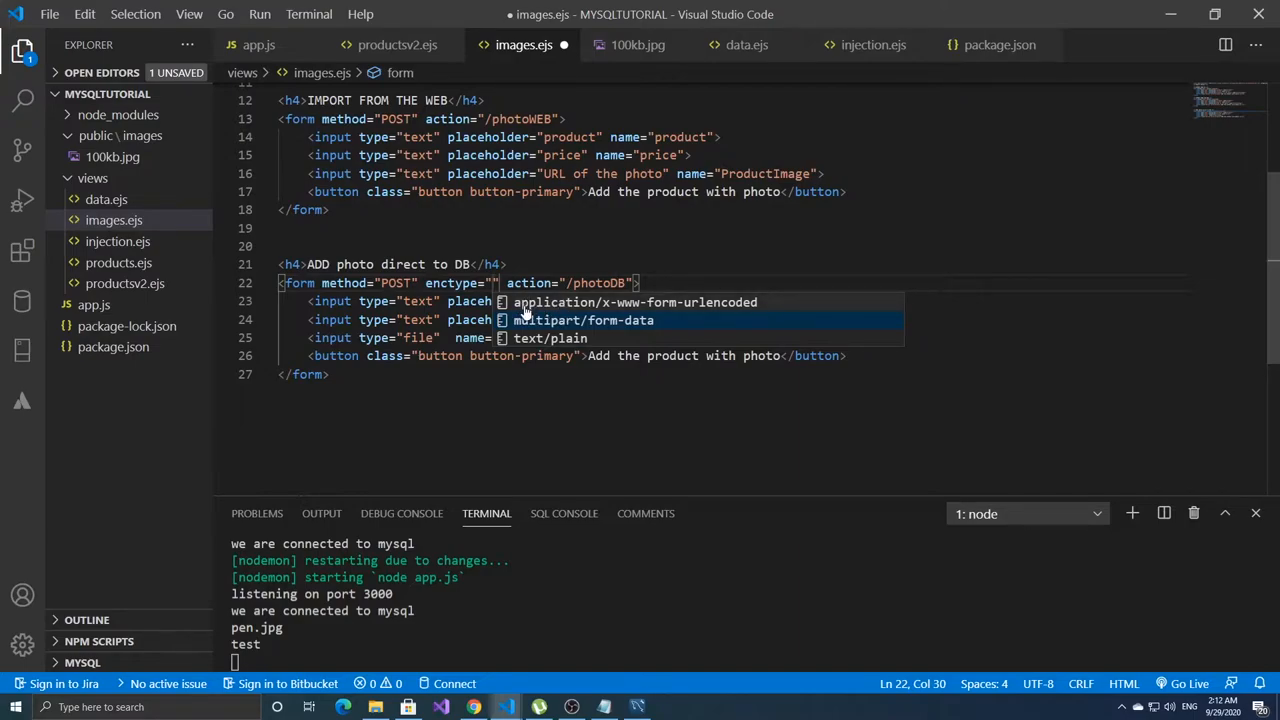
pyautogui.moveTo(604, 302)
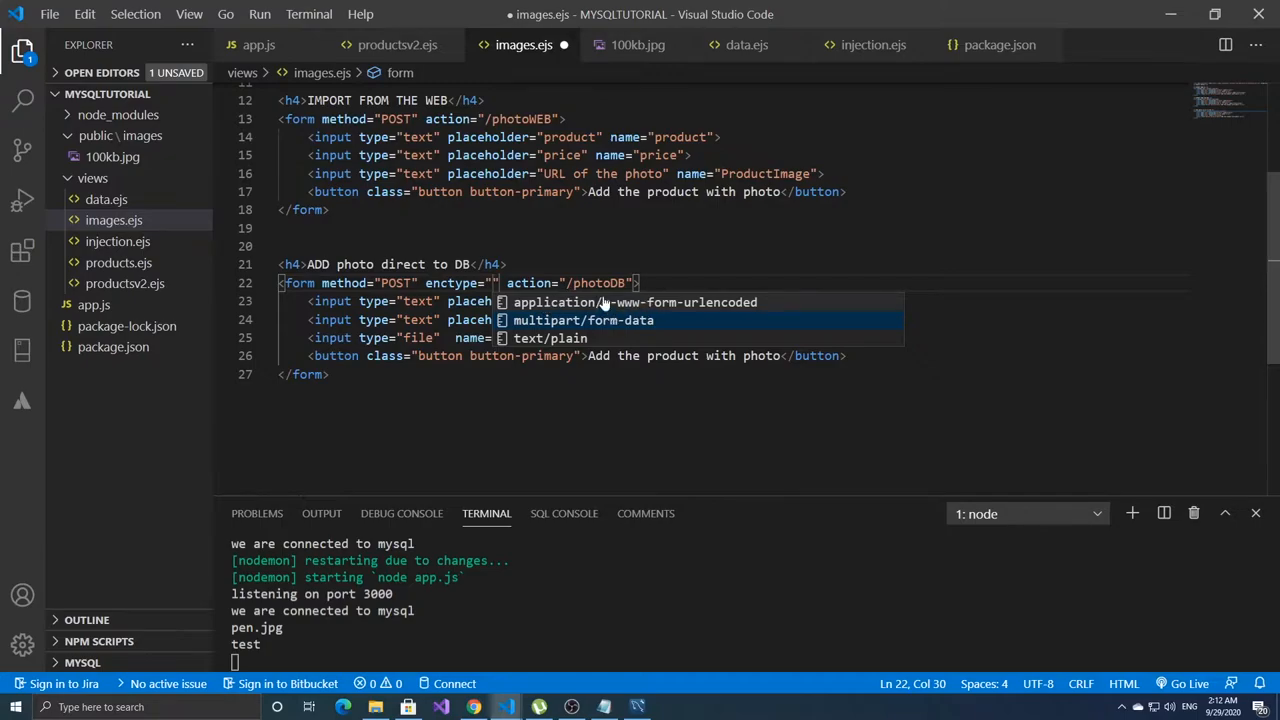
pyautogui.moveTo(700, 308)
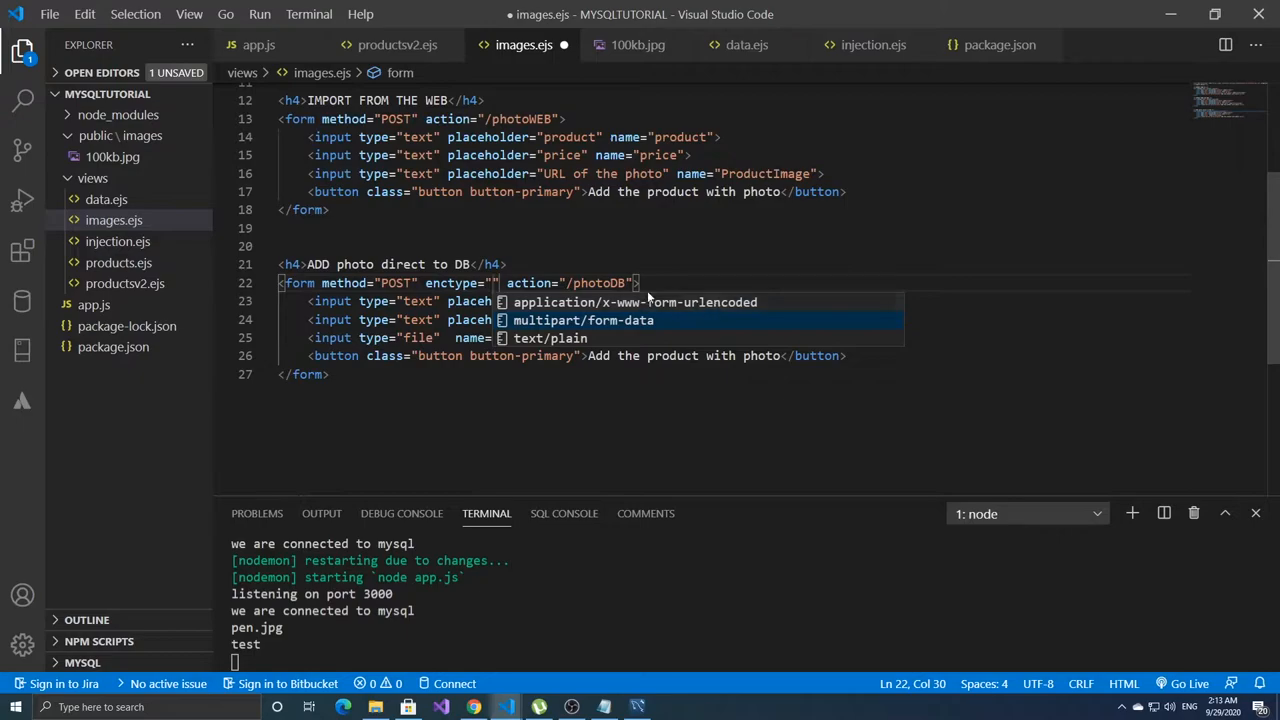
pyautogui.moveTo(556, 308)
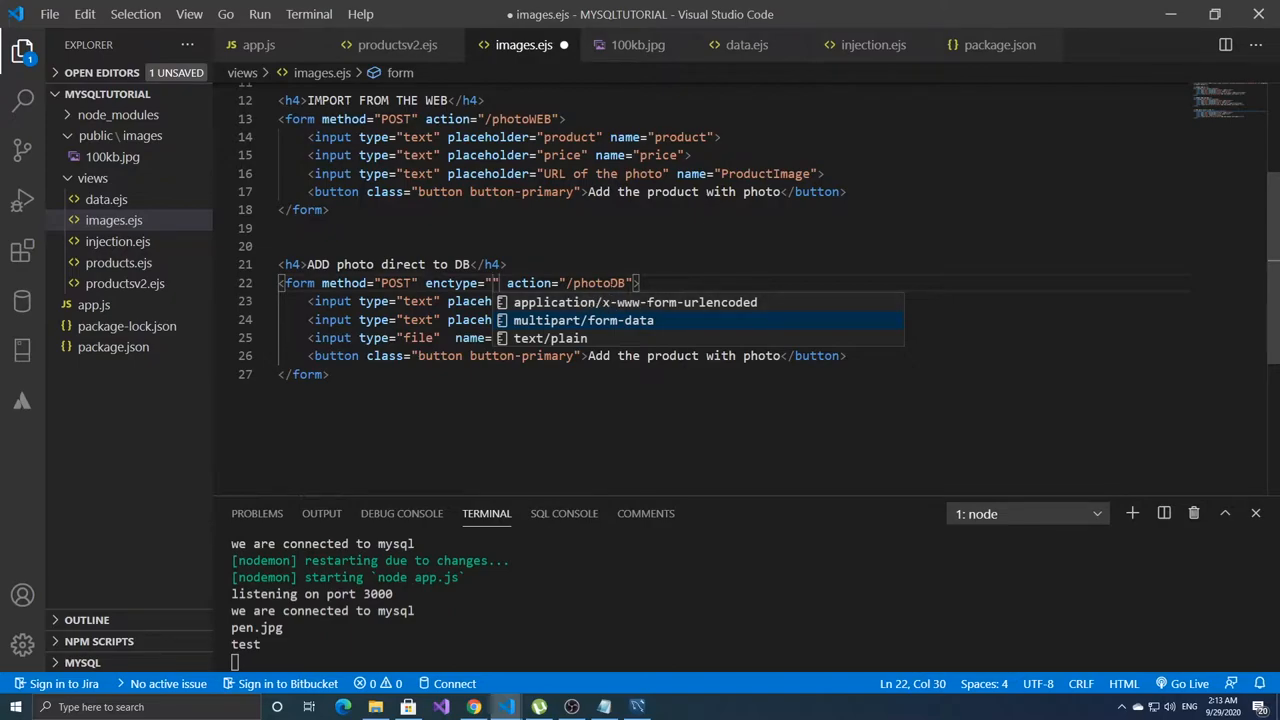
pyautogui.click(584, 320)
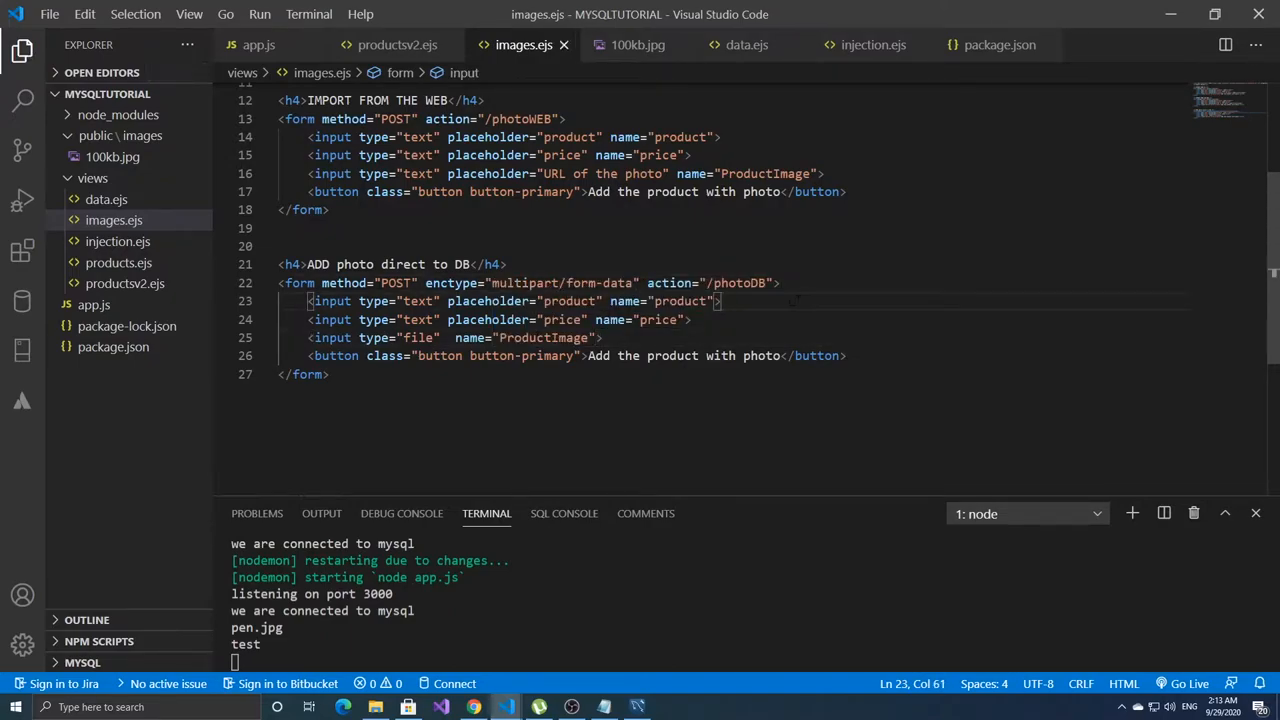
# - Reload the Import Photos page and enter product test with price 1111 in the direct-to-DB form
pyautogui.click(396, 44)
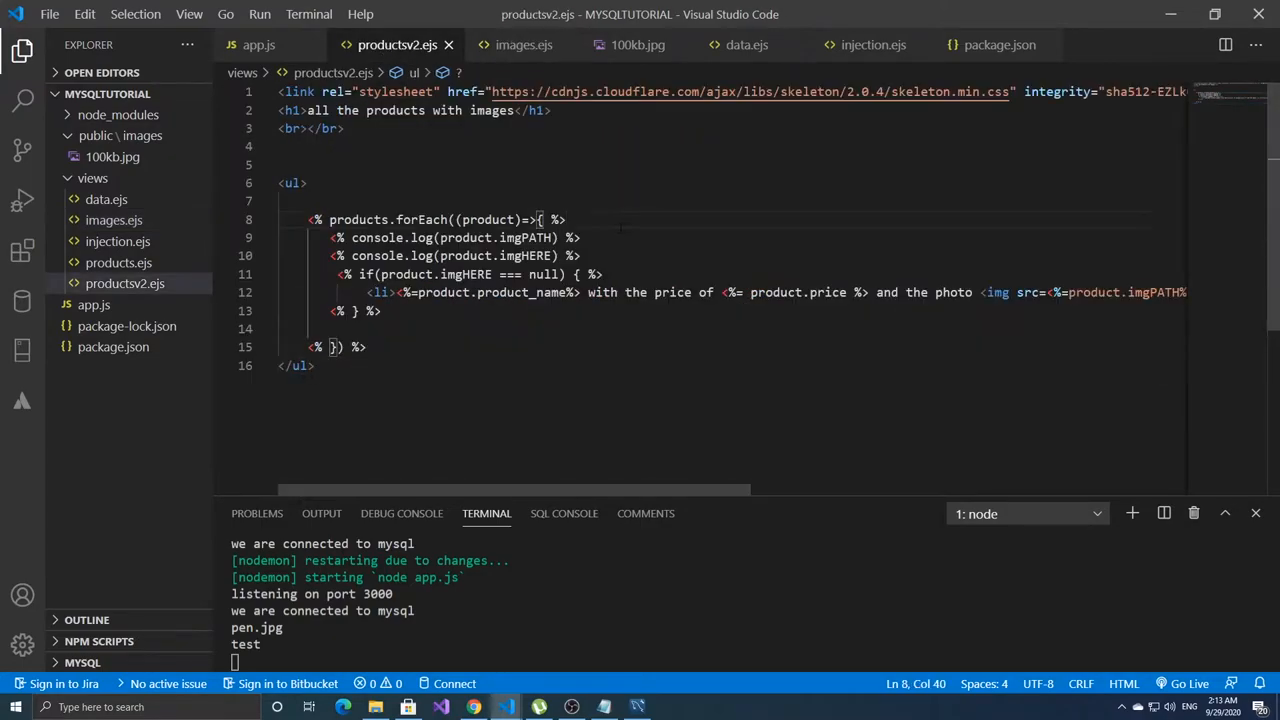
pyautogui.click(264, 44)
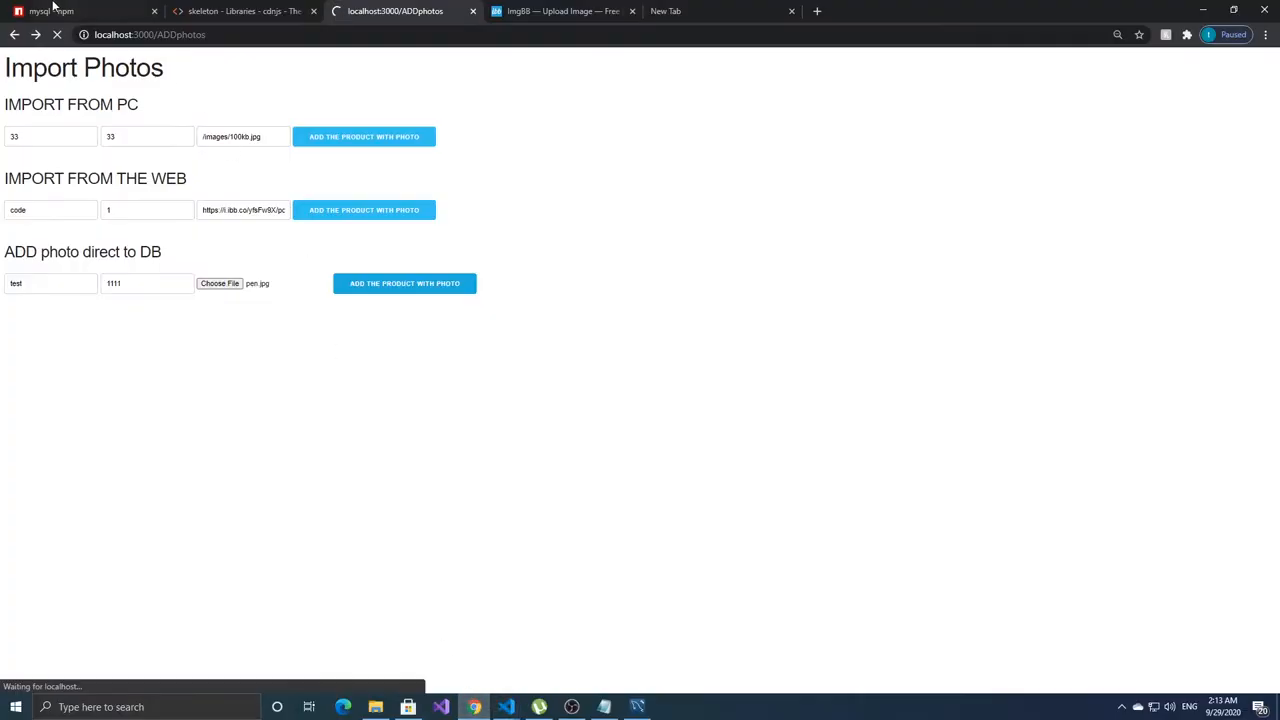
pyautogui.click(50, 284)
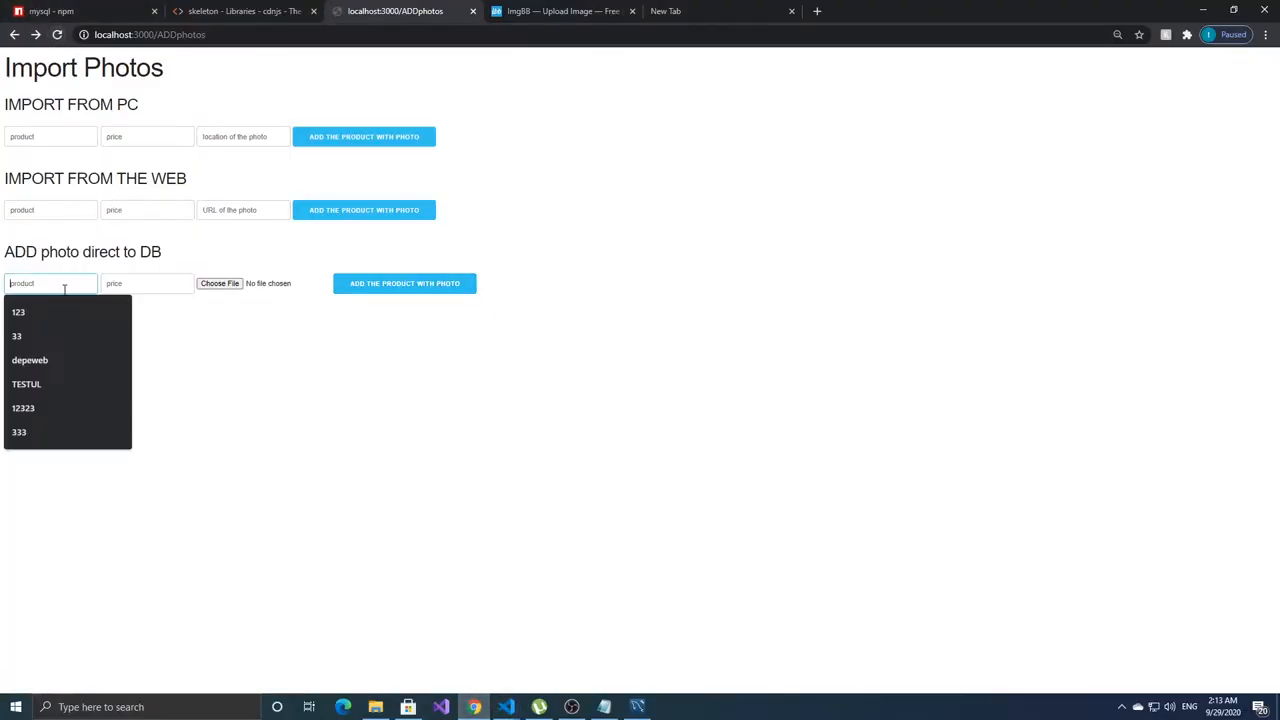
pyautogui.write('te')
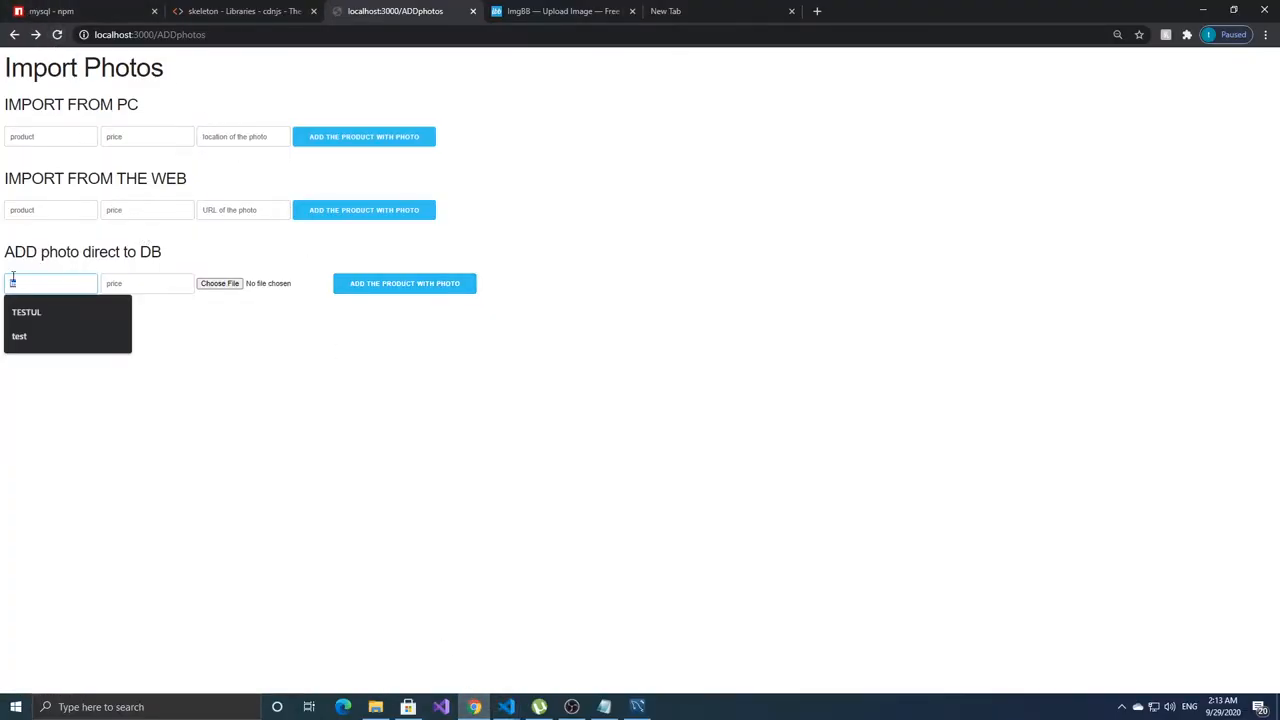
pyautogui.write('te')
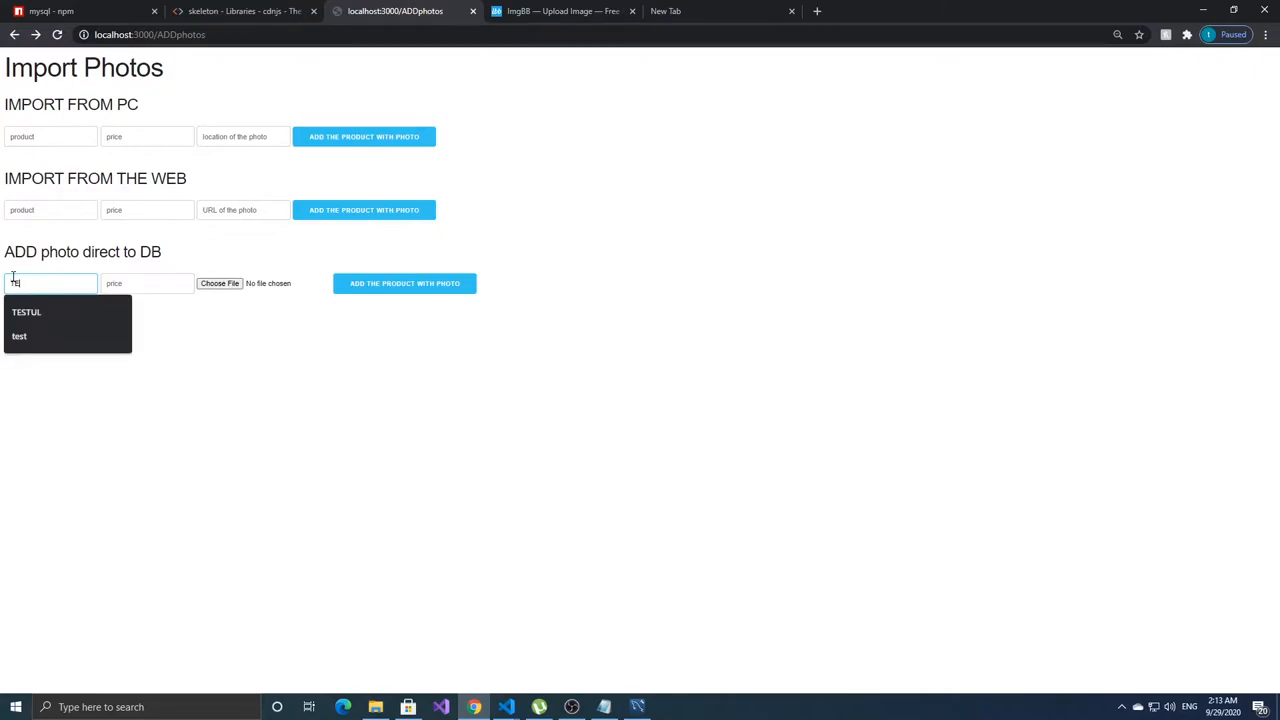
pyautogui.write('1111')
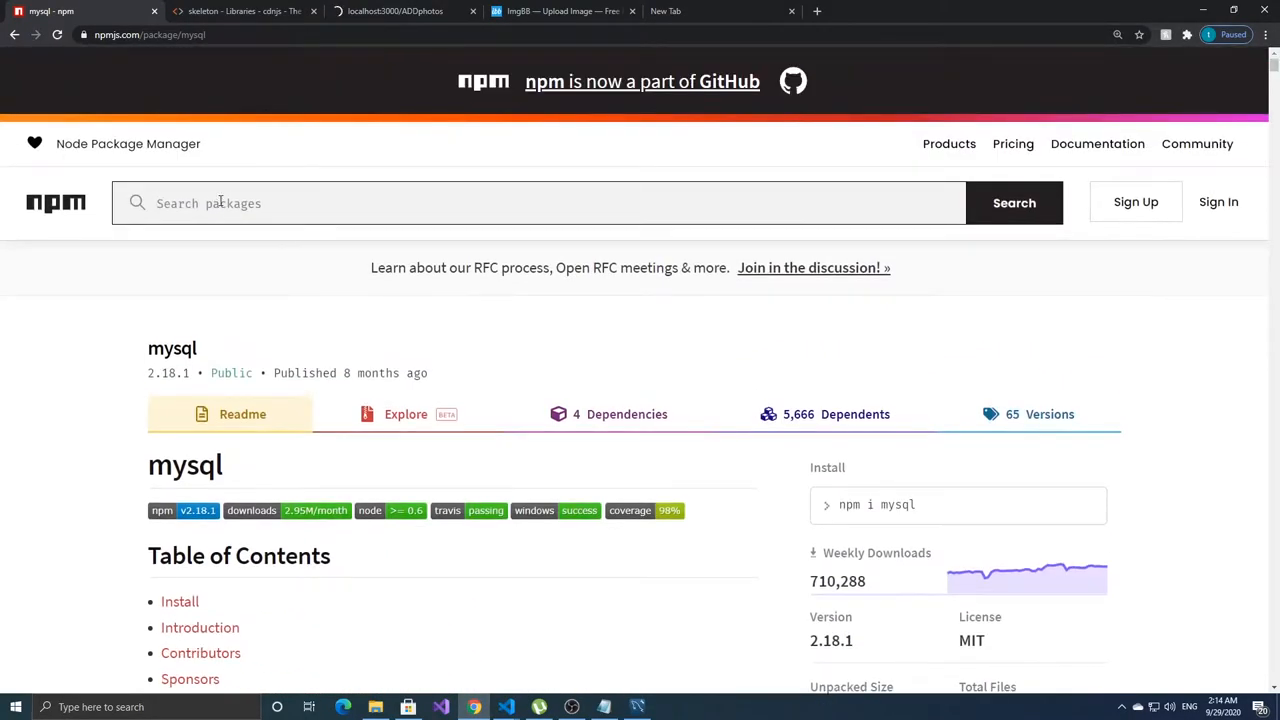
# - Search npm for multer and read its package page and README
pyautogui.write('multer')
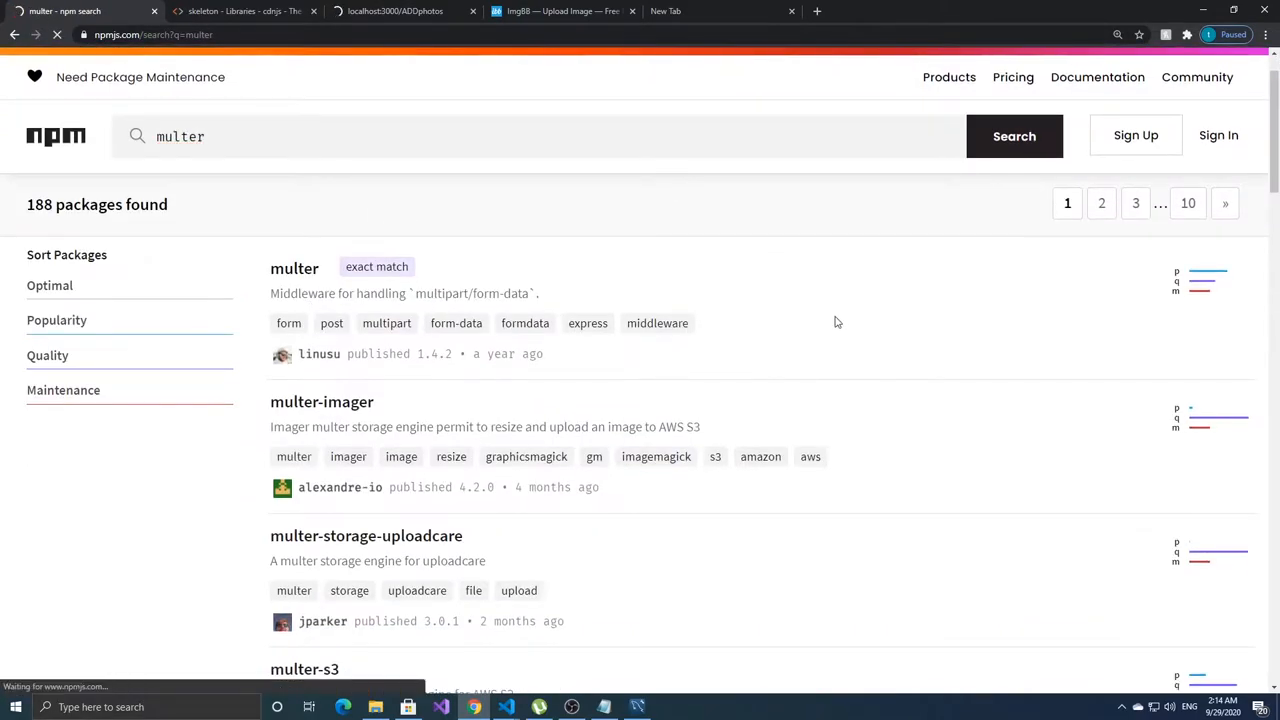
pyautogui.click(294, 268)
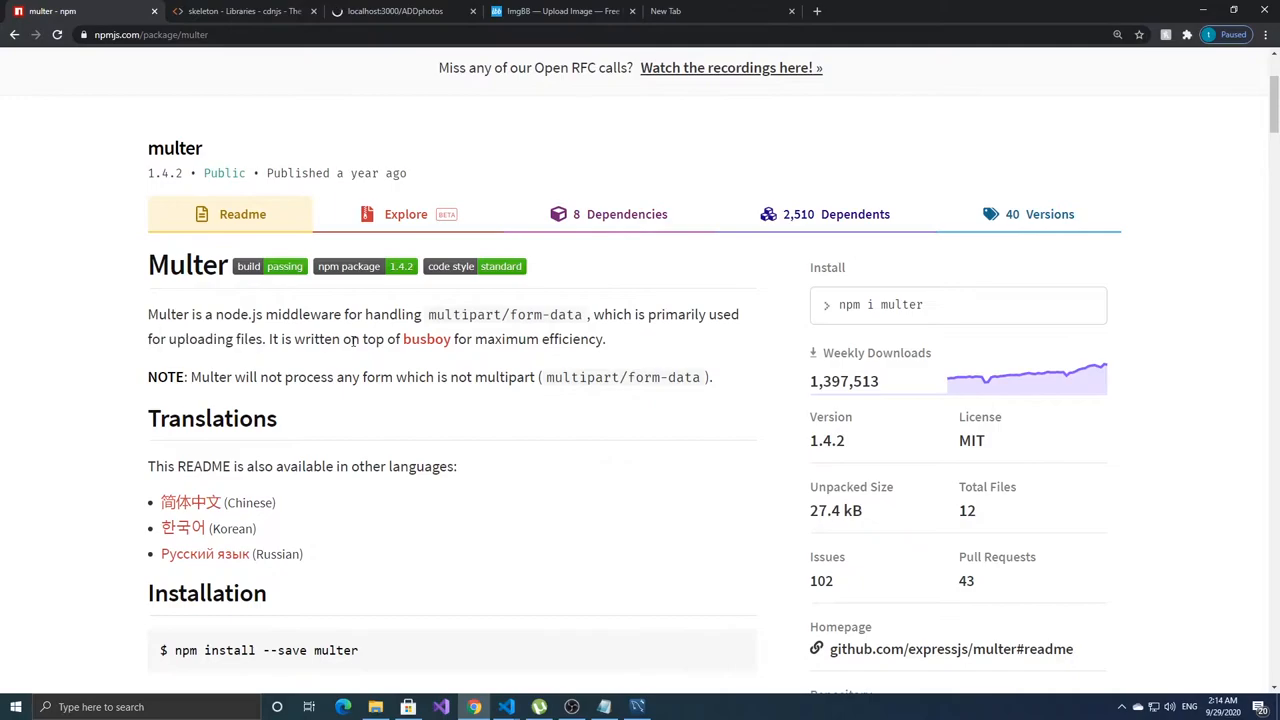
pyautogui.scroll(-3)
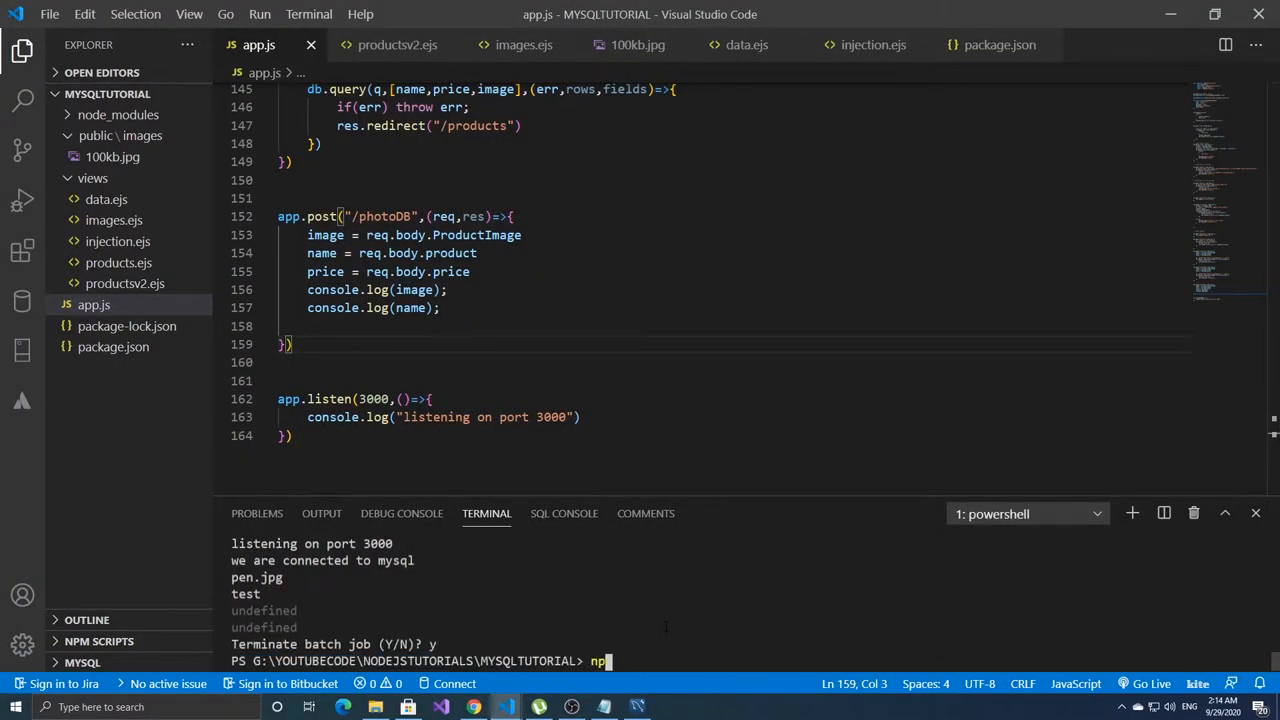
# - Stop the dev server and run npm install multer in the terminal
pyautogui.write('npm run dev')
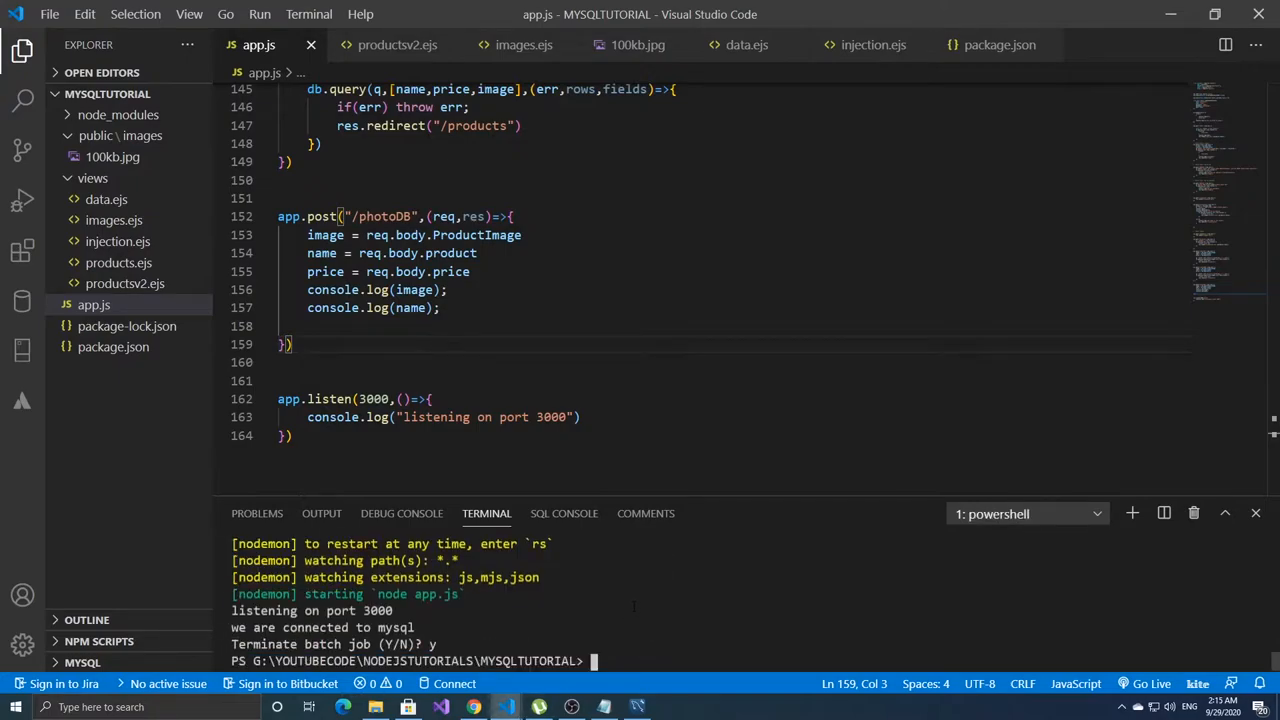
pyautogui.write('npm')
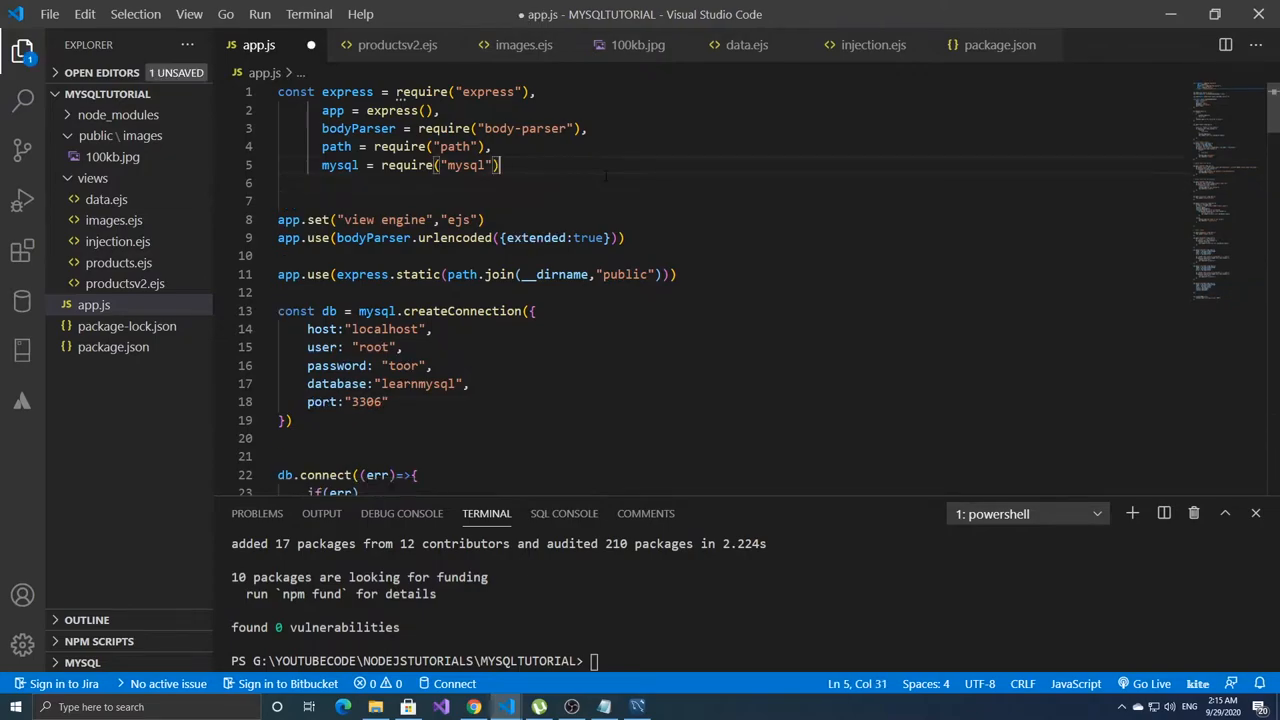
# - Require multer and define const upload = multer({storage: multer.memoryStorage()}) in app.js
pyautogui.write('mullter = require("multer");')
pyautogui.click(734, 292)
pyautogui.write('const u')
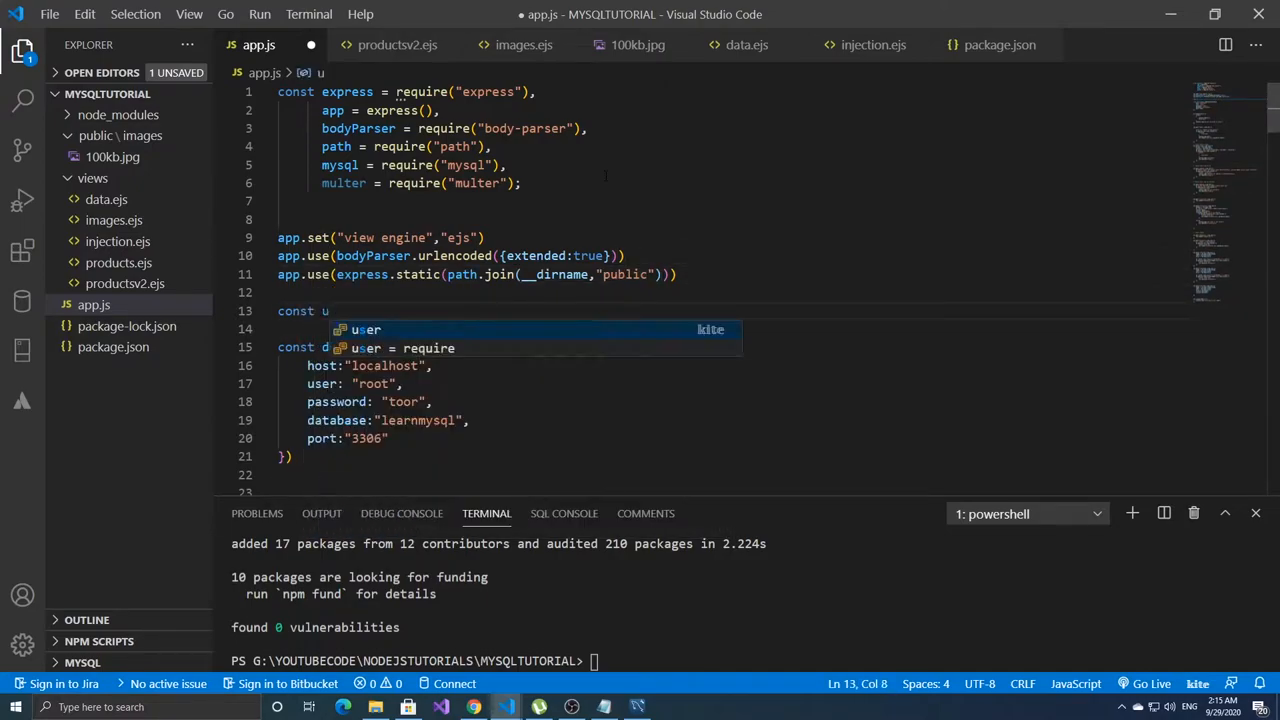
pyautogui.write('pload =')
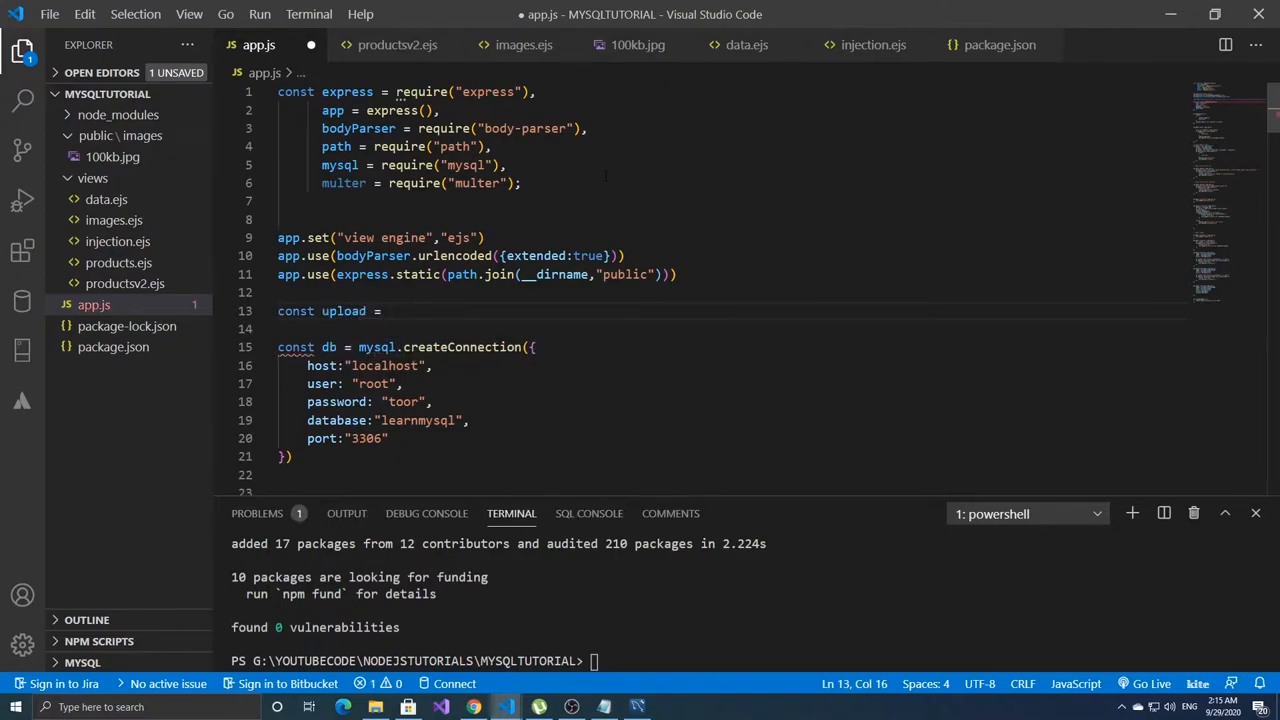
pyautogui.write('multer(')
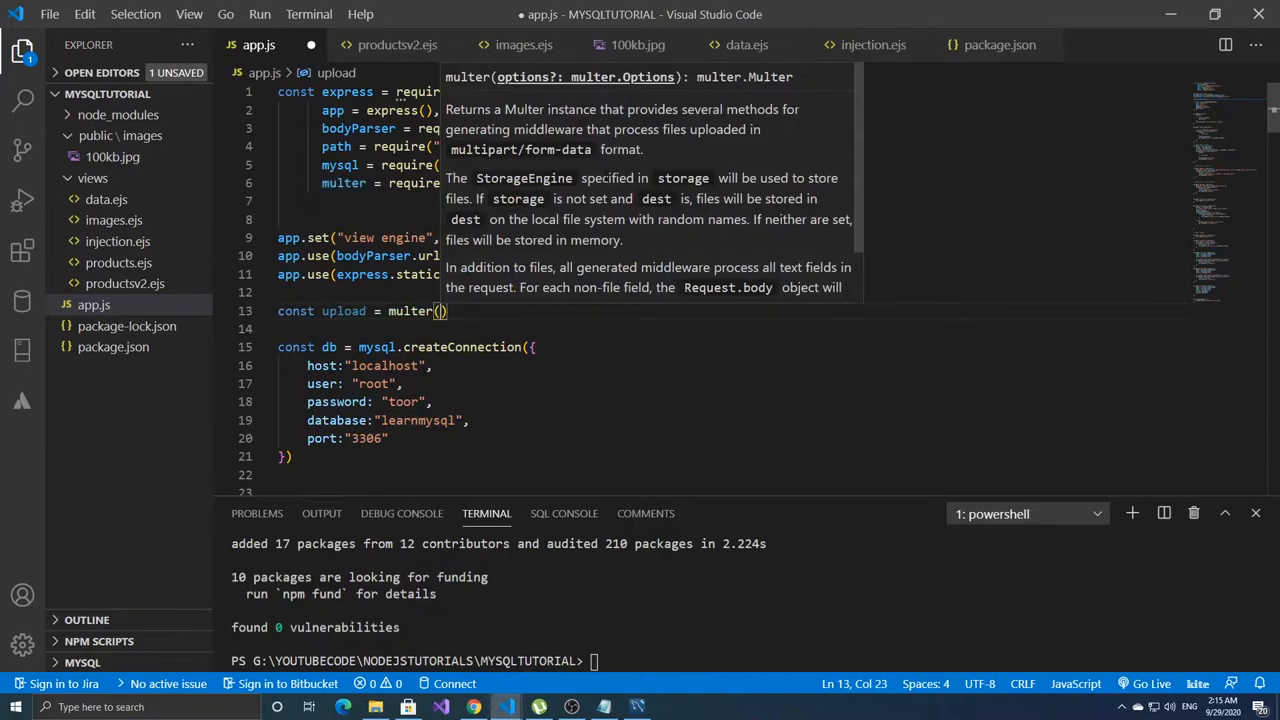
pyautogui.write('{storage:multer.memoryStorage')
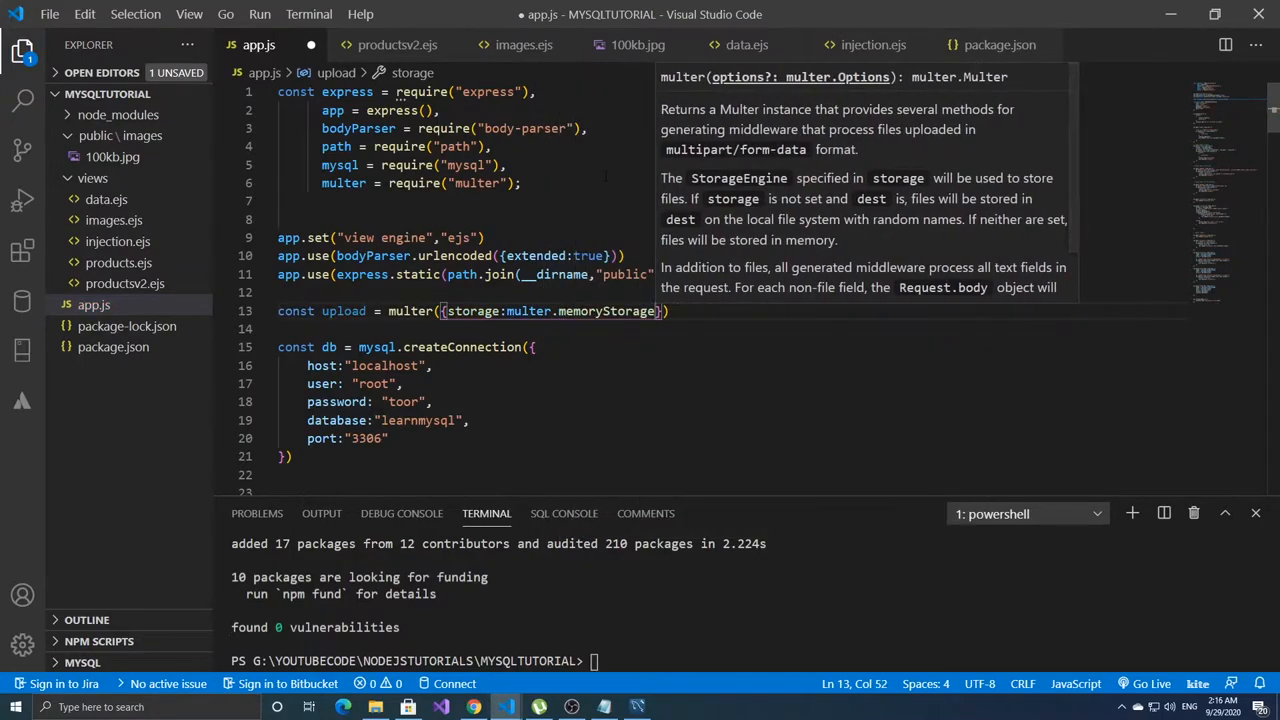
pyautogui.write('()})')
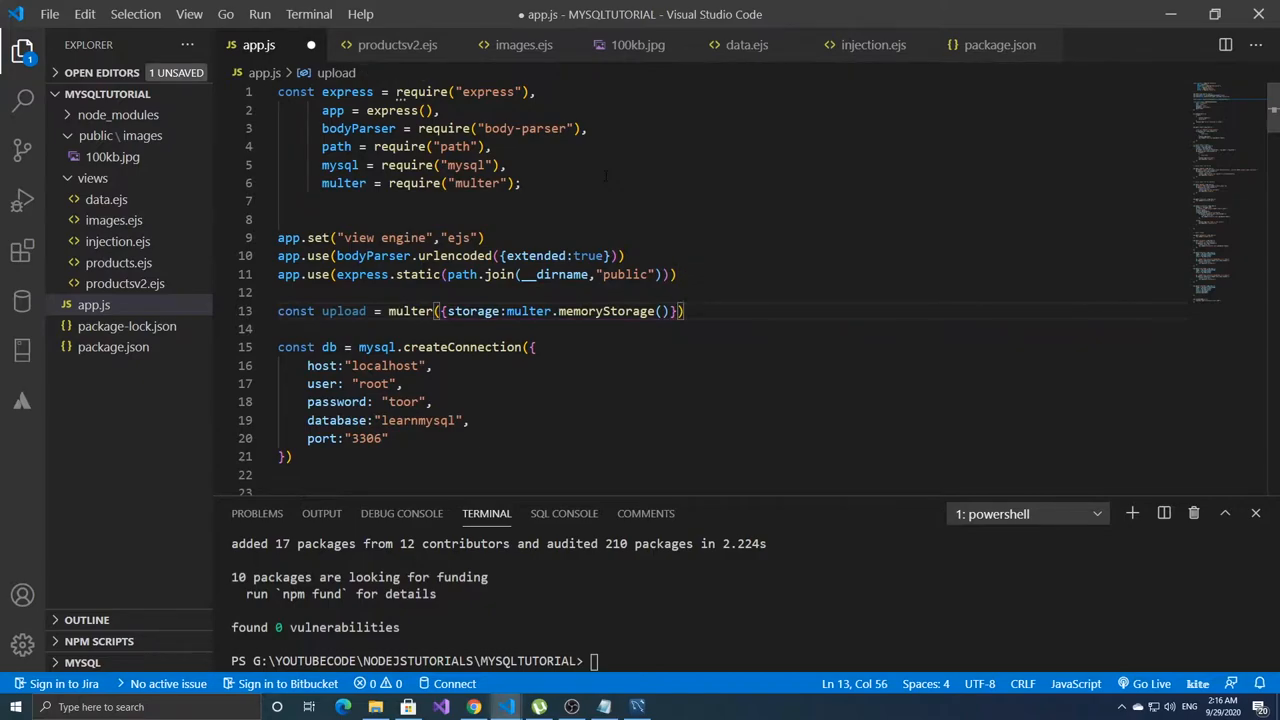
pyautogui.write(';')
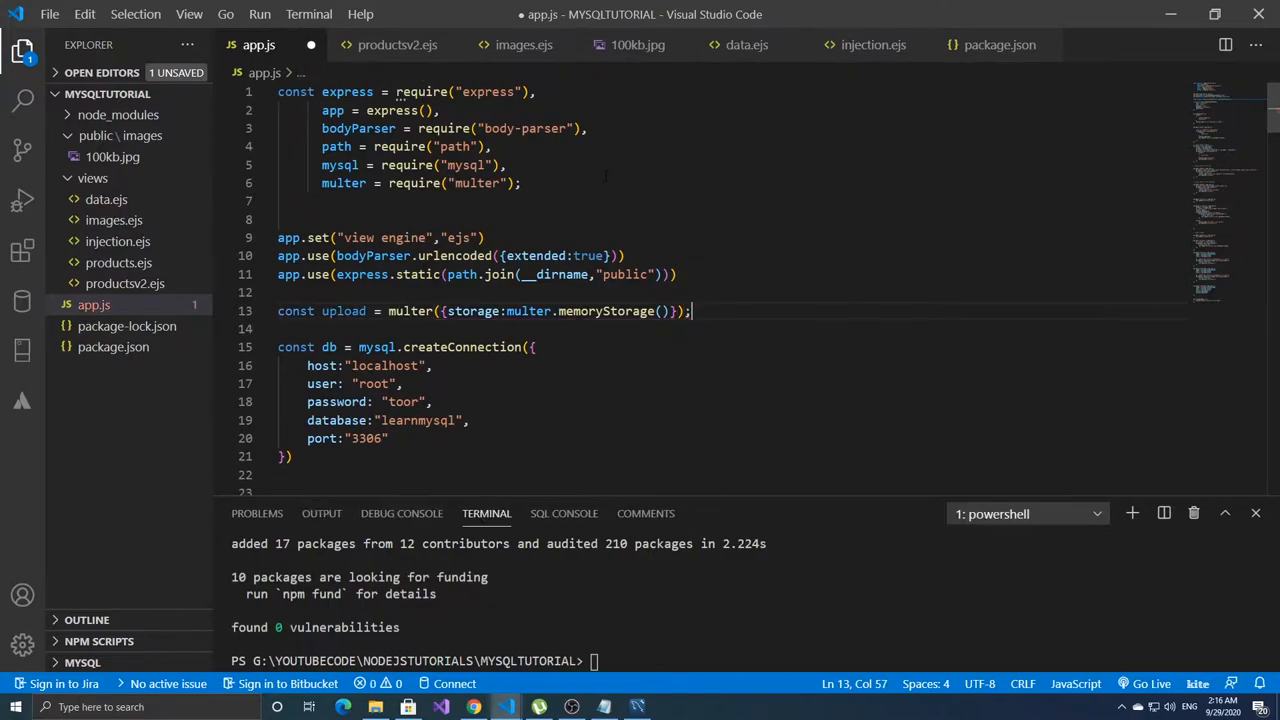
pyautogui.doubleClick(344, 312)
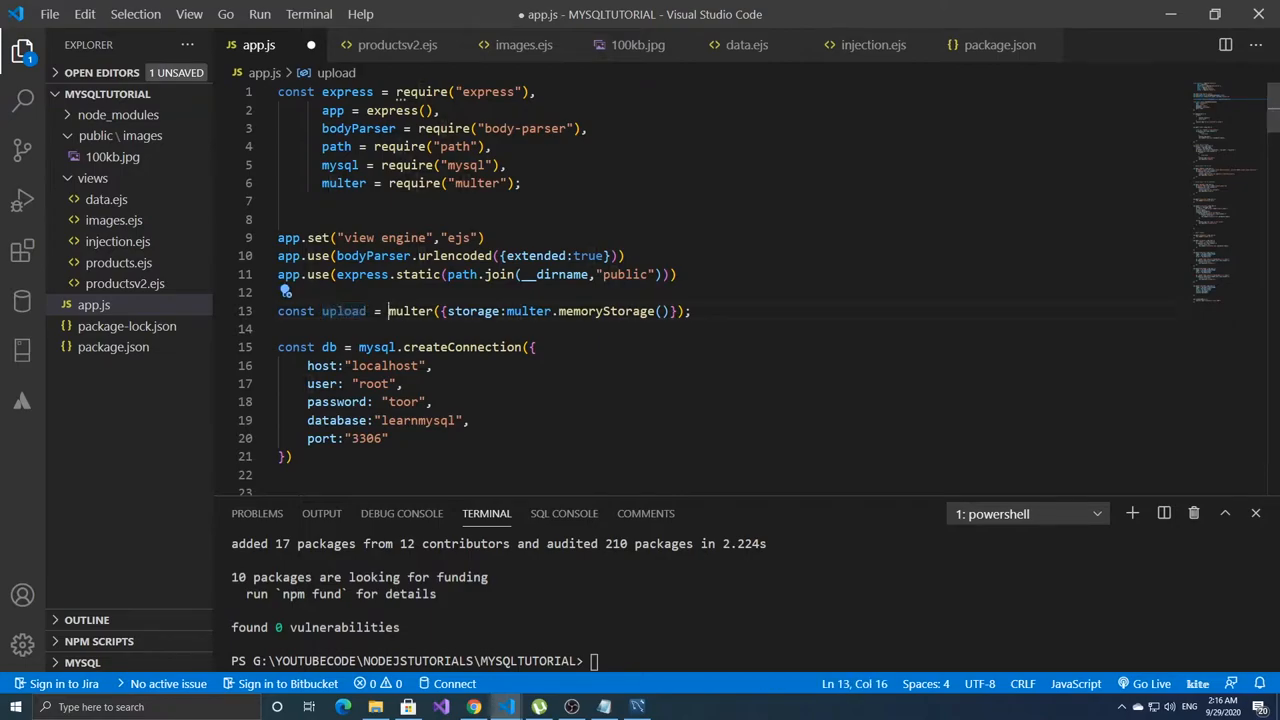
# - Begin adding upload.single middleware to the /photoDB route in app.js
pyautogui.doubleClick(408, 312)
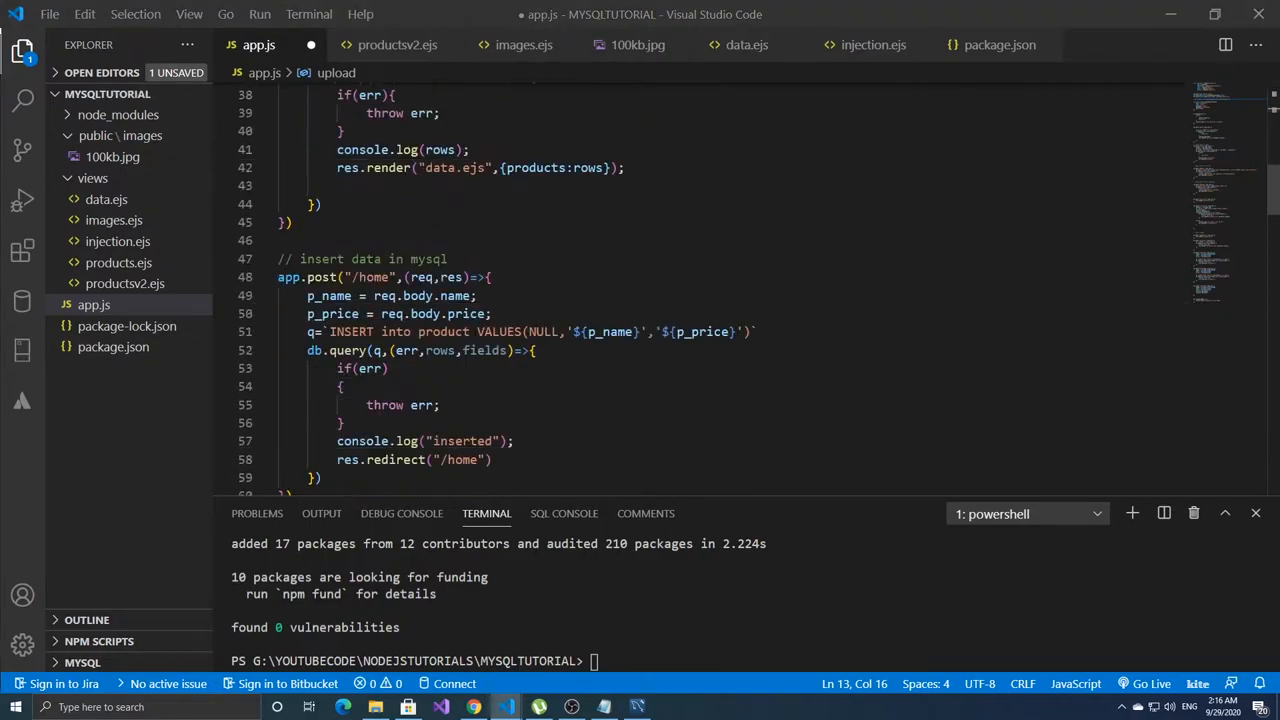
pyautogui.scroll(-3)
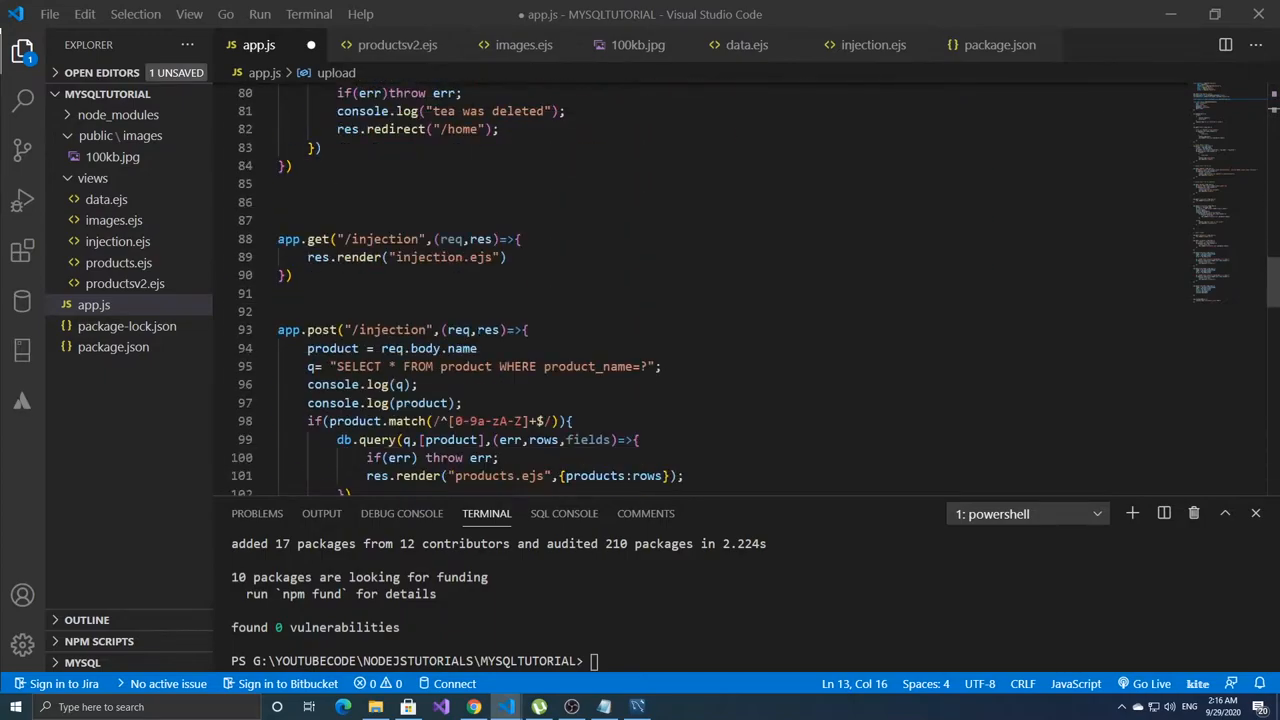
pyautogui.scroll(-3)
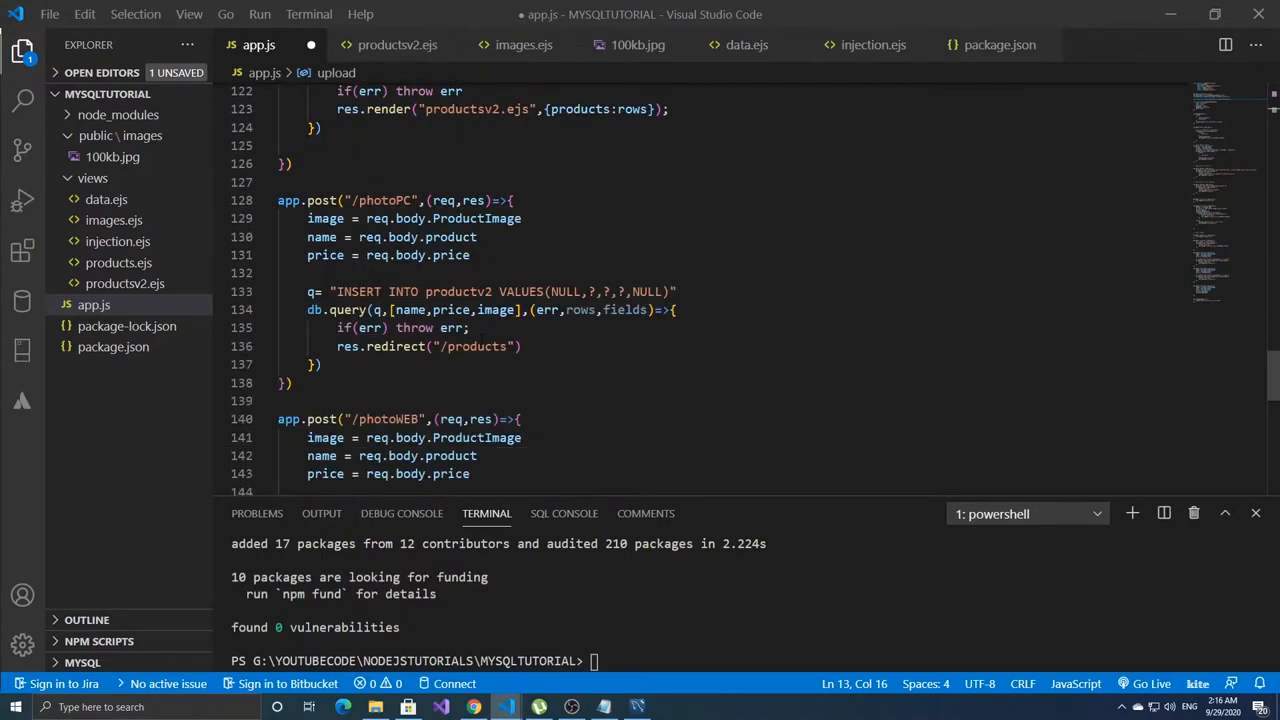
pyautogui.scroll(-3)
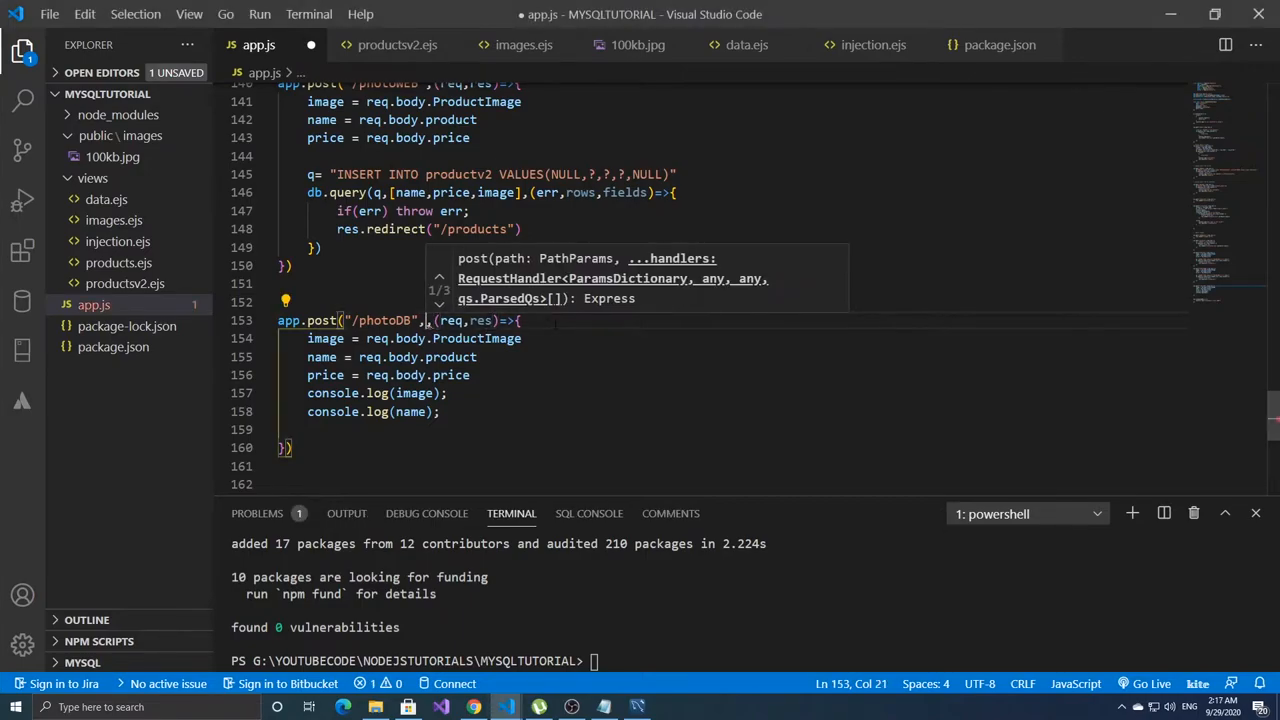
pyautogui.write('u')
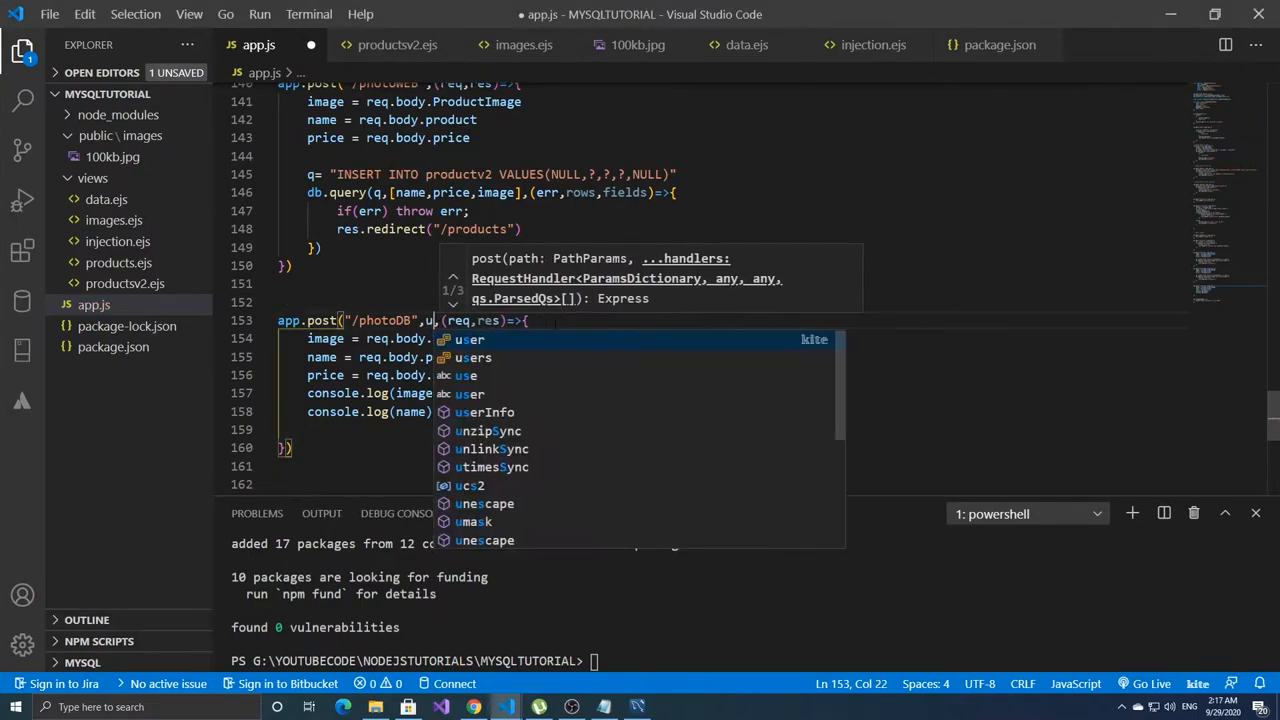
pyautogui.write("pload.single('")
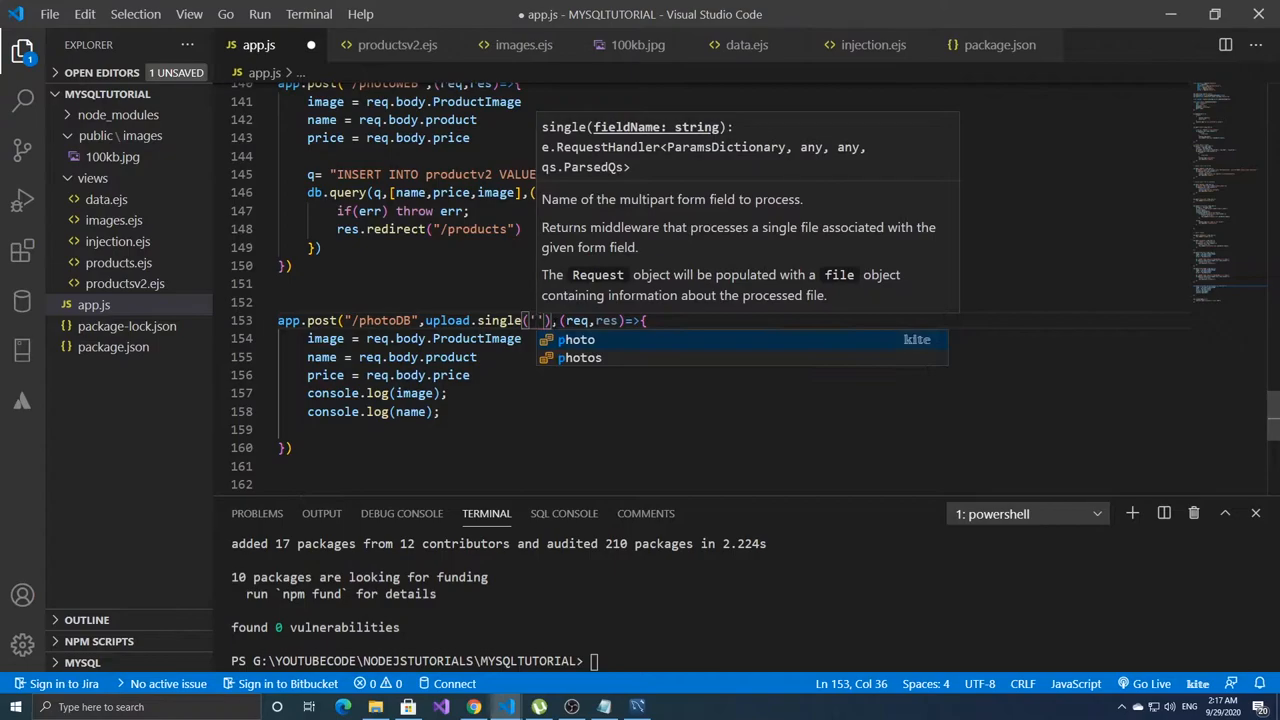
# - Copy the ProductImage field name from images.ejs back into the /photoDB middleware
pyautogui.click(396, 44)
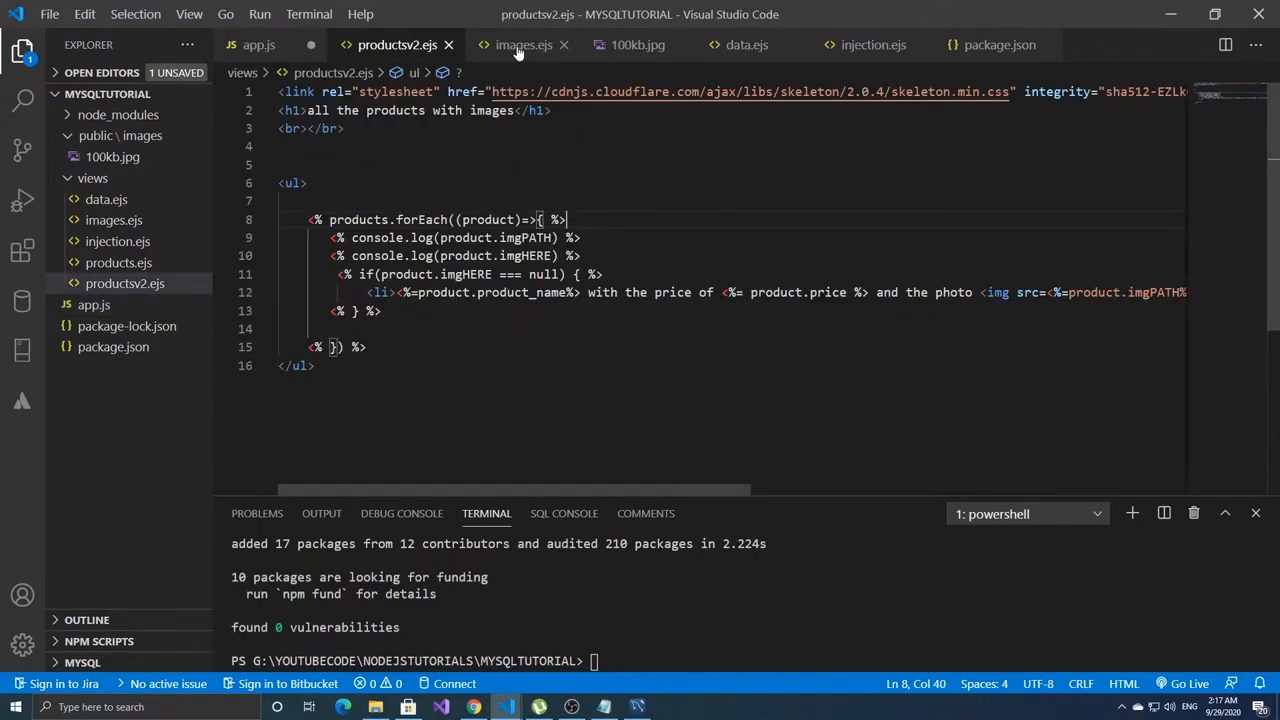
pyautogui.click(524, 44)
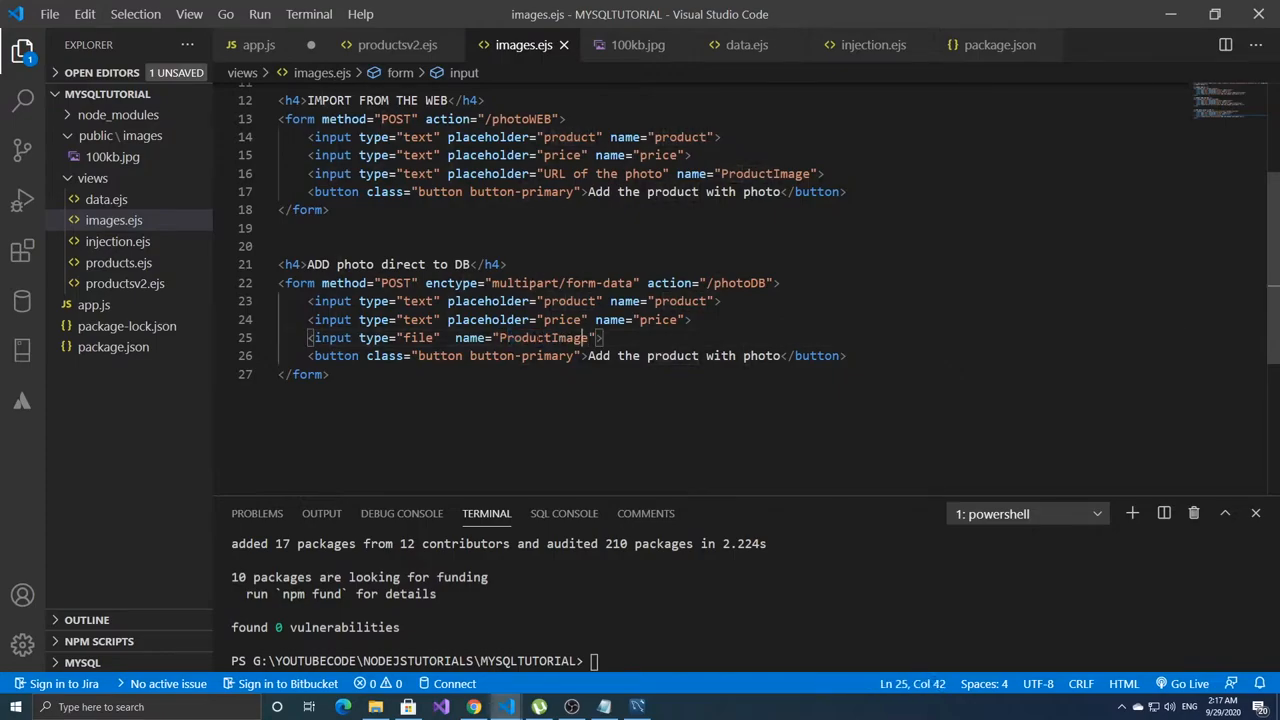
pyautogui.doubleClick(544, 336)
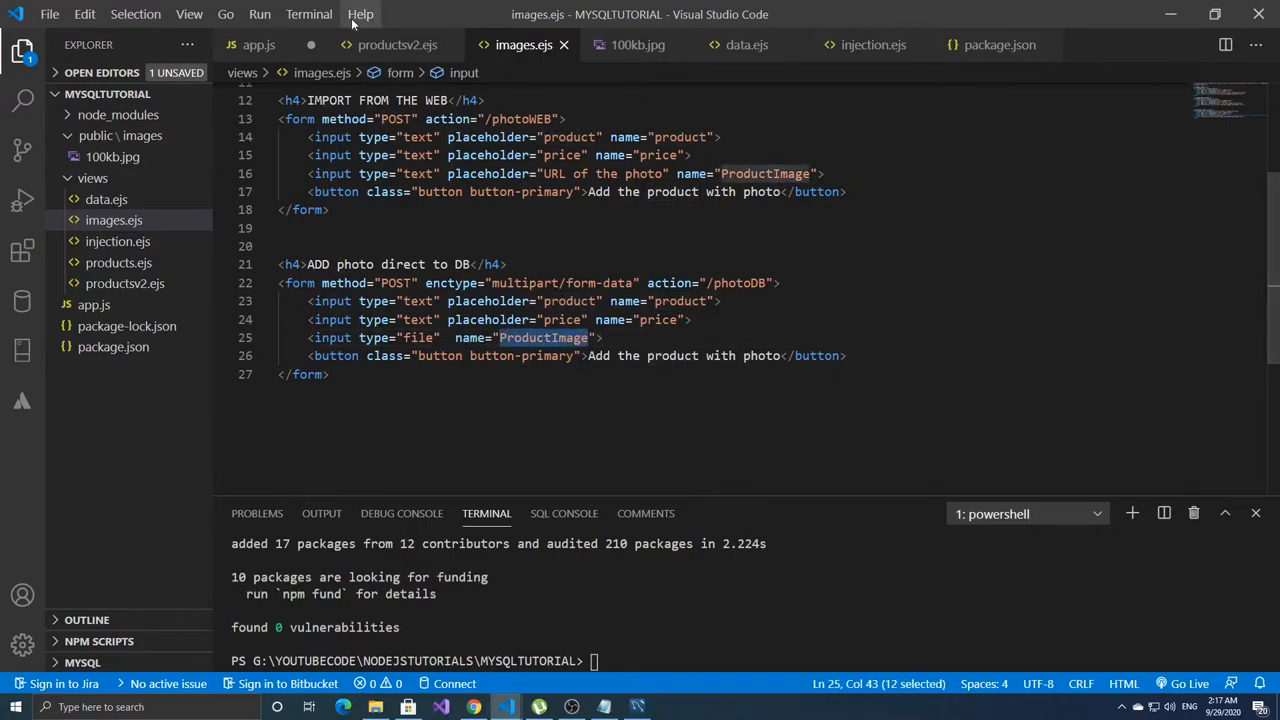
pyautogui.click(258, 44)
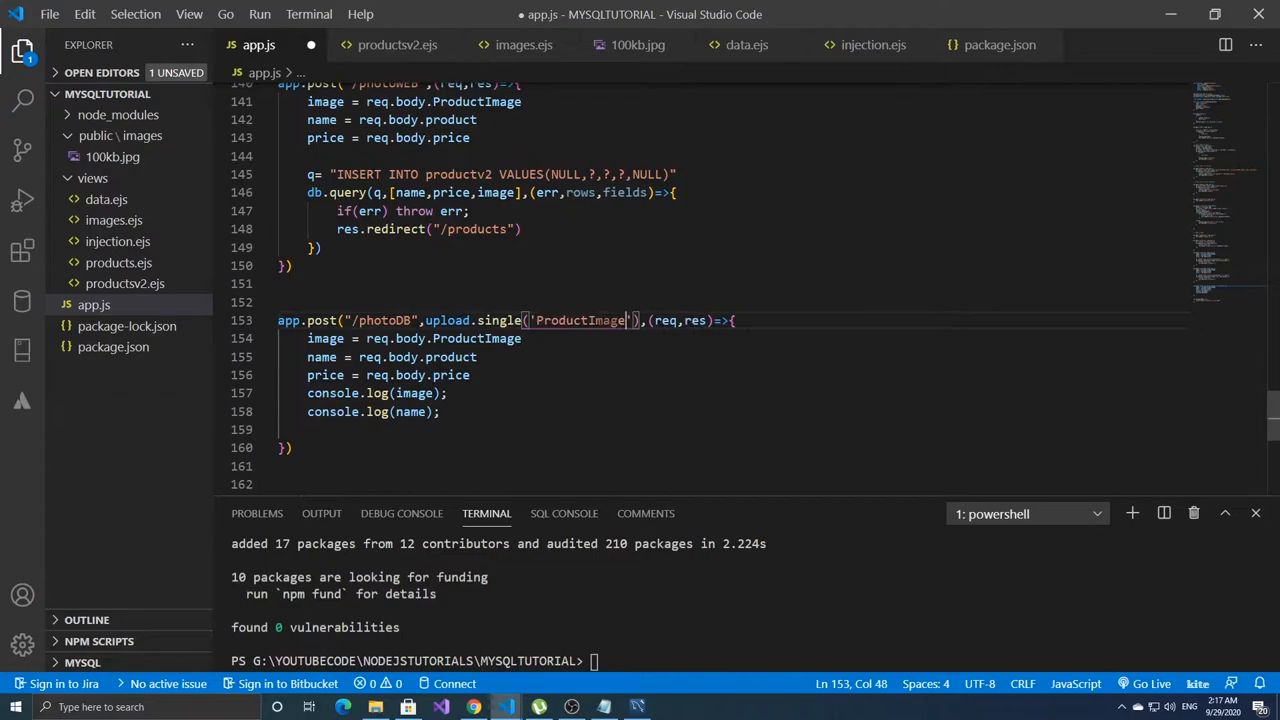
# - Save, then set image from req.file on a fresh line in the photoDB handler
pyautogui.press('ctrl+s')
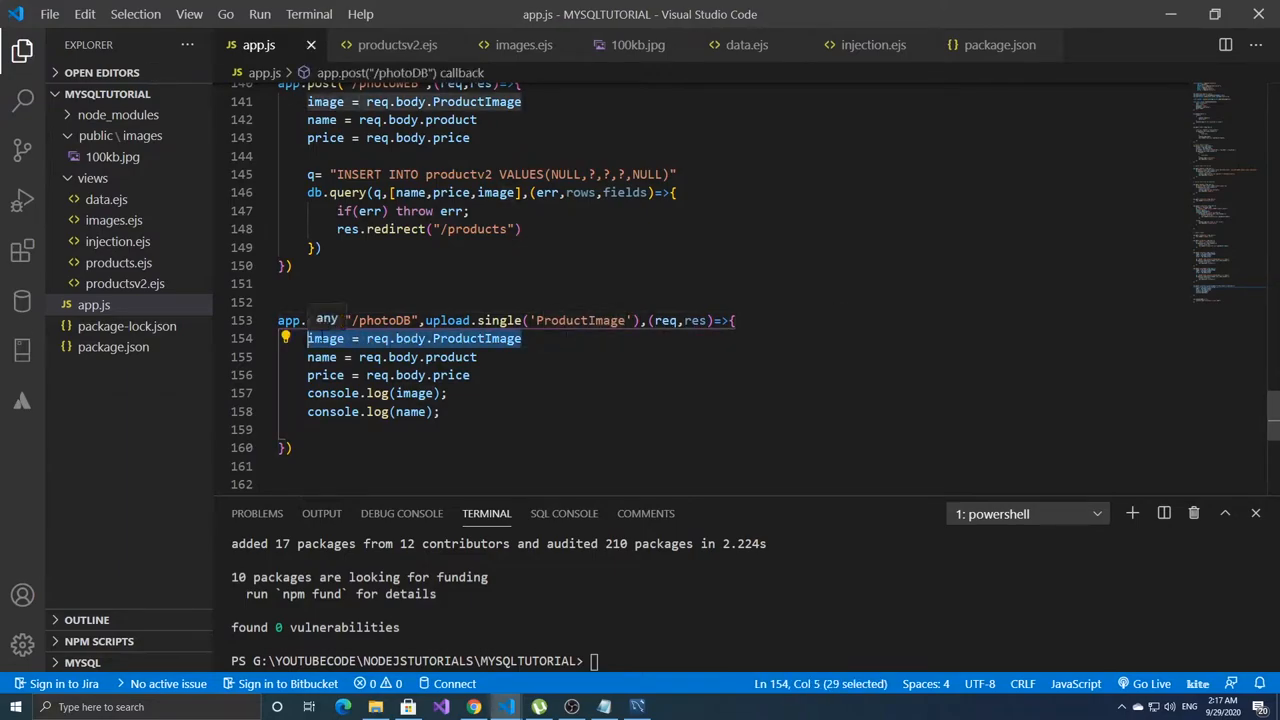
pyautogui.press('Enter')
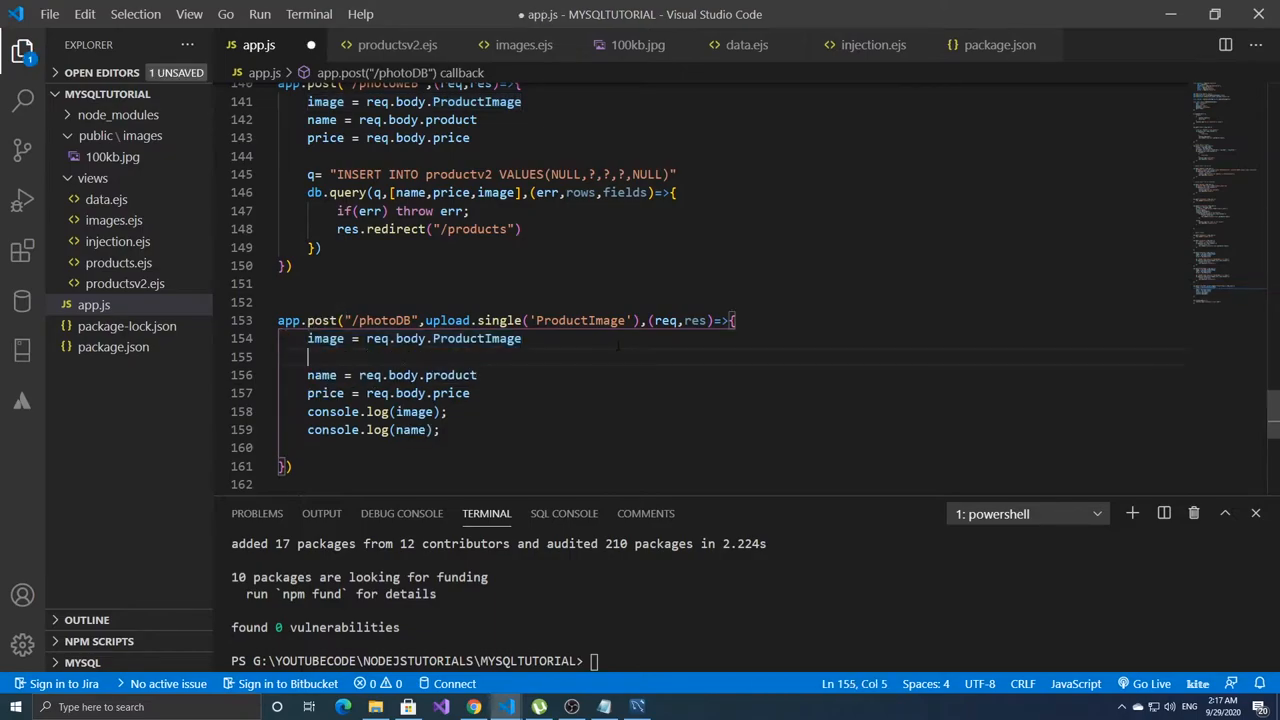
pyautogui.write('image = req')
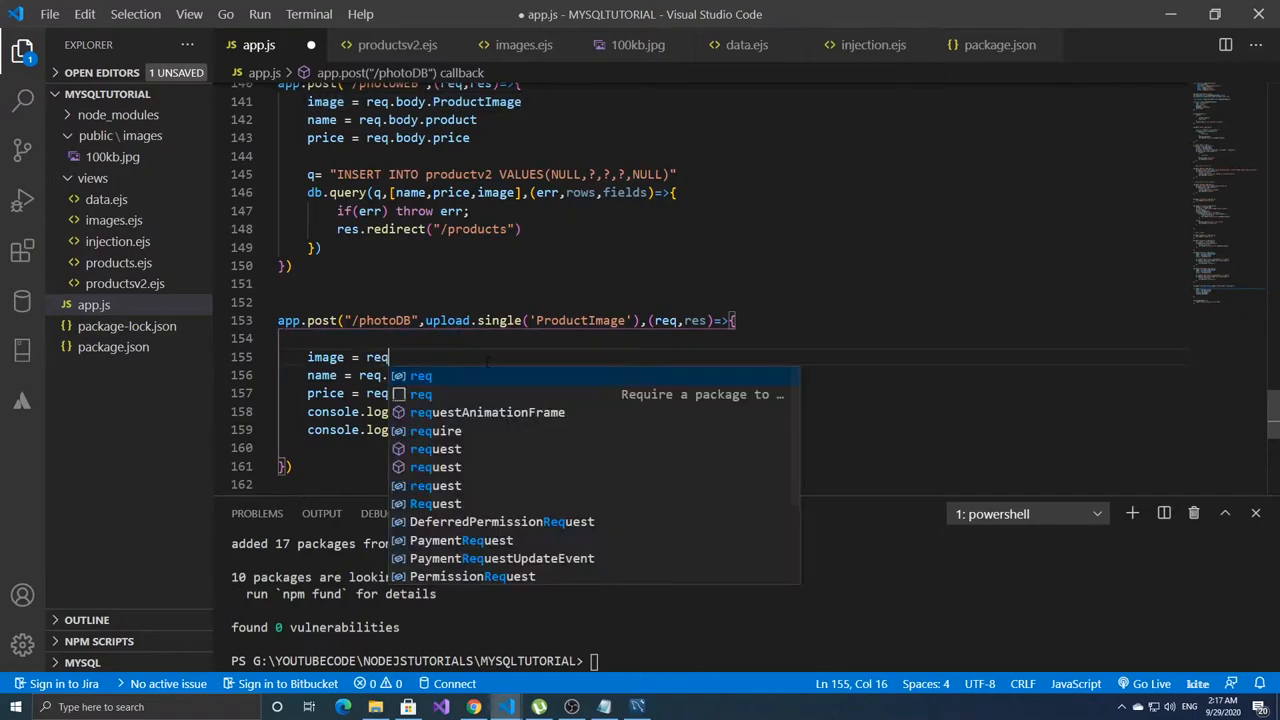
pyautogui.write('file')
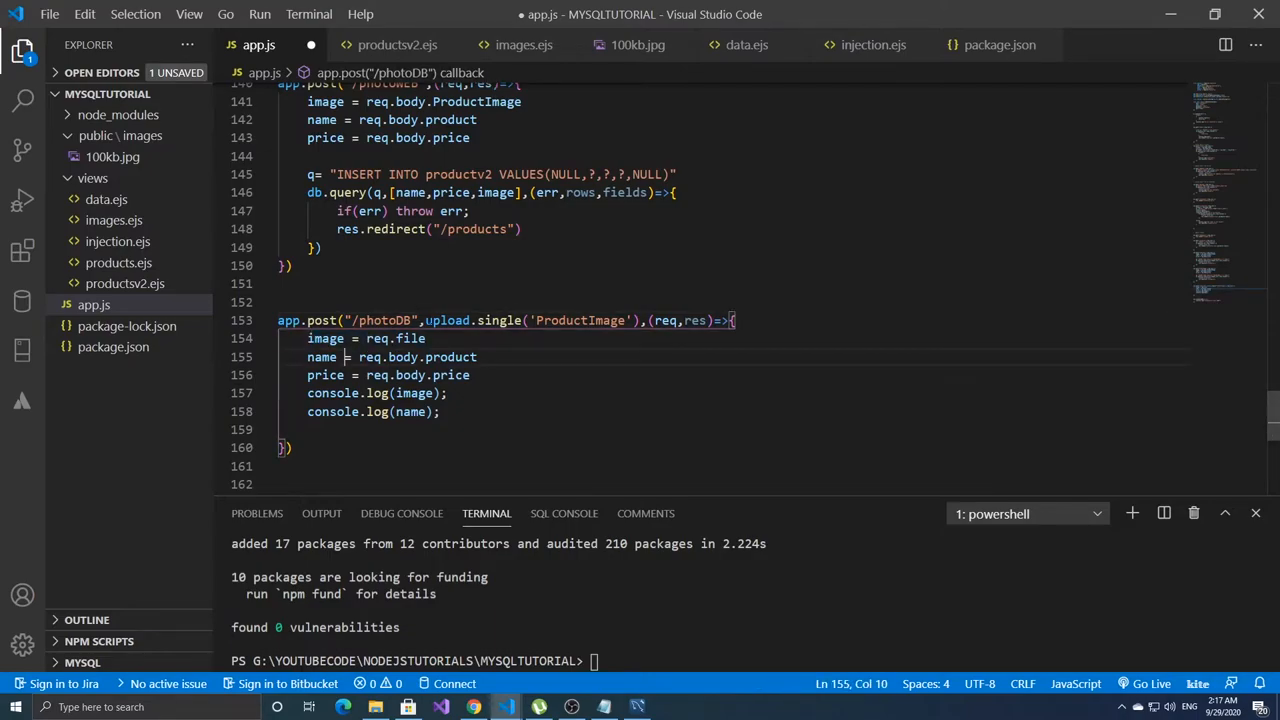
# - Add imagev2 = req.body.ProductImage, confirming the field name against images.ejs
pyautogui.doubleClick(578, 320)
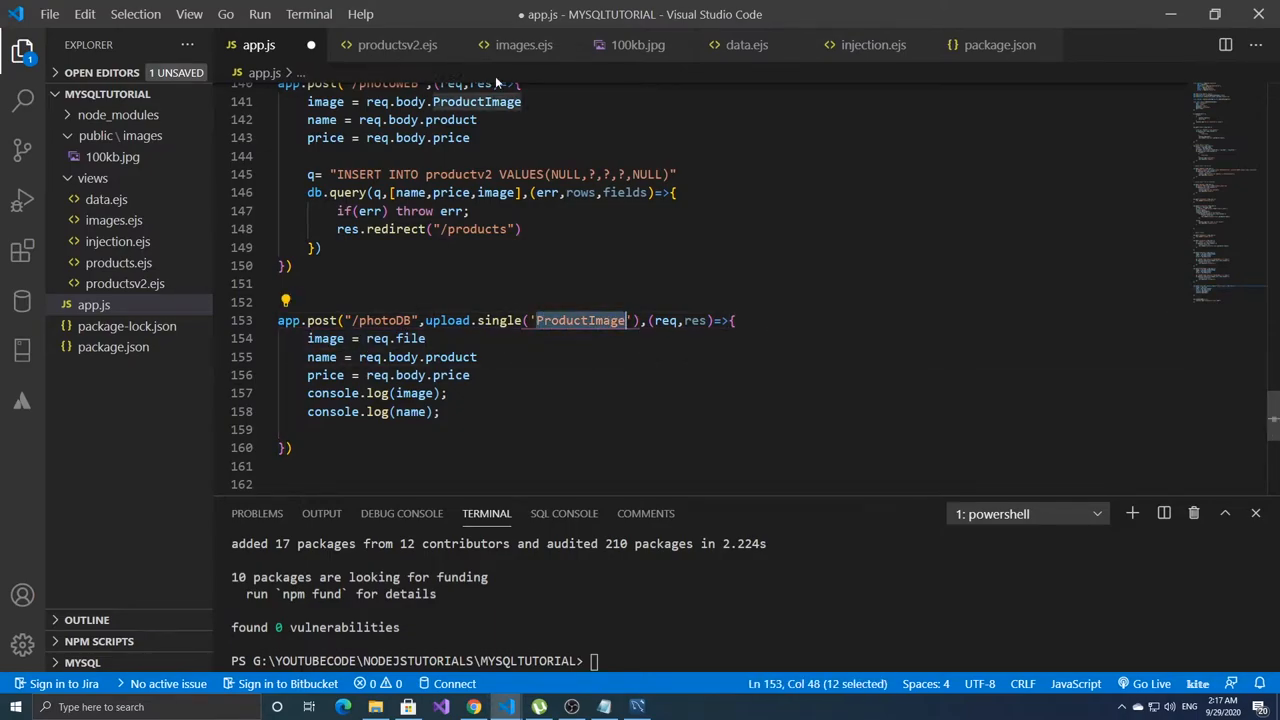
pyautogui.click(524, 44)
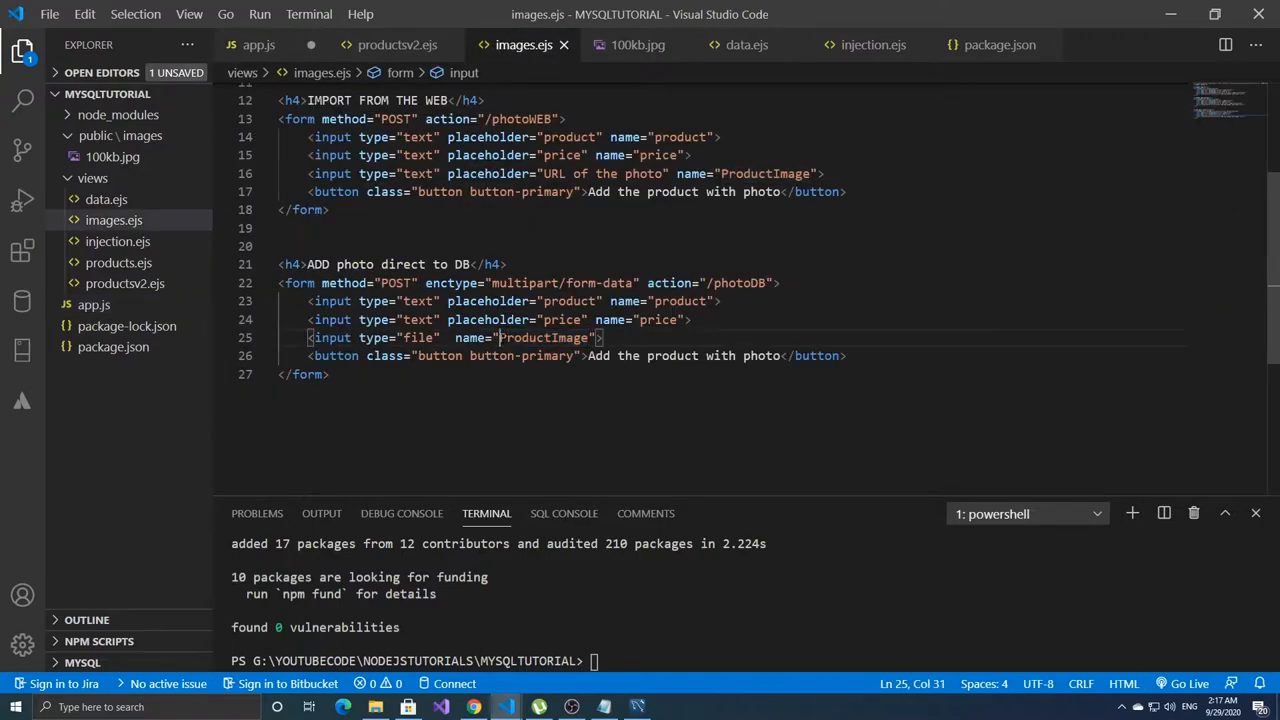
pyautogui.click(500, 336)
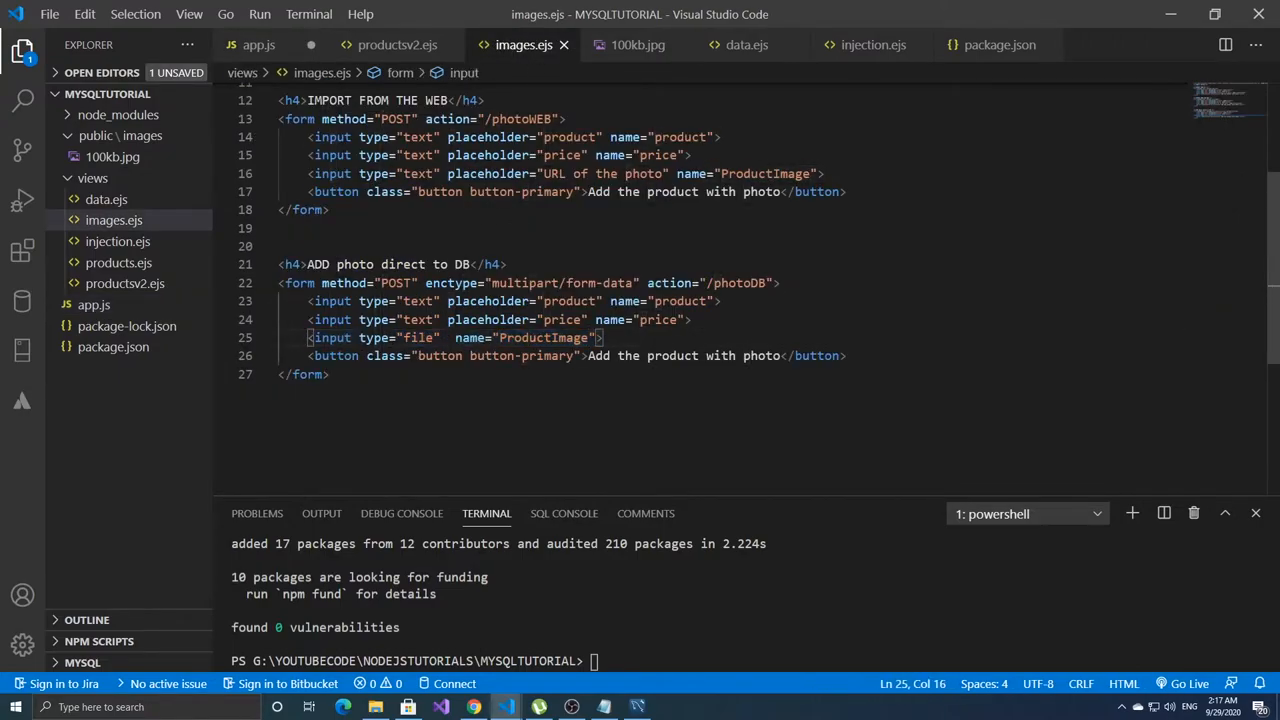
pyautogui.click(260, 44)
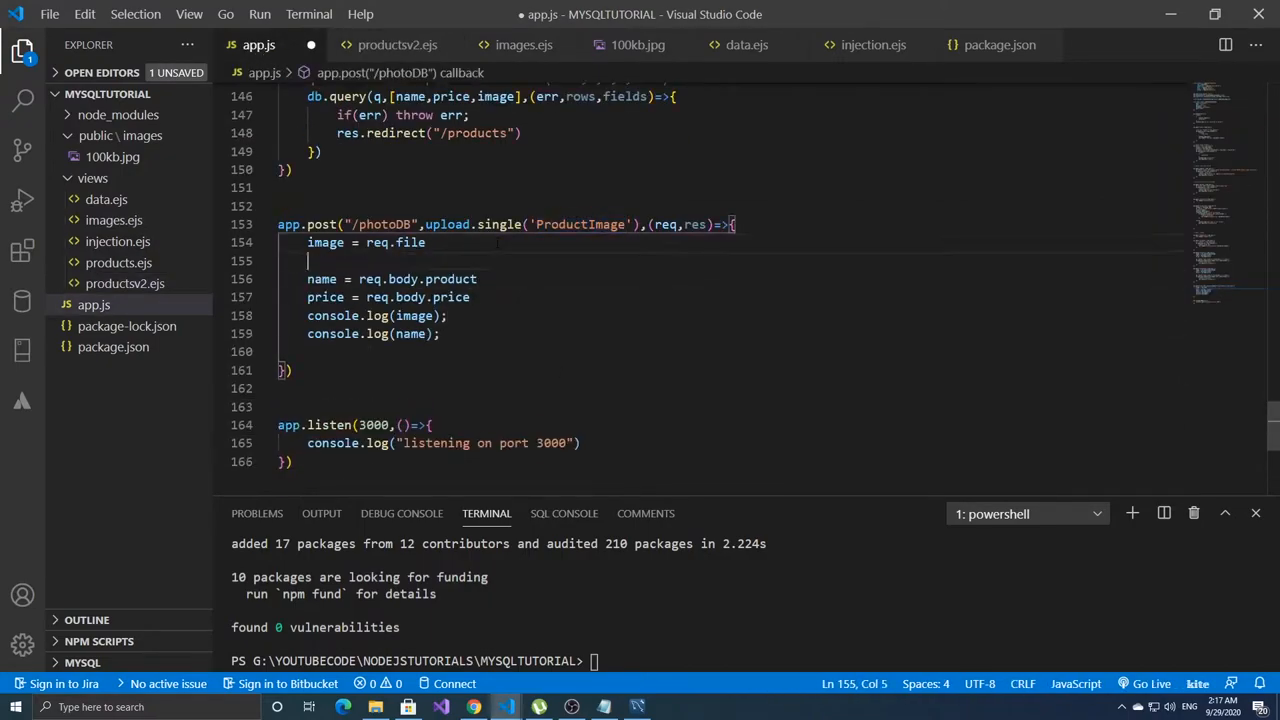
pyautogui.write('image')
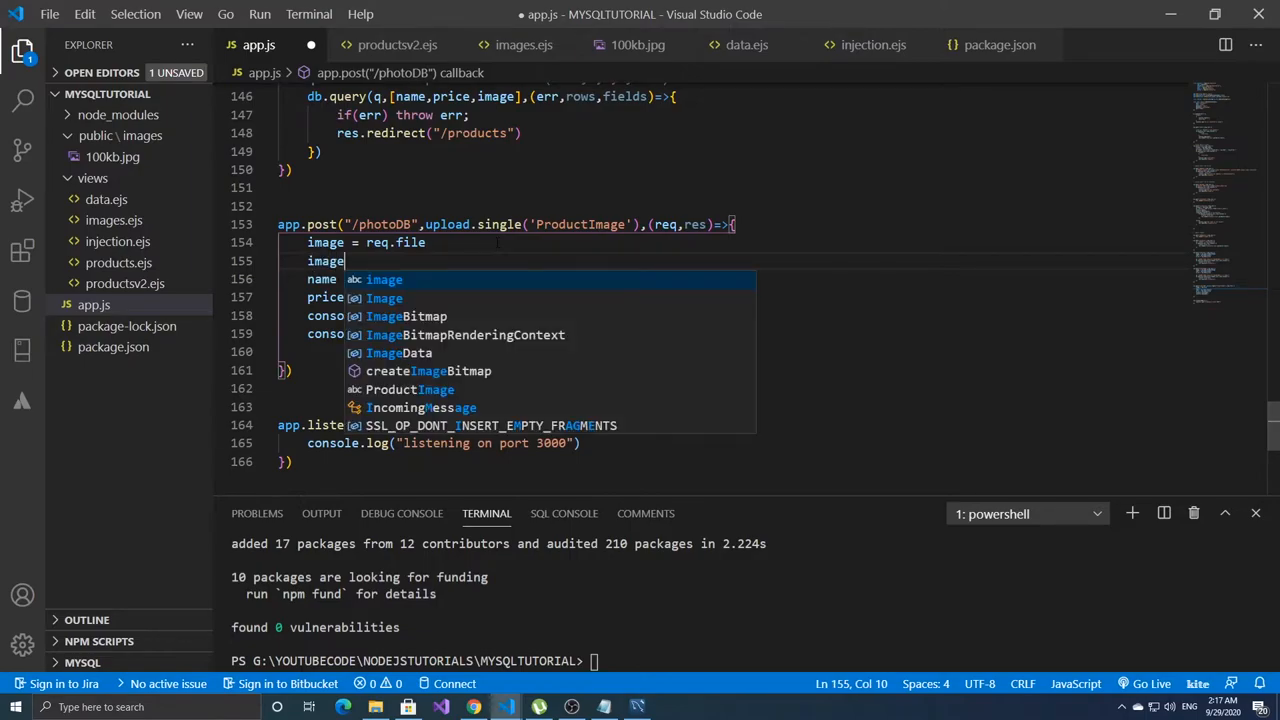
pyautogui.write('v2 =')
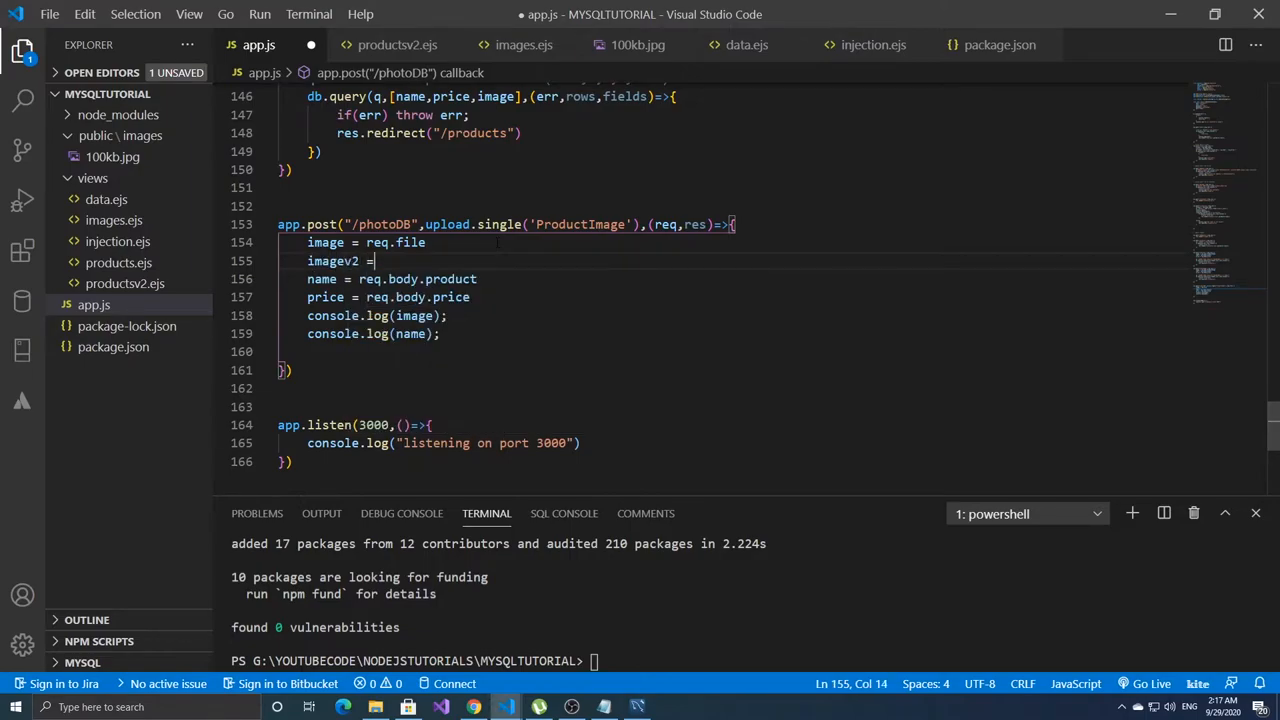
pyautogui.write('req.body')
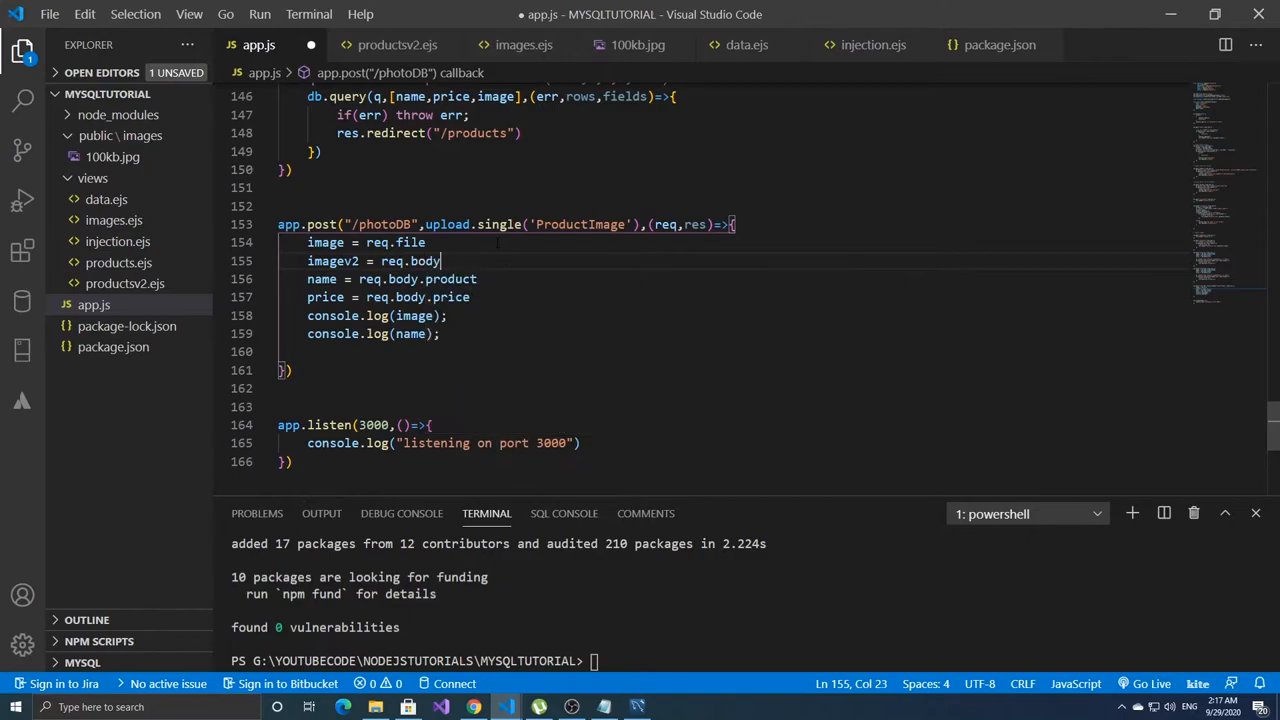
pyautogui.write('Prod')
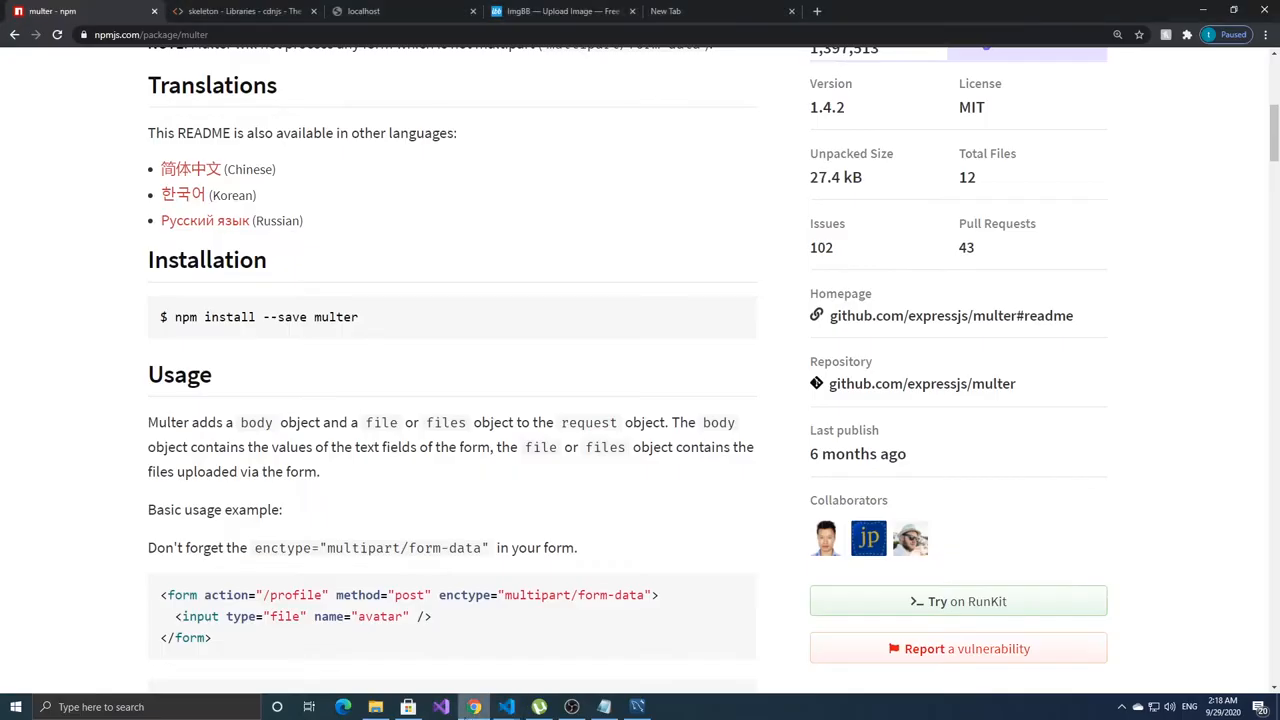
# - Submit the ADDphotos form with price 11 and the pen.jpg photo
pyautogui.click(400, 12)
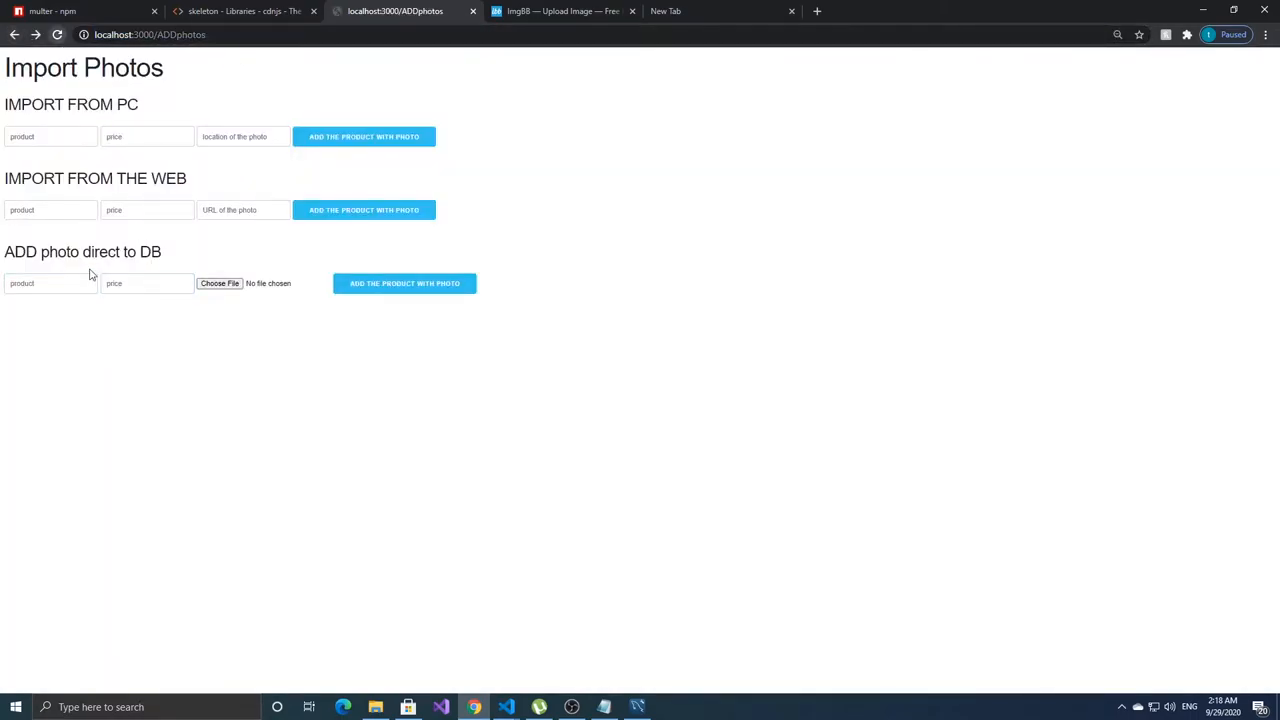
pyautogui.write('11')
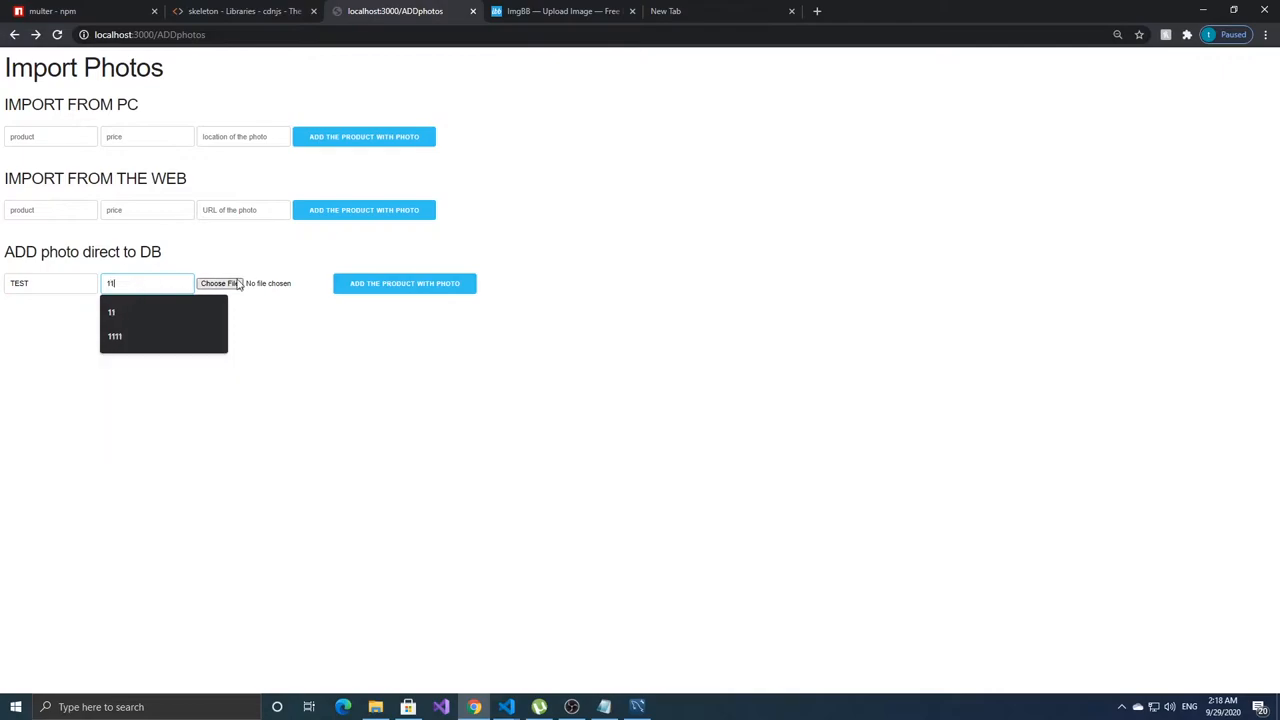
pyautogui.click(220, 284)
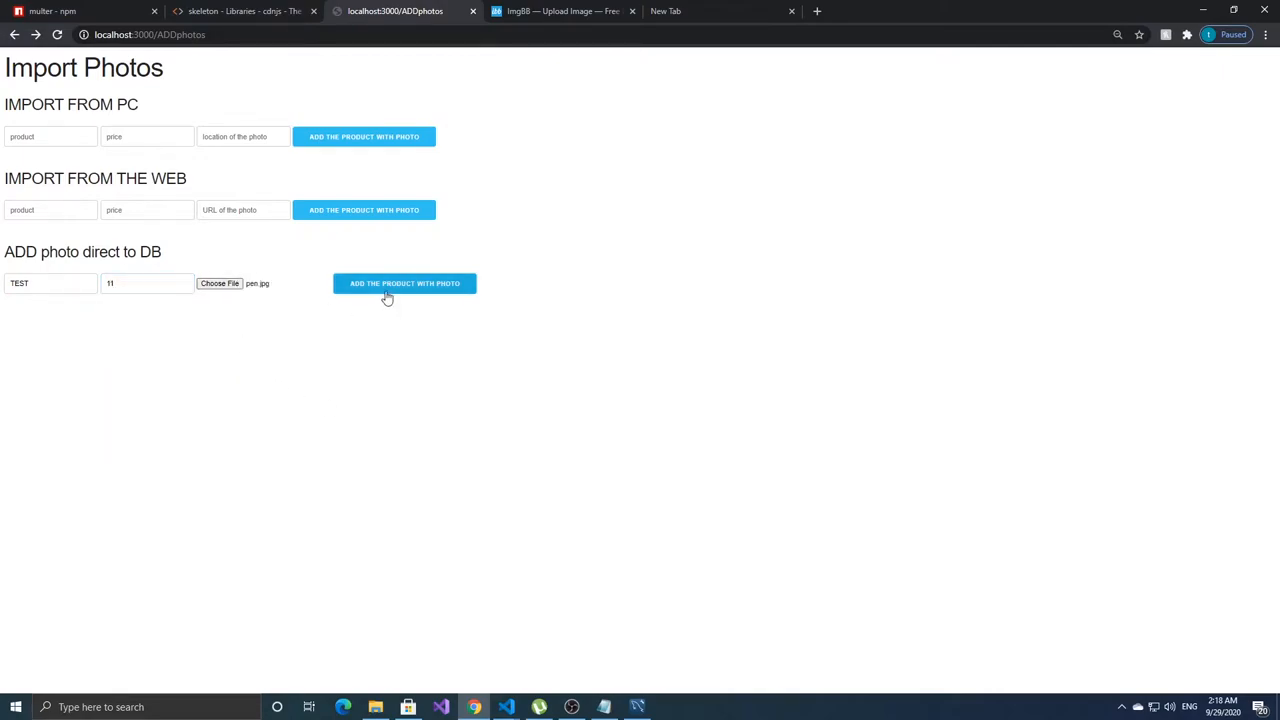
pyautogui.click(404, 284)
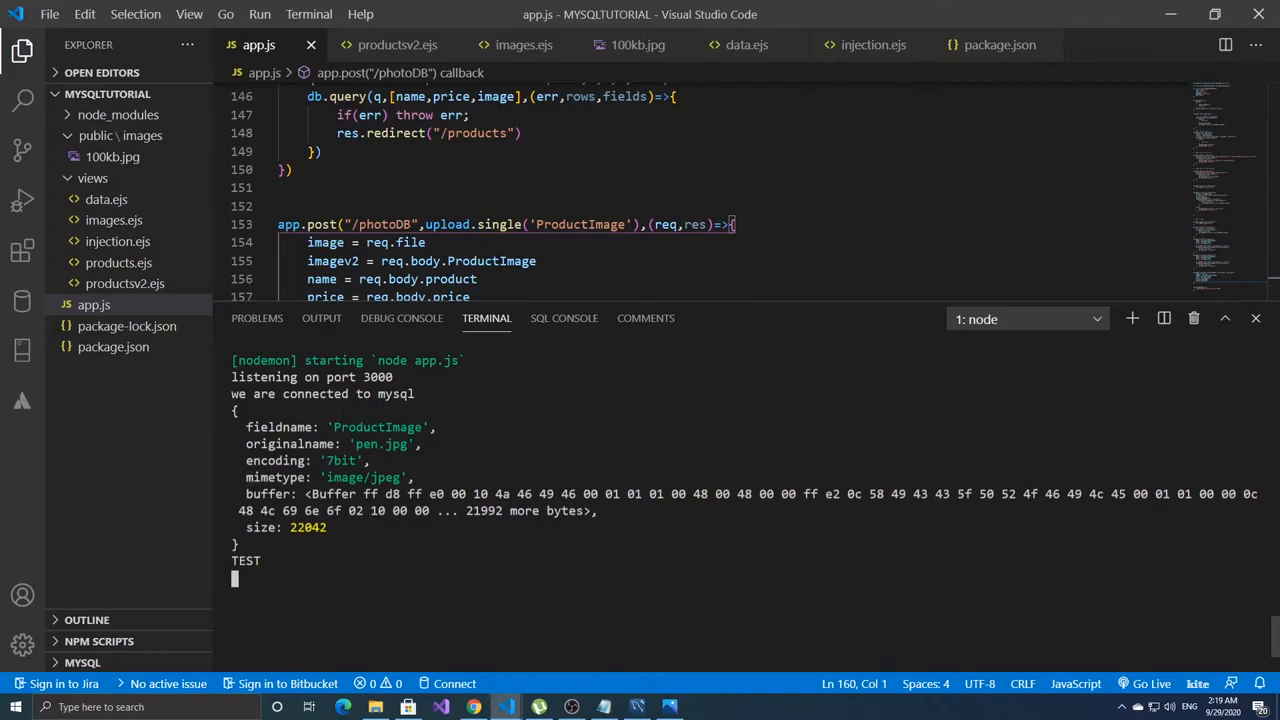
# - Shrink the terminal and change image to req.file.buffer.toString('base64')
pyautogui.moveTo(244, 492); pyautogui.dragTo(324, 528)
pyautogui.write('.buffer.')
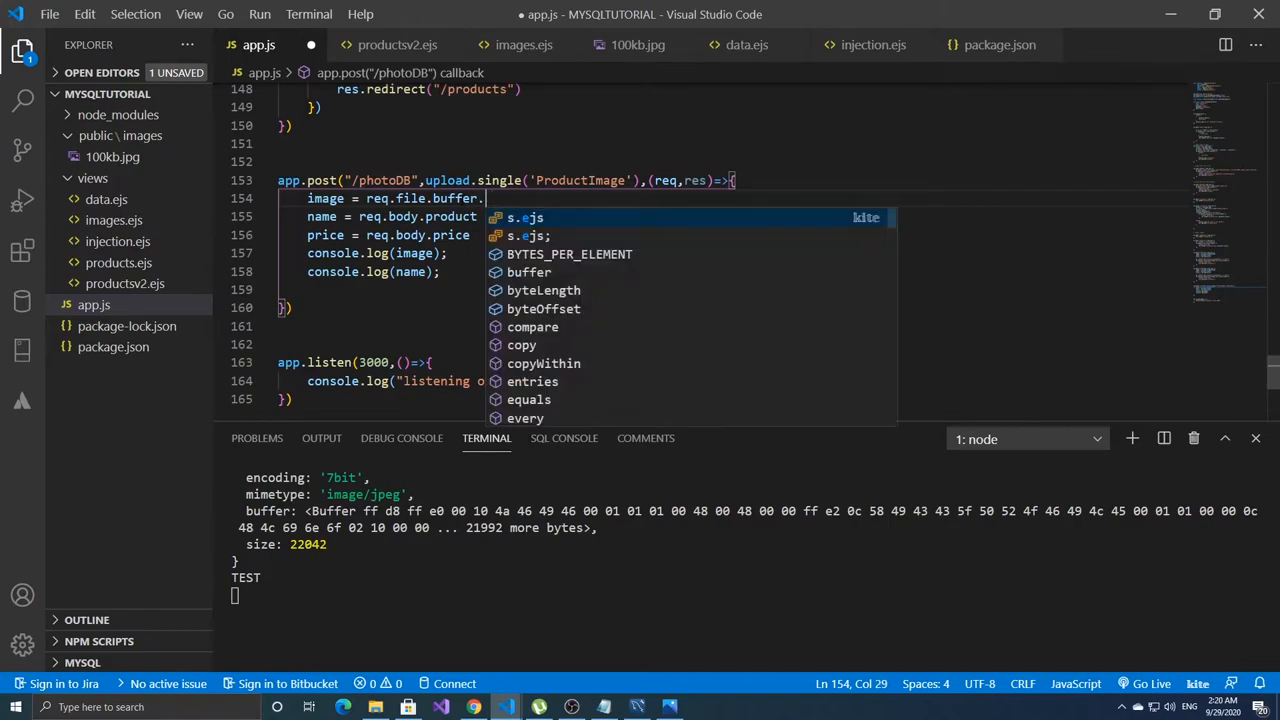
pyautogui.write('toString()')
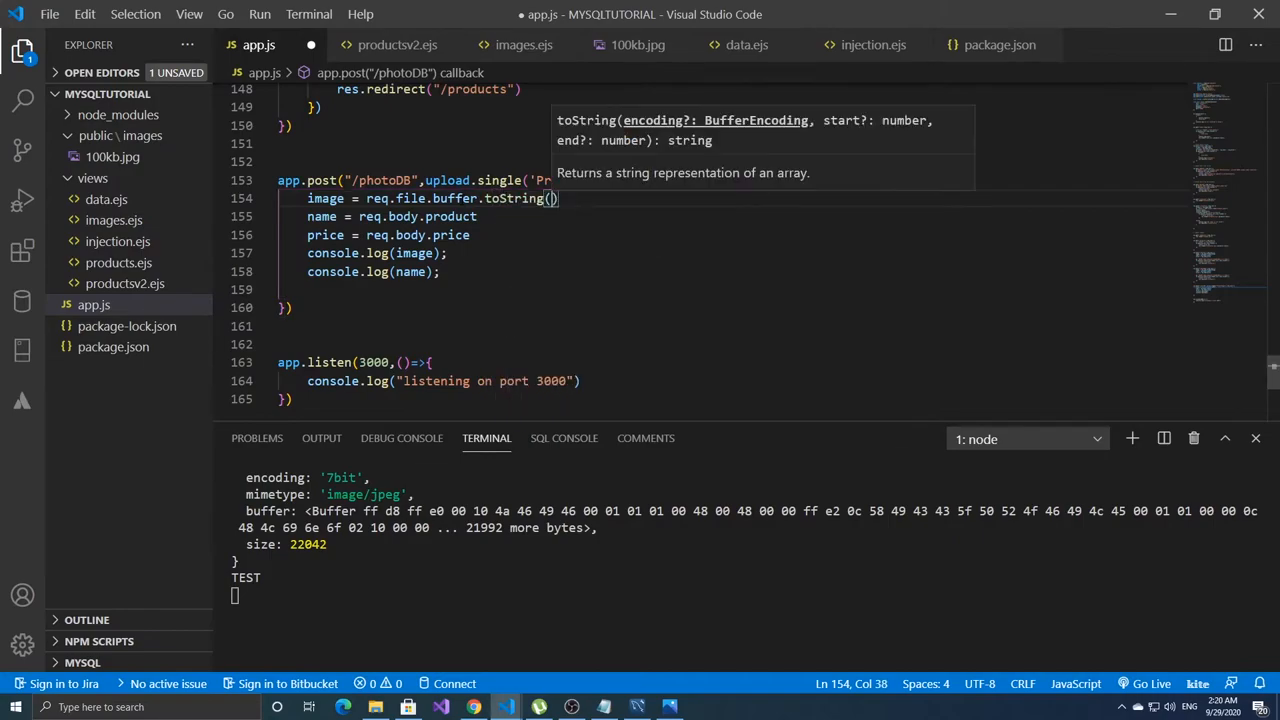
pyautogui.write("'")
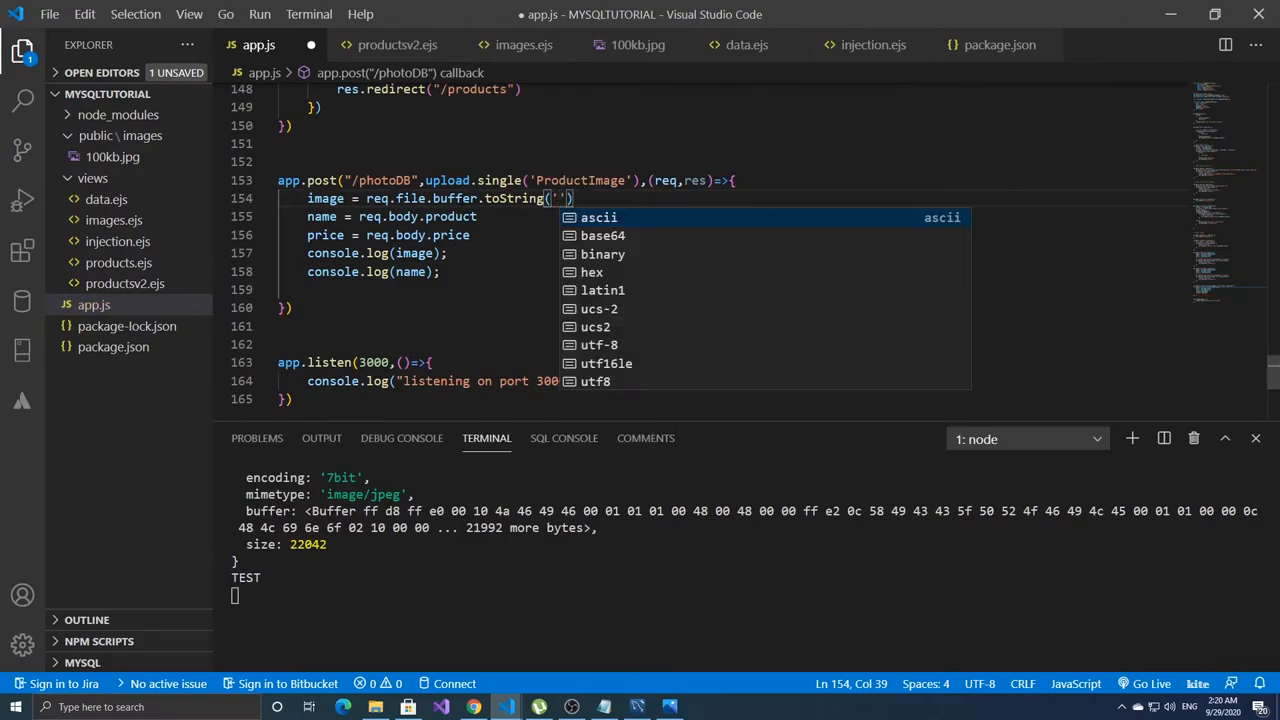
pyautogui.write('ba')
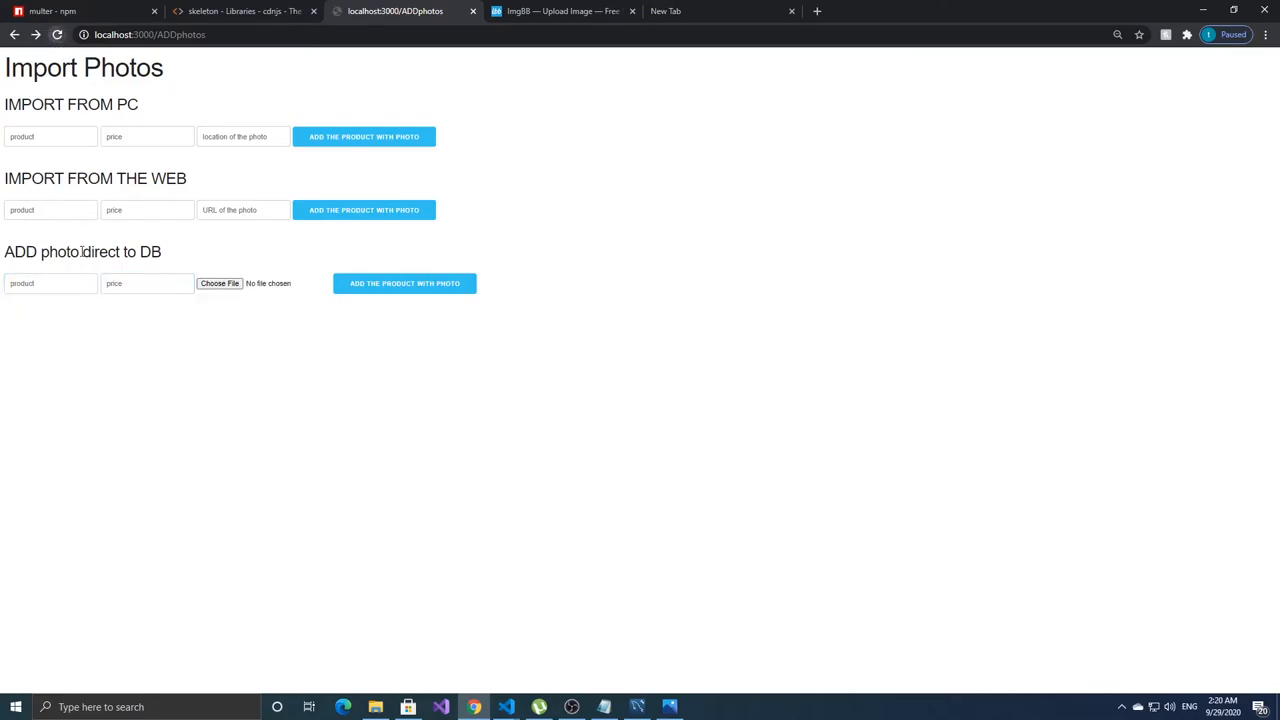
# - Resubmit the ADDphotos form with 1 in the fields and pen.jpg attached
pyautogui.write('11')
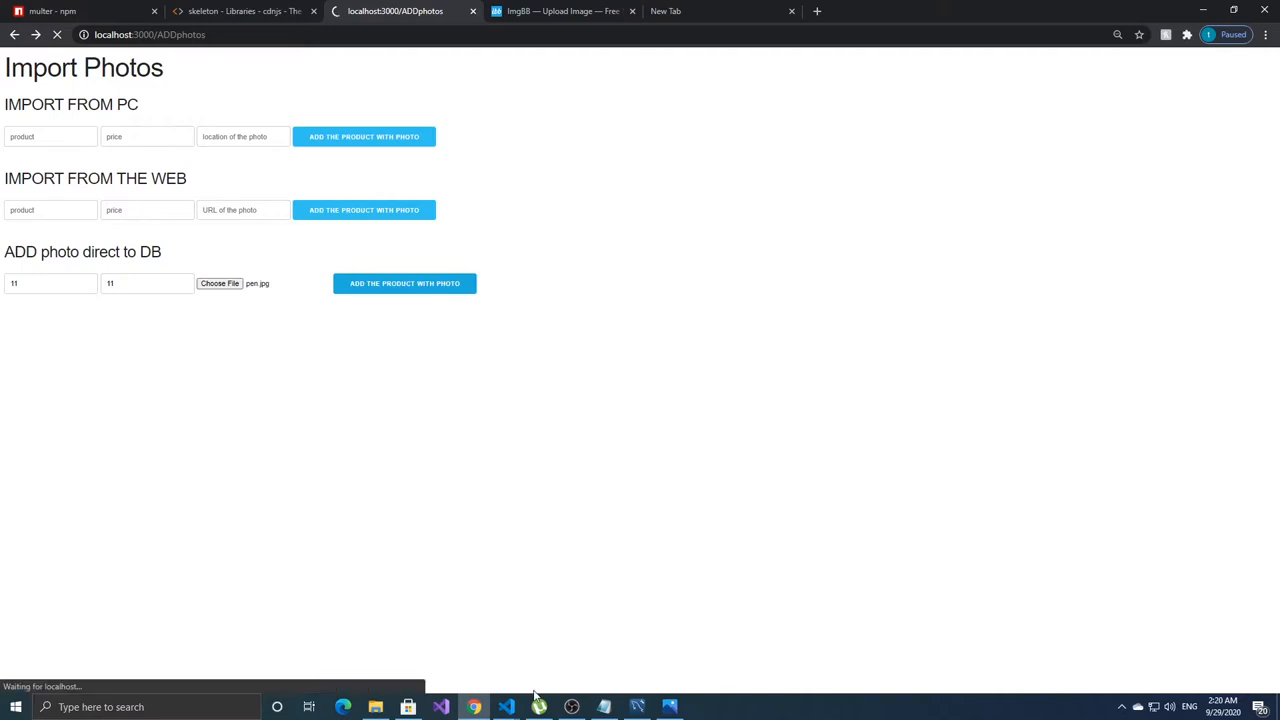
pyautogui.click(506, 708)
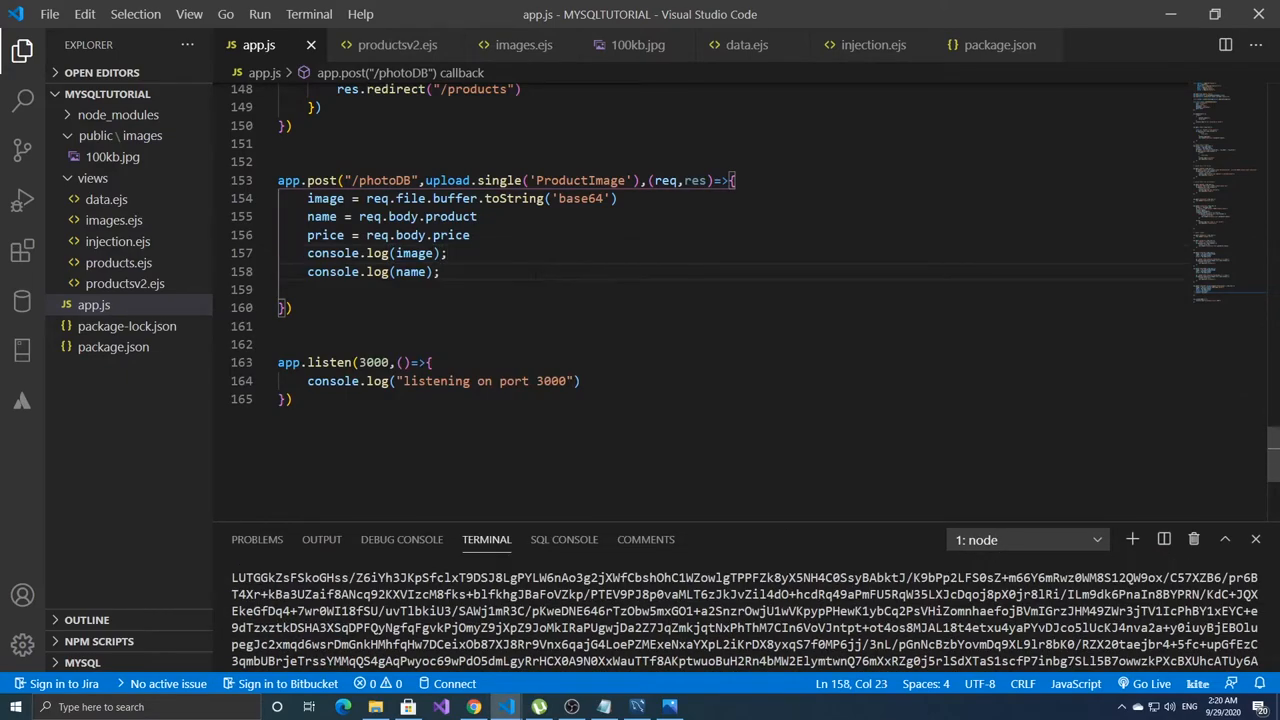
# - Replace the console.log lines with q = 'INSERT INTO productv2', correcting the table name
pyautogui.moveTo(308, 252); pyautogui.dragTo(438, 272)
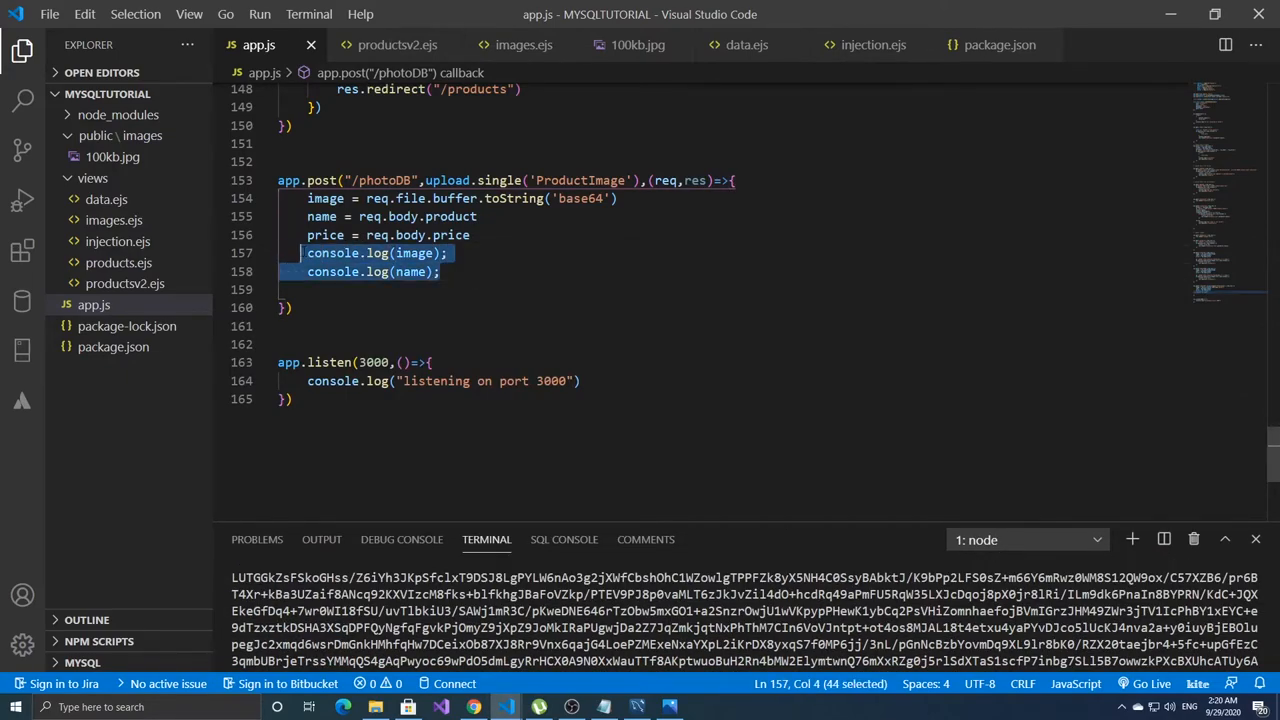
pyautogui.write('q = "INSERT')
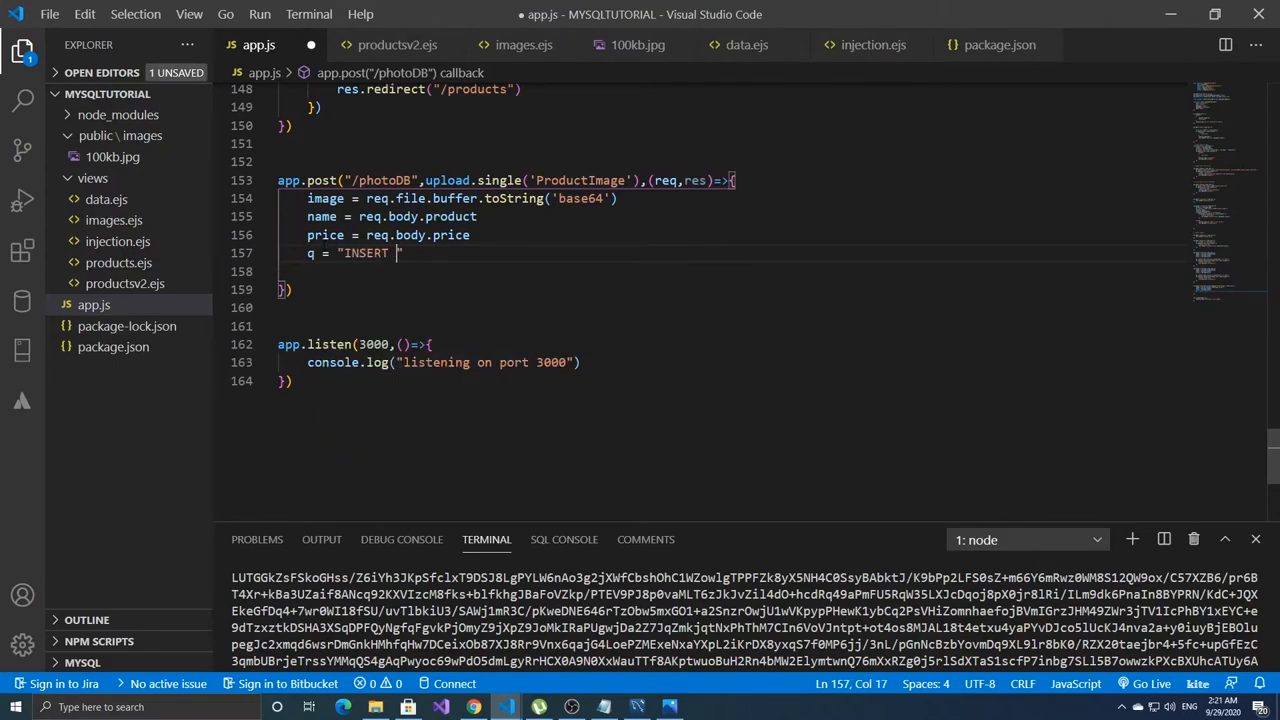
pyautogui.write('INTO')
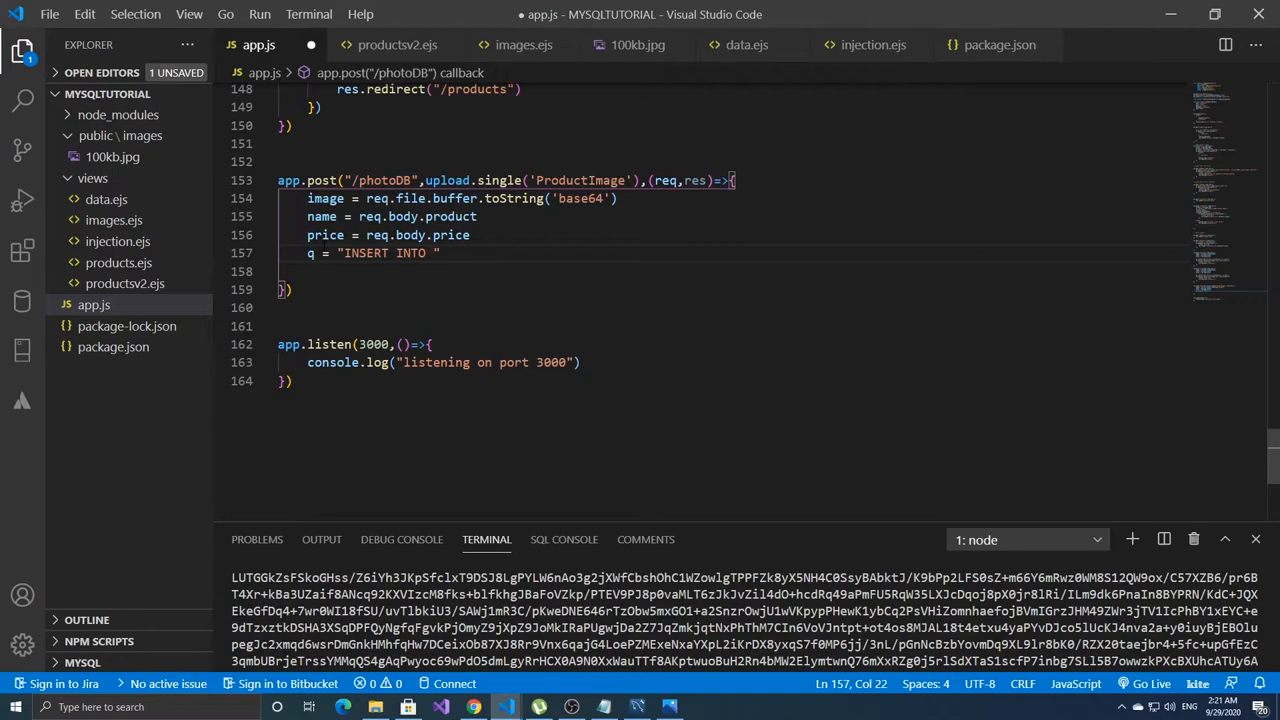
pyautogui.write('products')
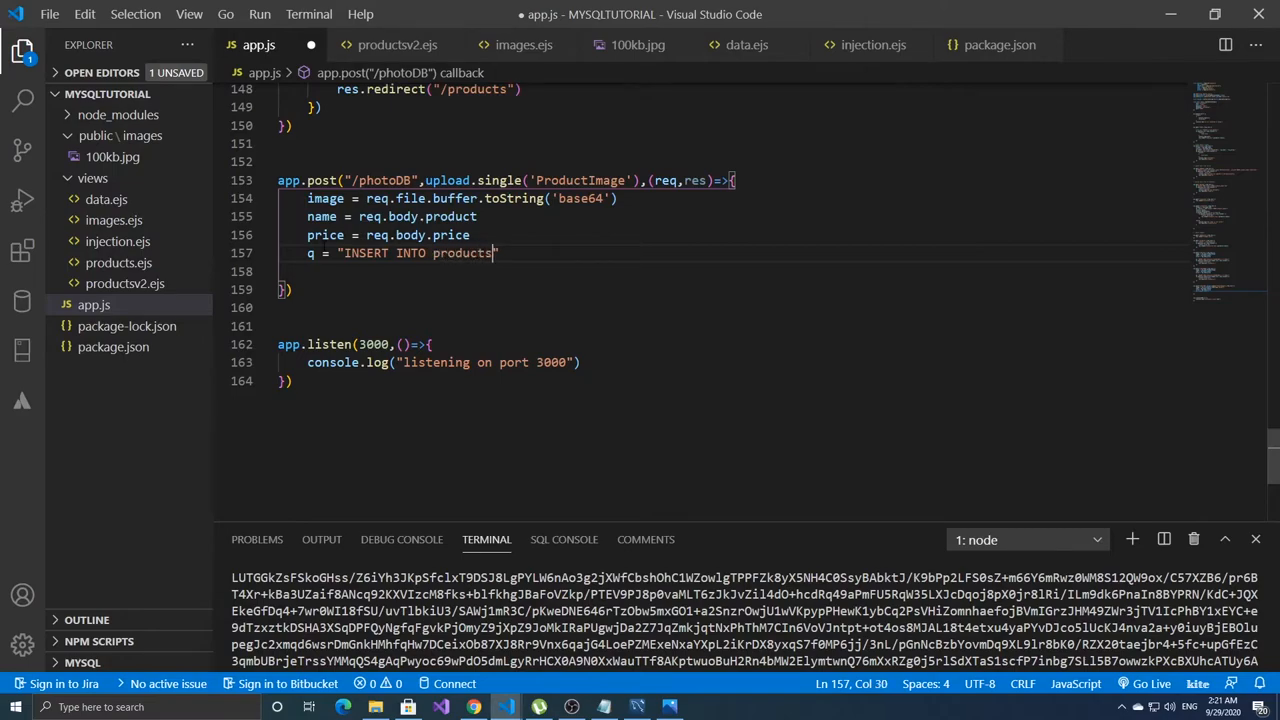
pyautogui.press('Backspace')
pyautogui.write('v2 VALUES')
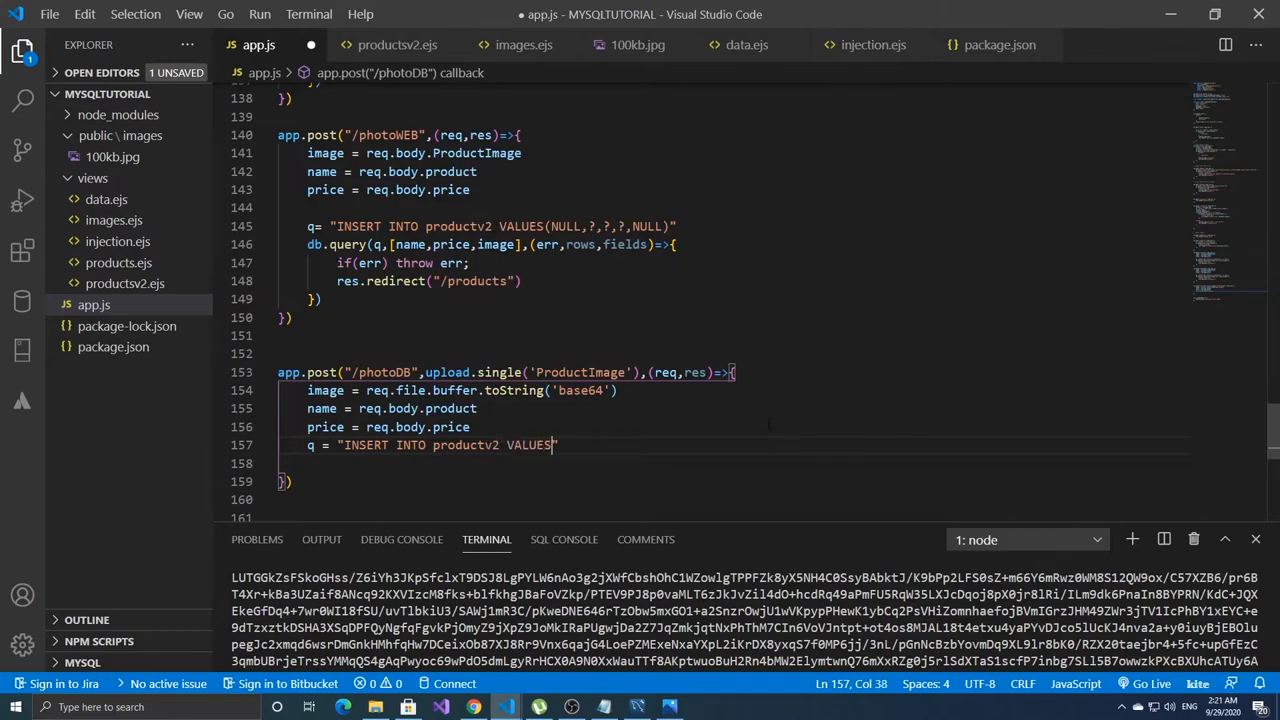
# - Complete the query as VALUES(NULL,?,?,NULL,?) and begin the db call
pyautogui.write('(NULL')
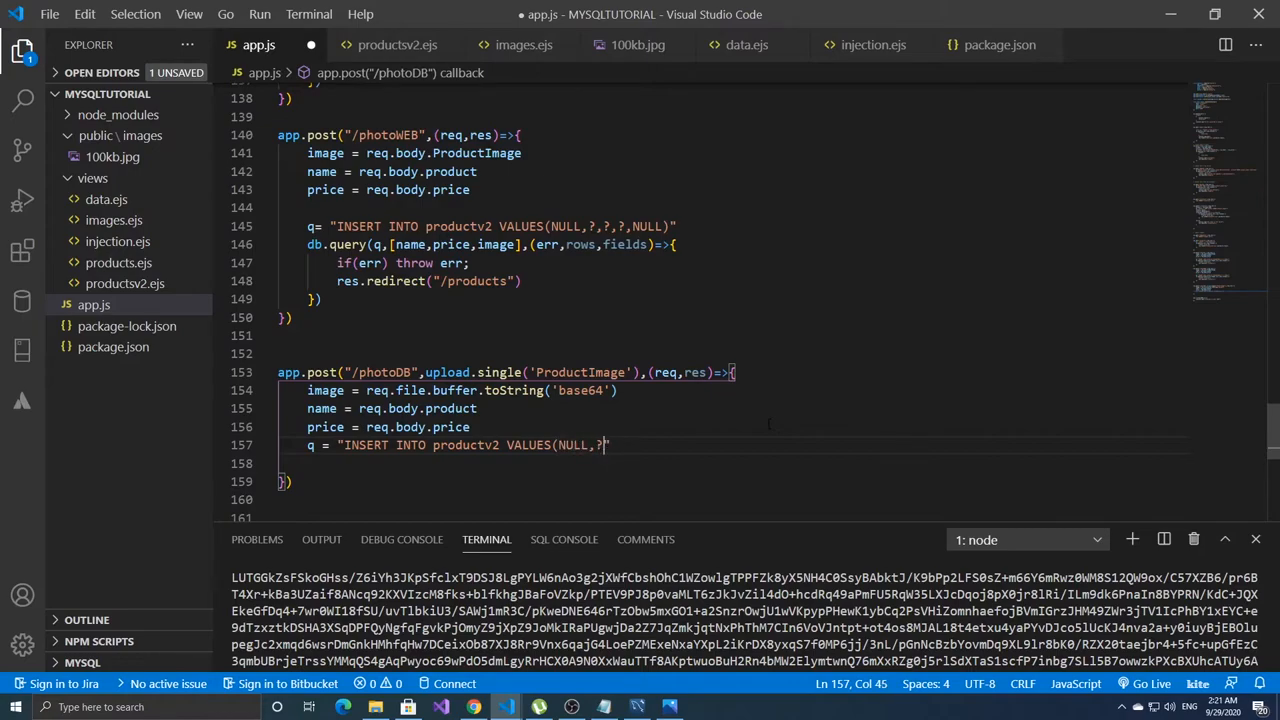
pyautogui.write(',?,')
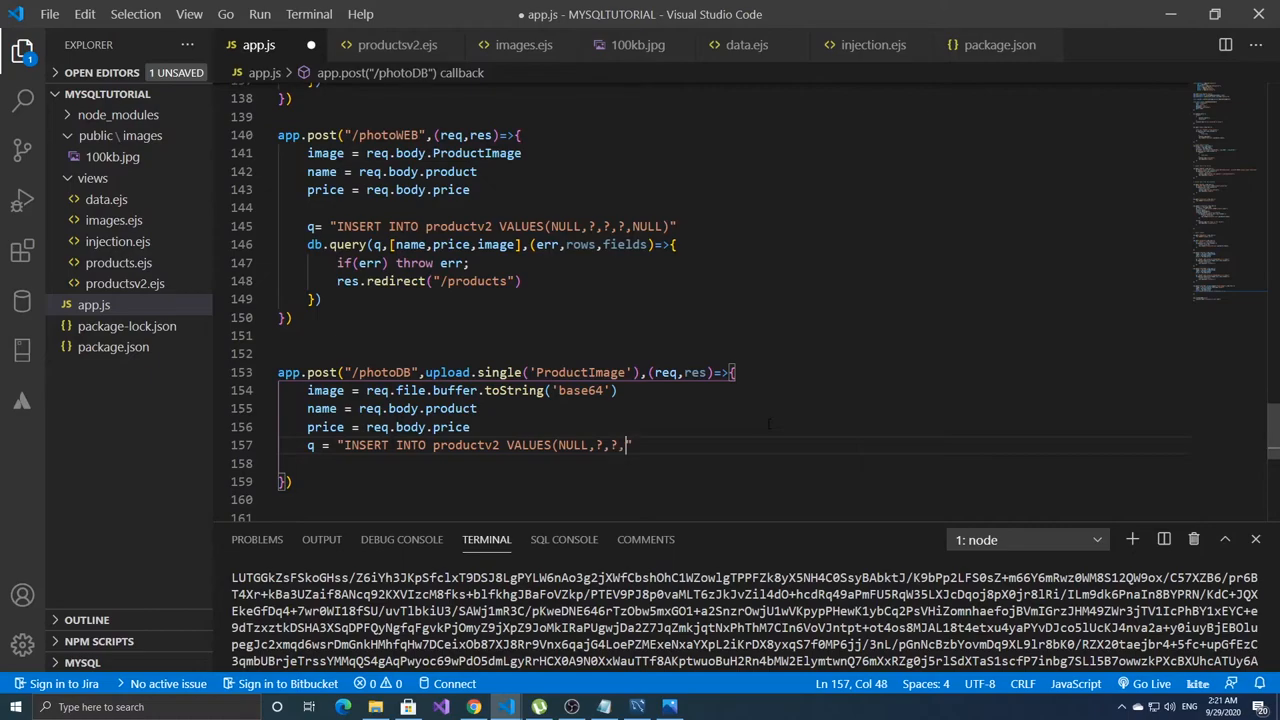
pyautogui.write('N')
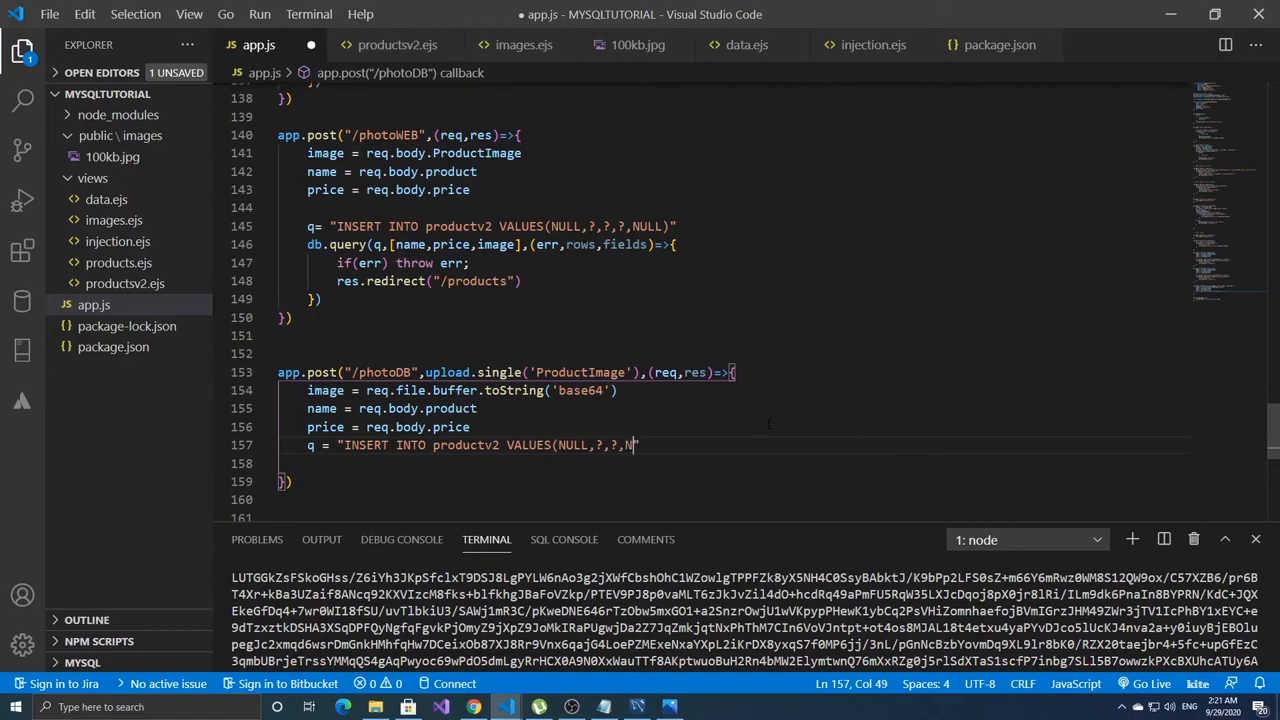
pyautogui.write('ULL,')
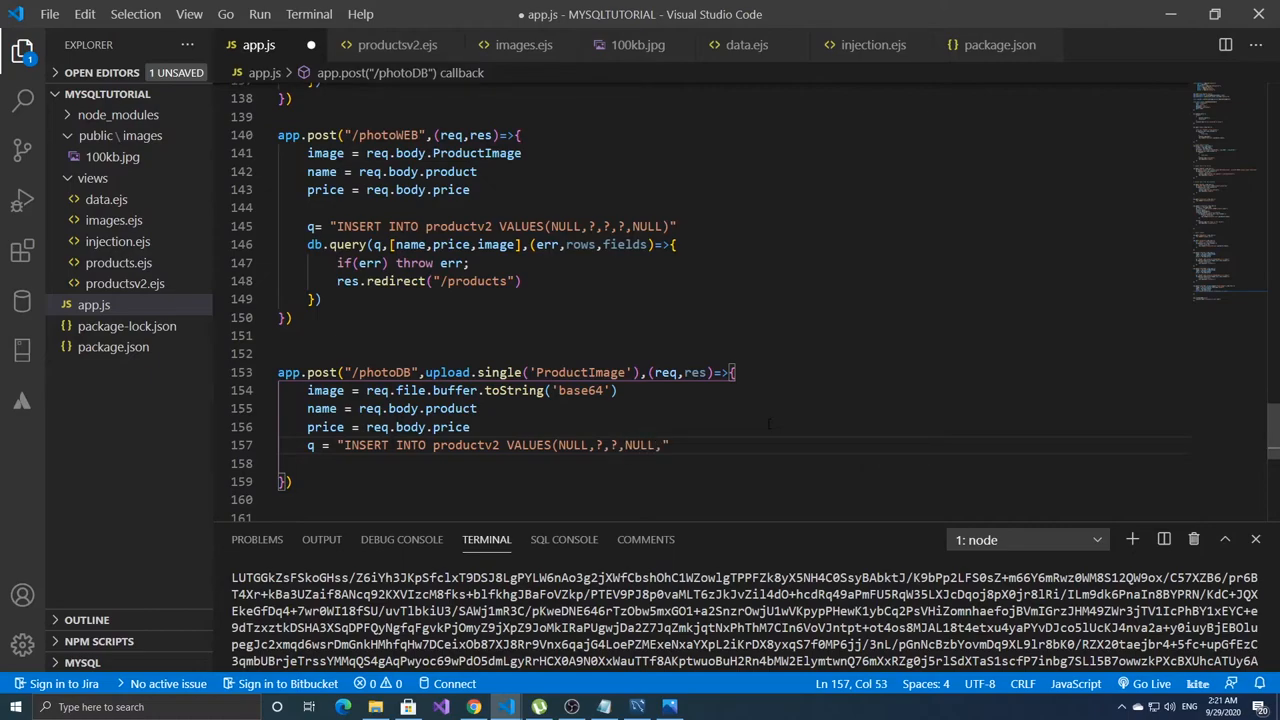
pyautogui.write('?')
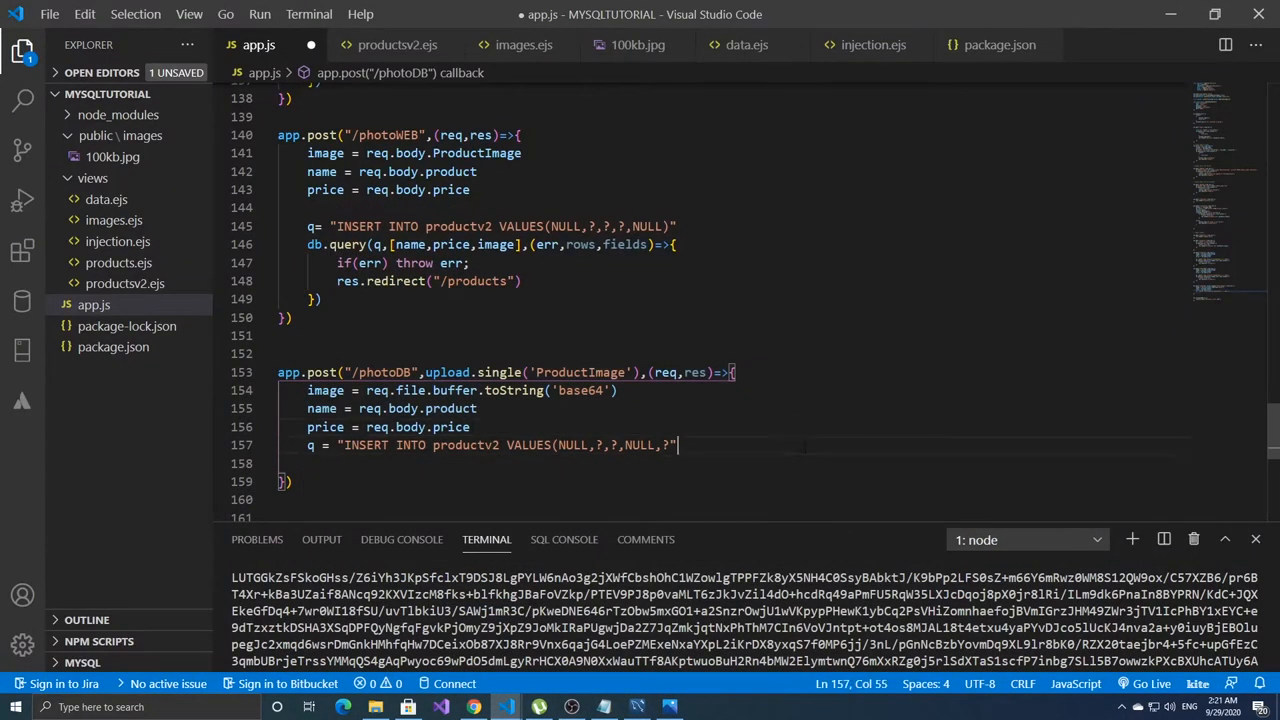
pyautogui.write(')')
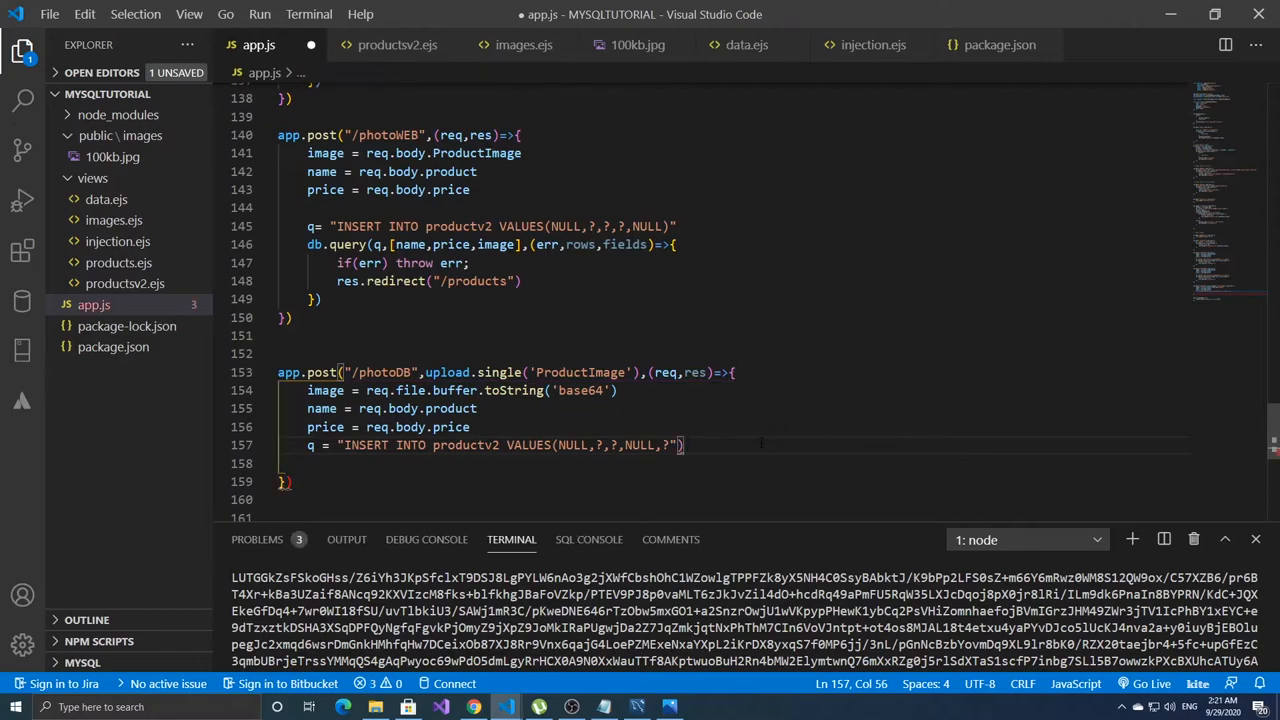
pyautogui.write('db.query(')
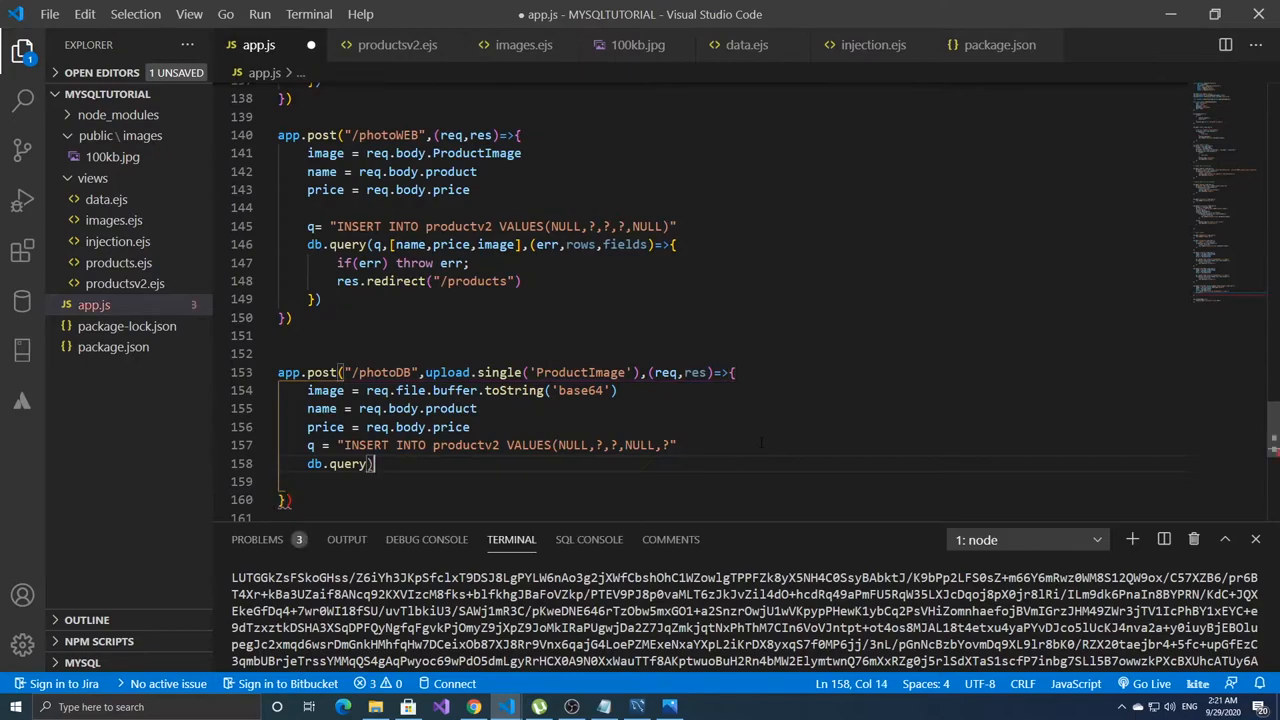
# - Write db.query(q,[name,price,image], with the callback signature
pyautogui.write('q,')
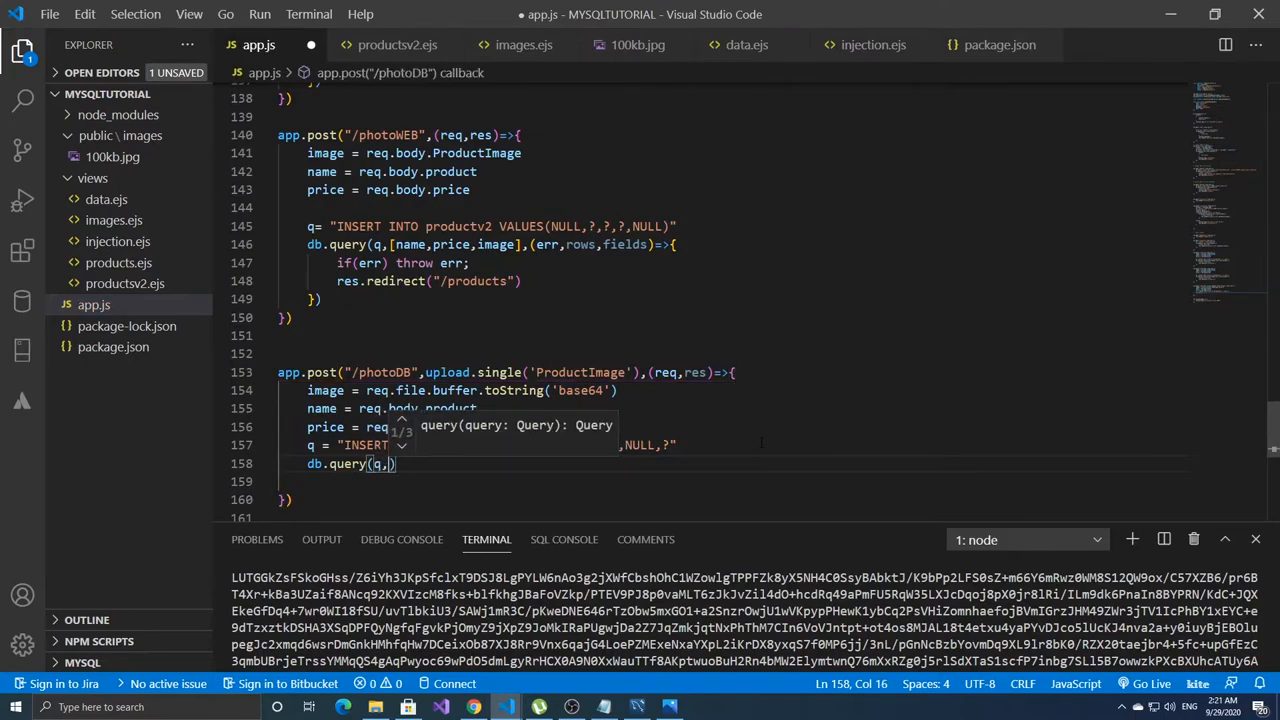
pyautogui.write('name,proce.]')
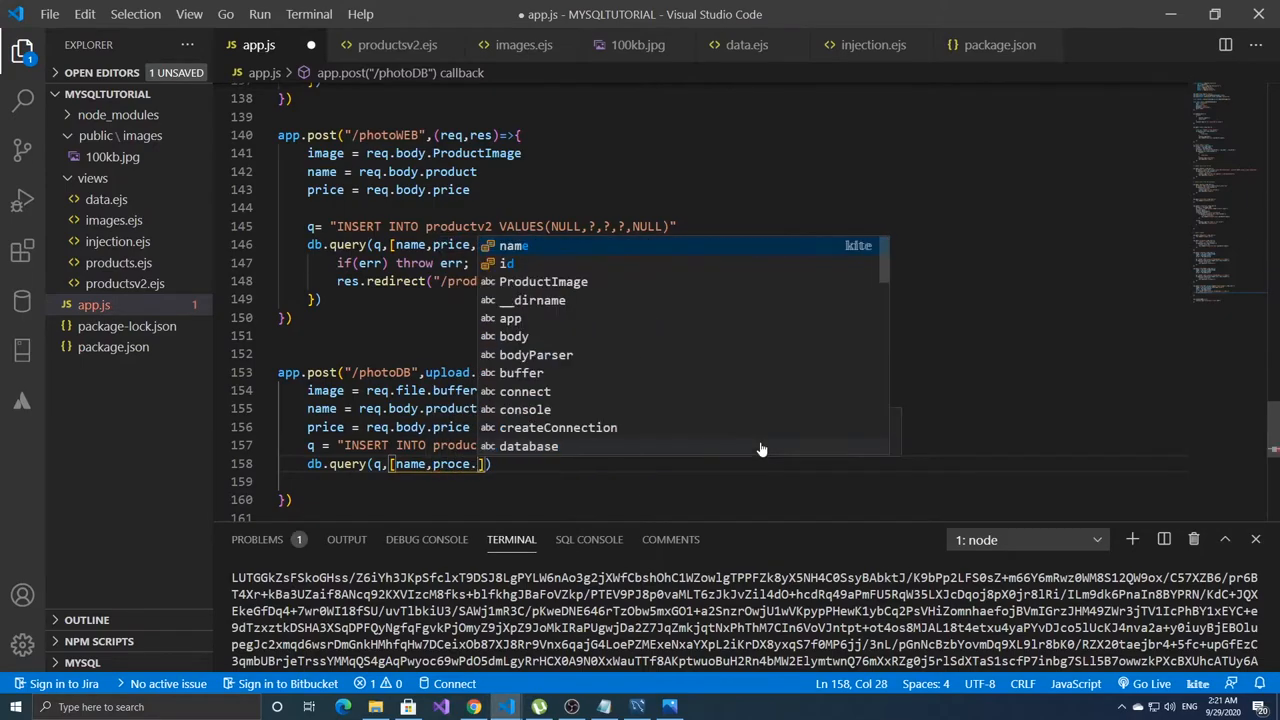
pyautogui.write('image')
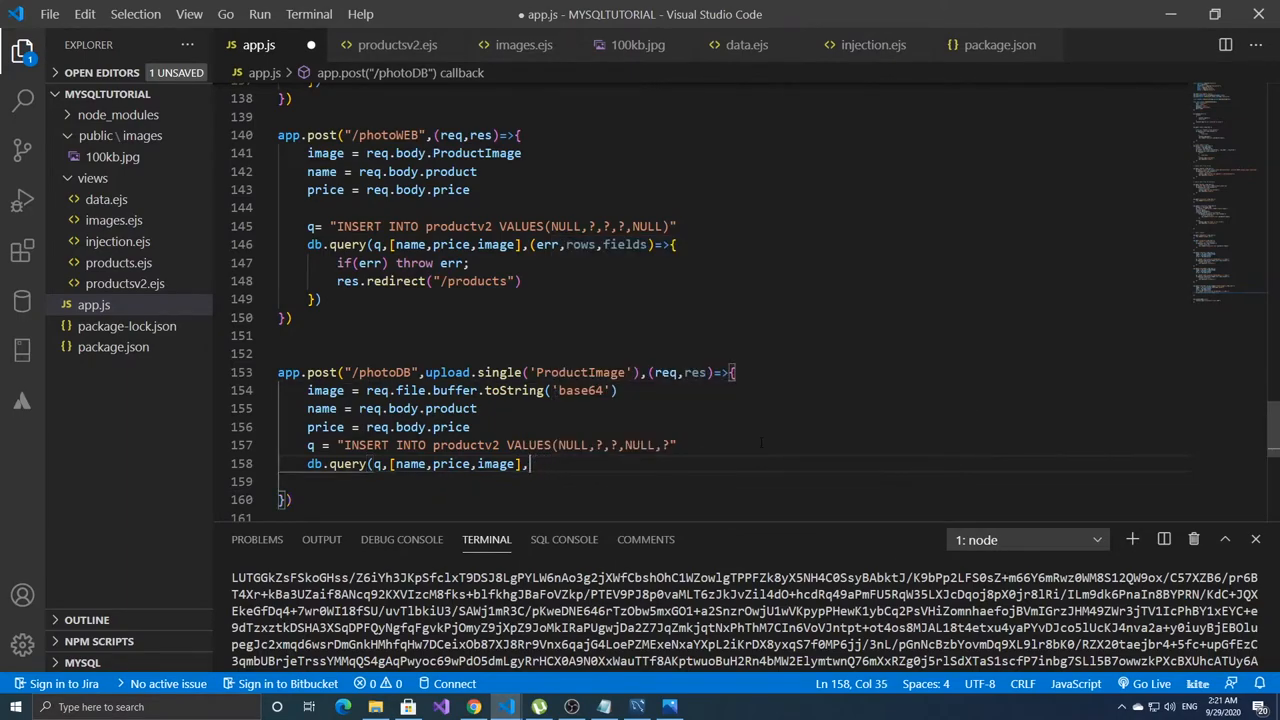
pyautogui.write('(err,rows,fields)=)')
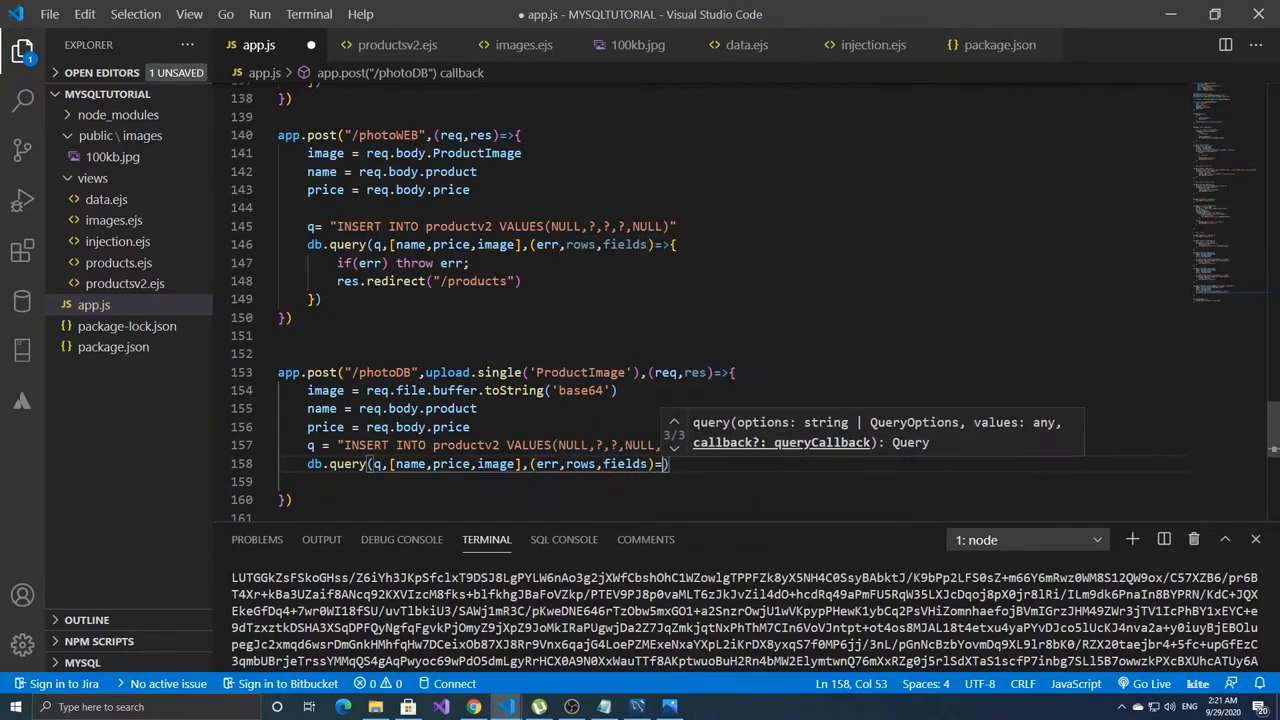
# - In the callback throw on err and res.redirect('/products')
pyautogui.write('if(err) th')
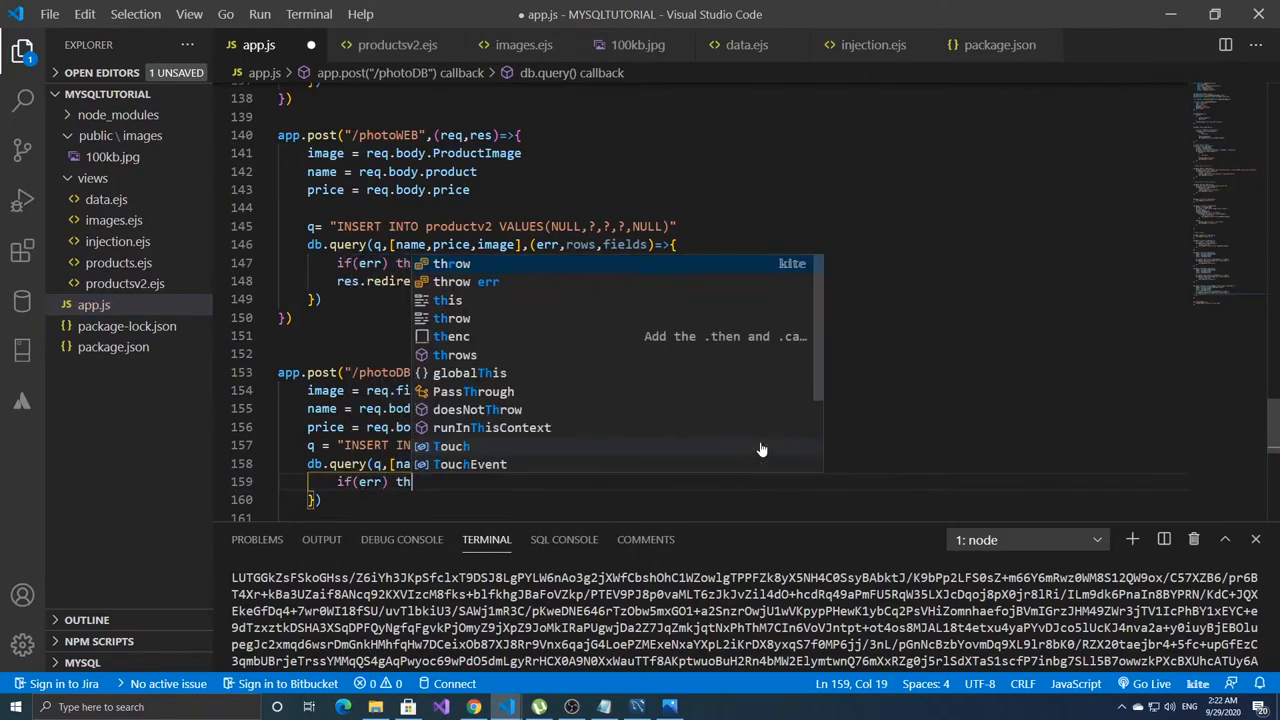
pyautogui.write('err;')
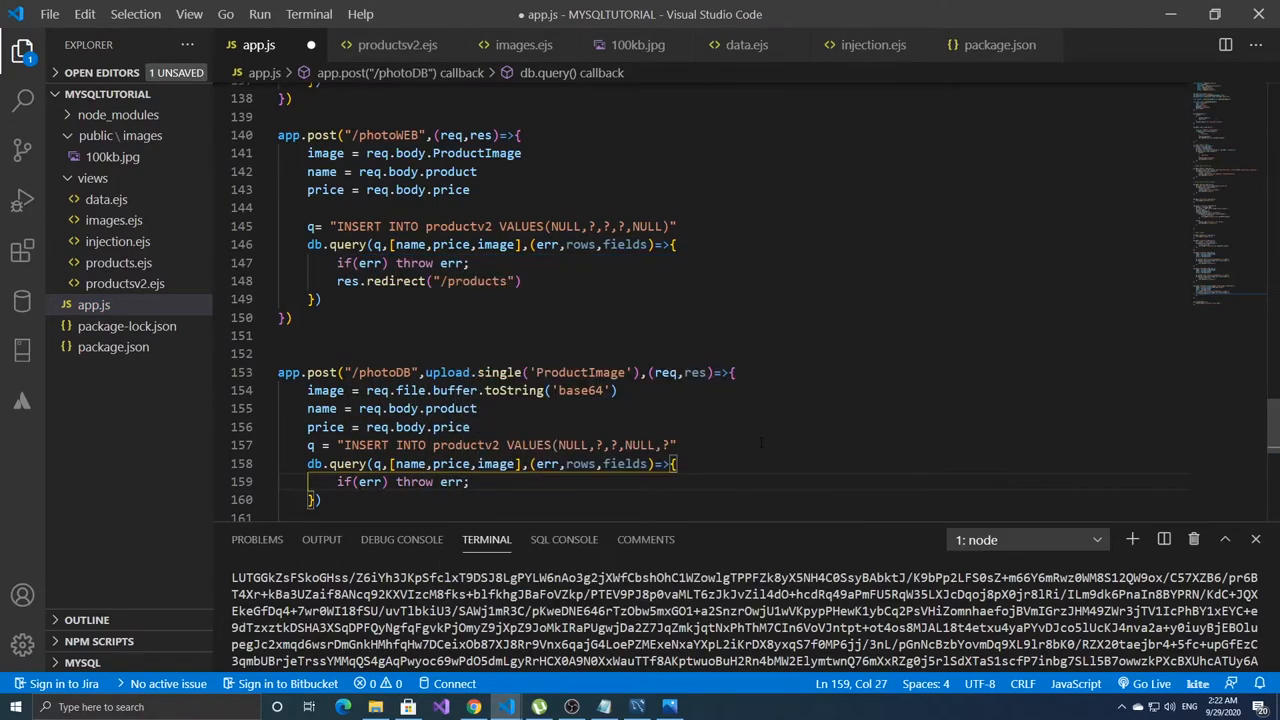
pyautogui.write('res.redirect')
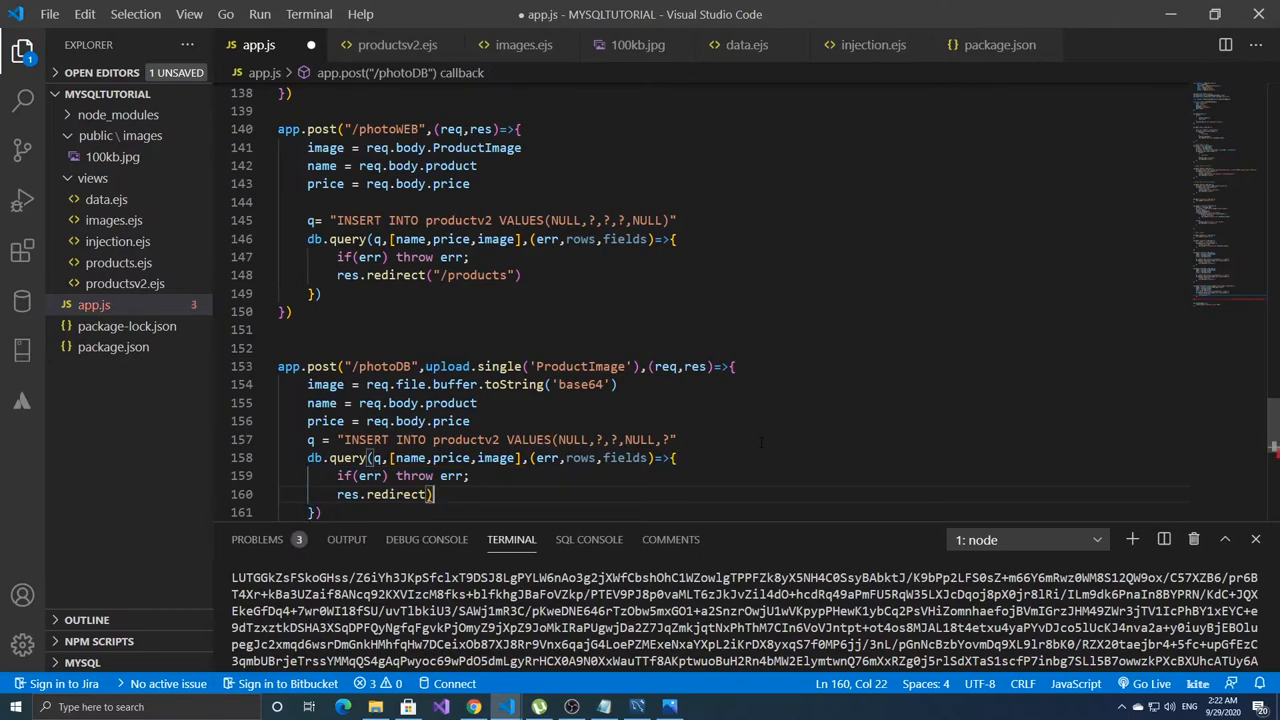
pyautogui.write('(')
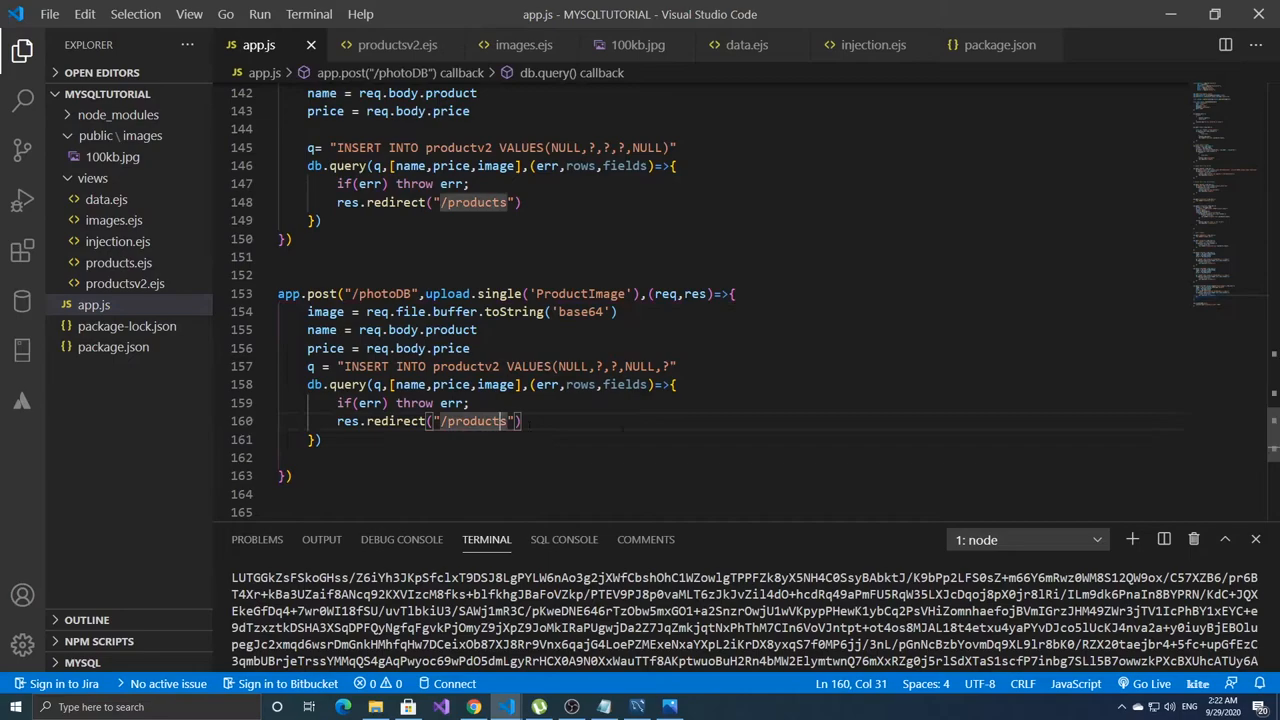
# - Add an else block in productsv2.ejs holding a copied li line with the img tag
pyautogui.click(396, 44)
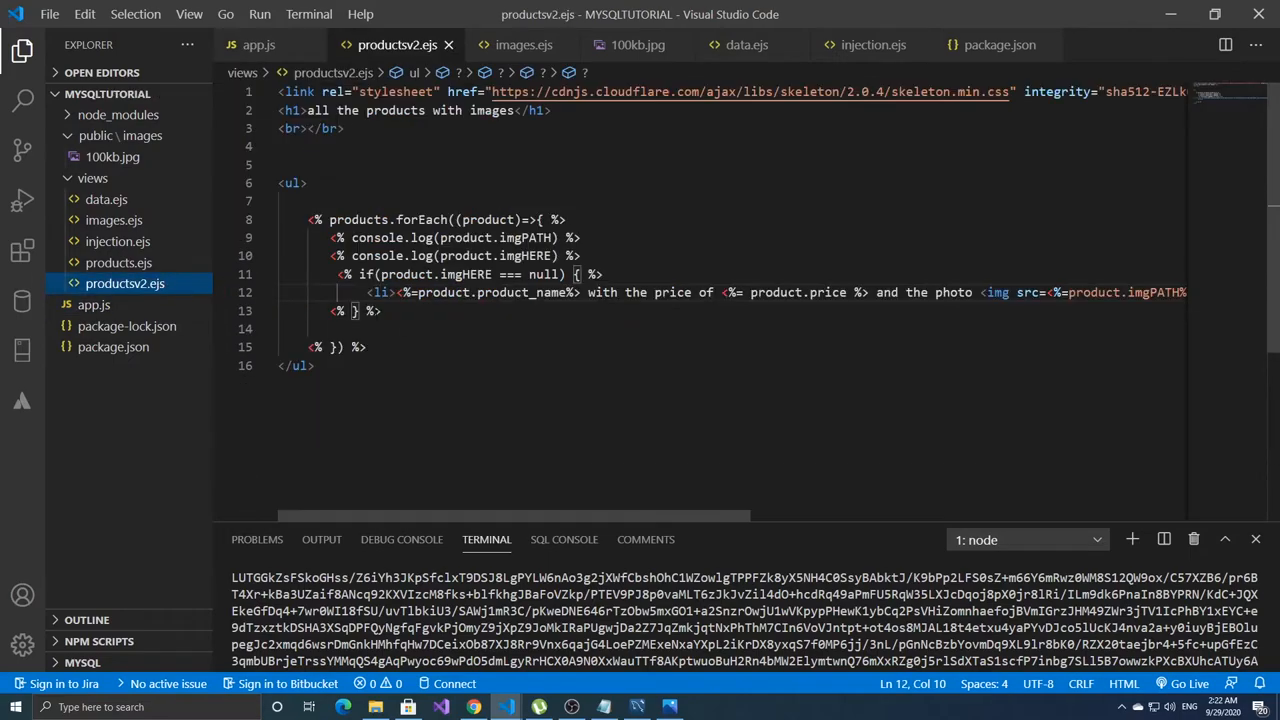
pyautogui.write('else')
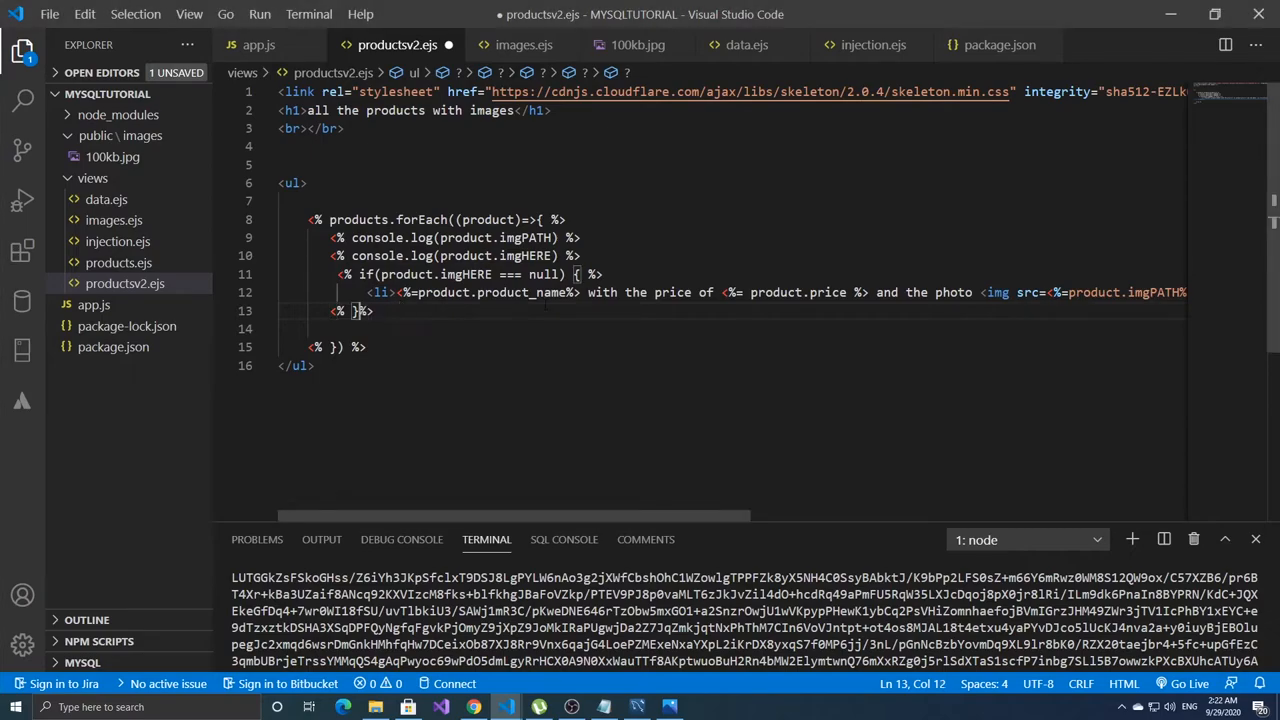
pyautogui.write('else')
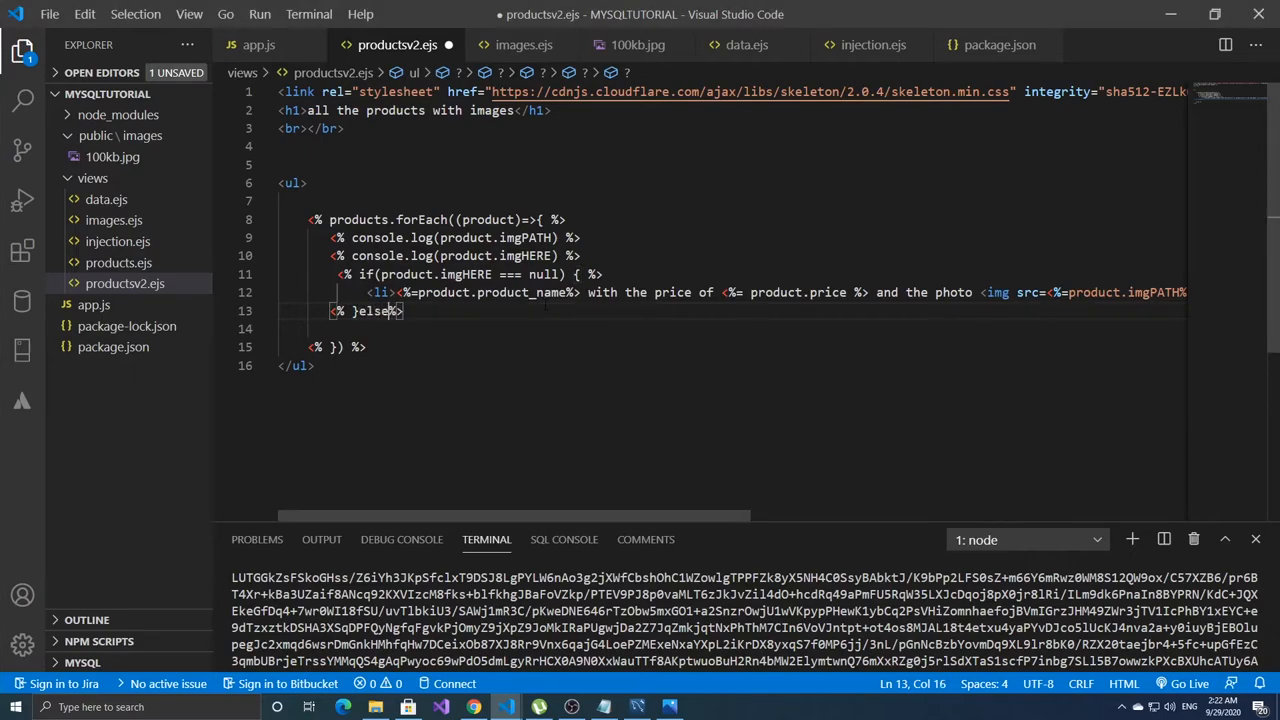
pyautogui.write('{')
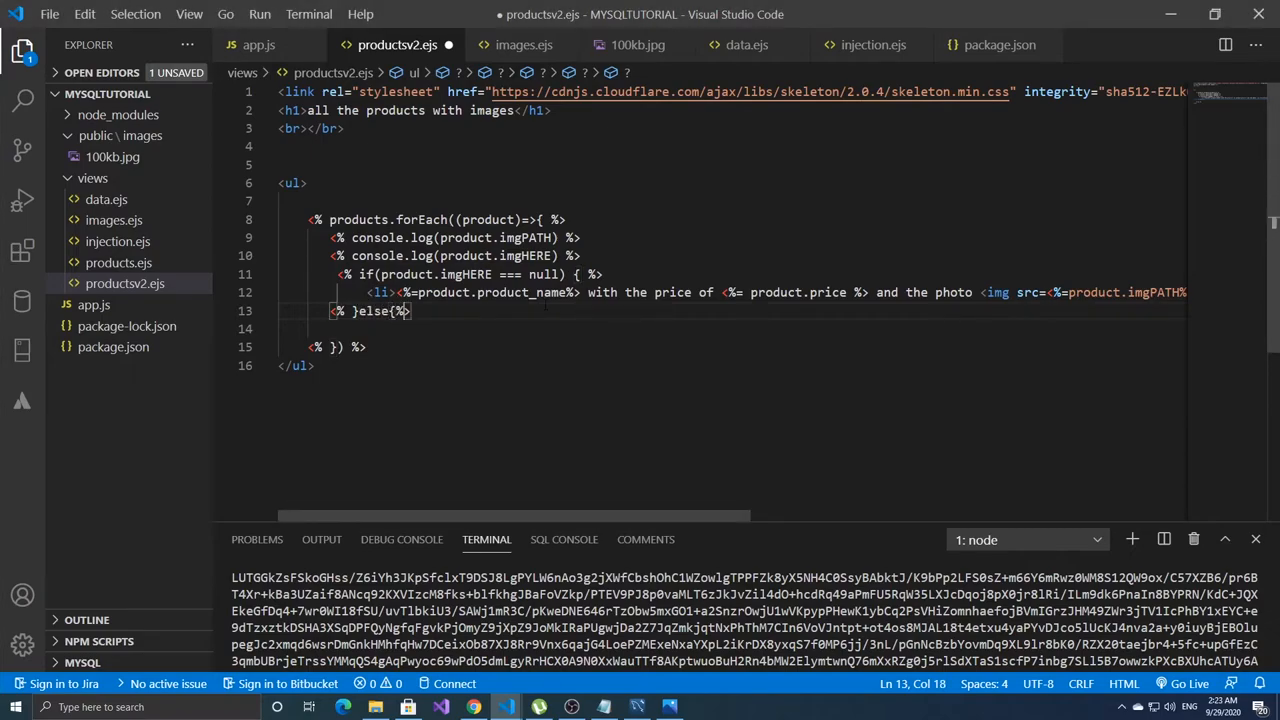
pyautogui.press('Enter')
pyautogui.write('<%} %>')
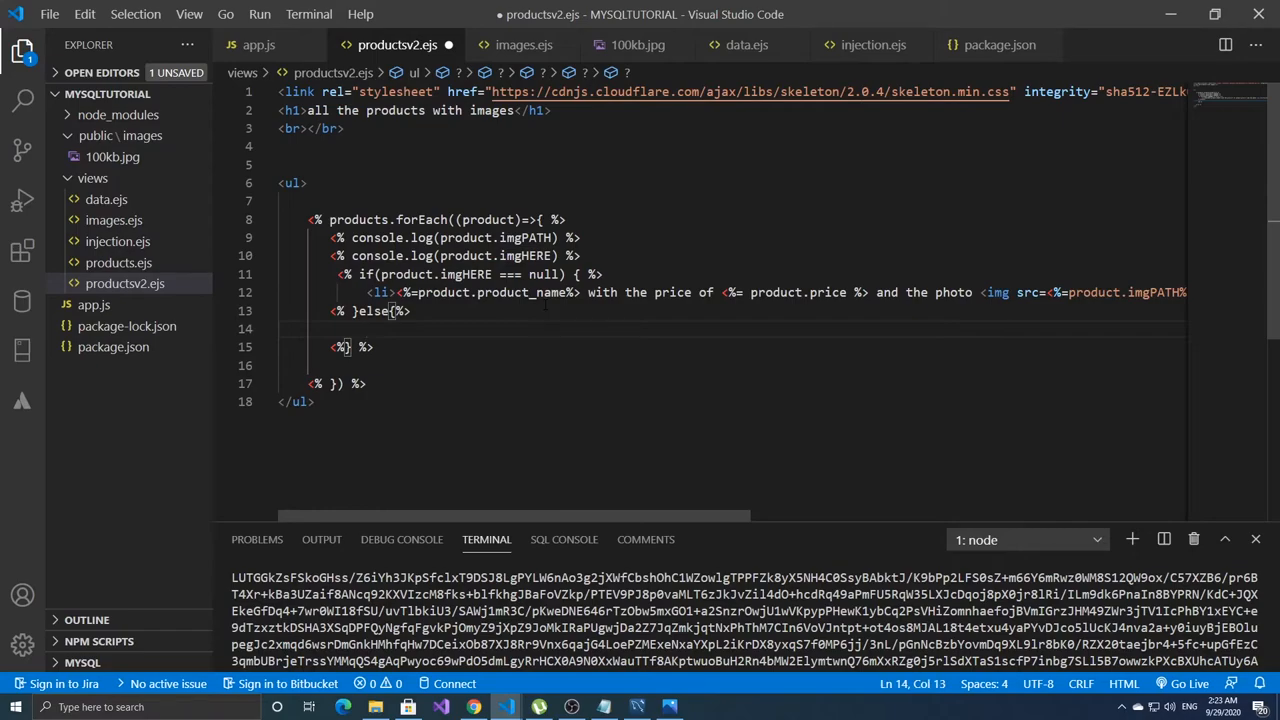
pyautogui.write('l')
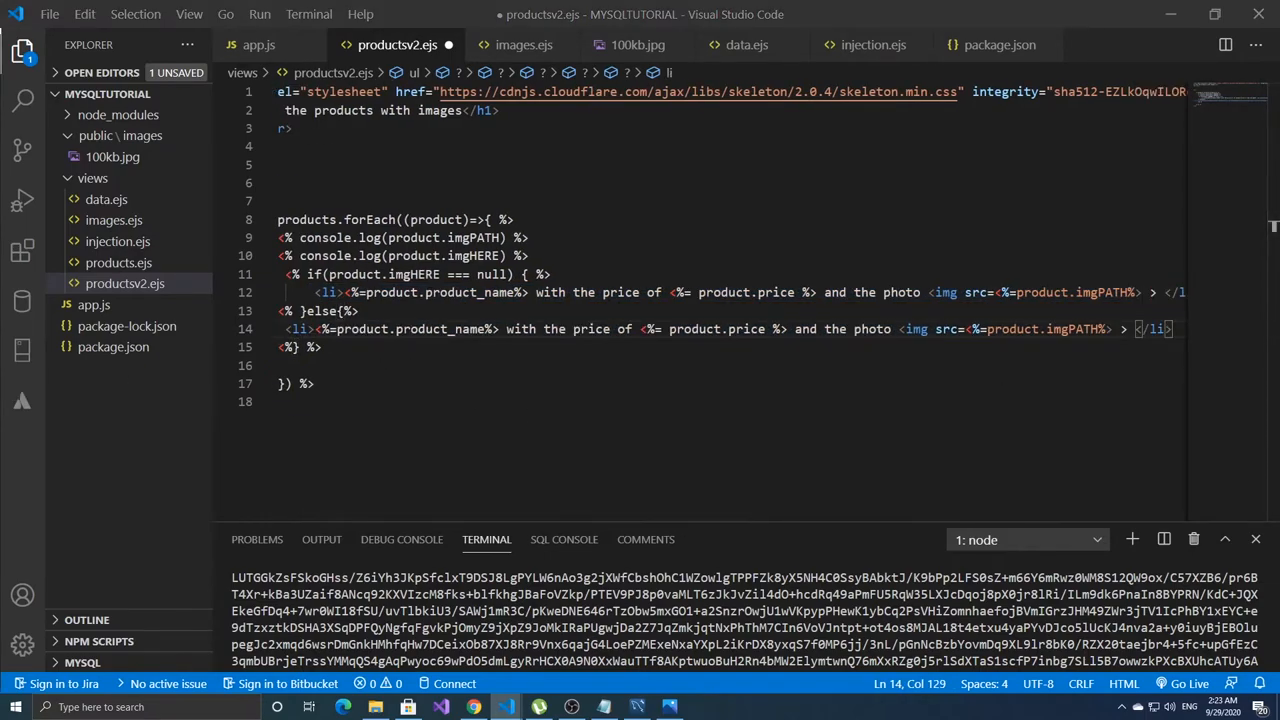
# - Give the else-branch img tag alt="Embedded Image"
pyautogui.hscroll(3)
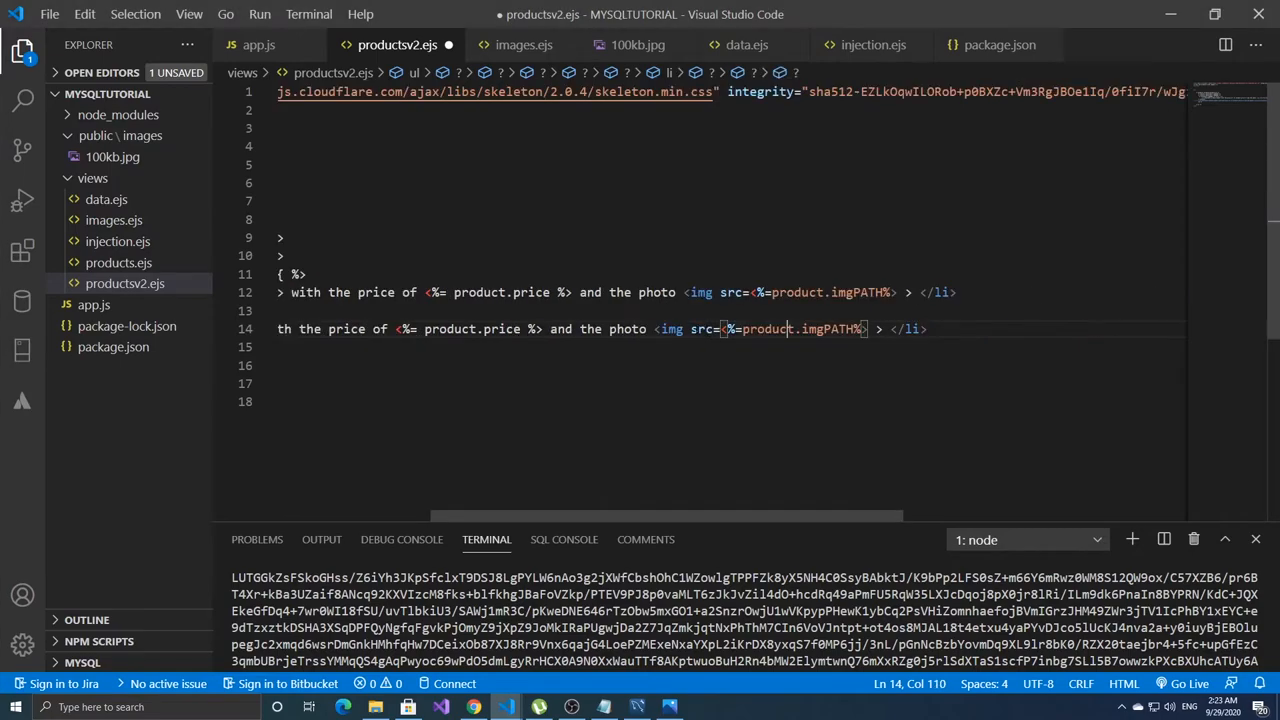
pyautogui.write('alt=')
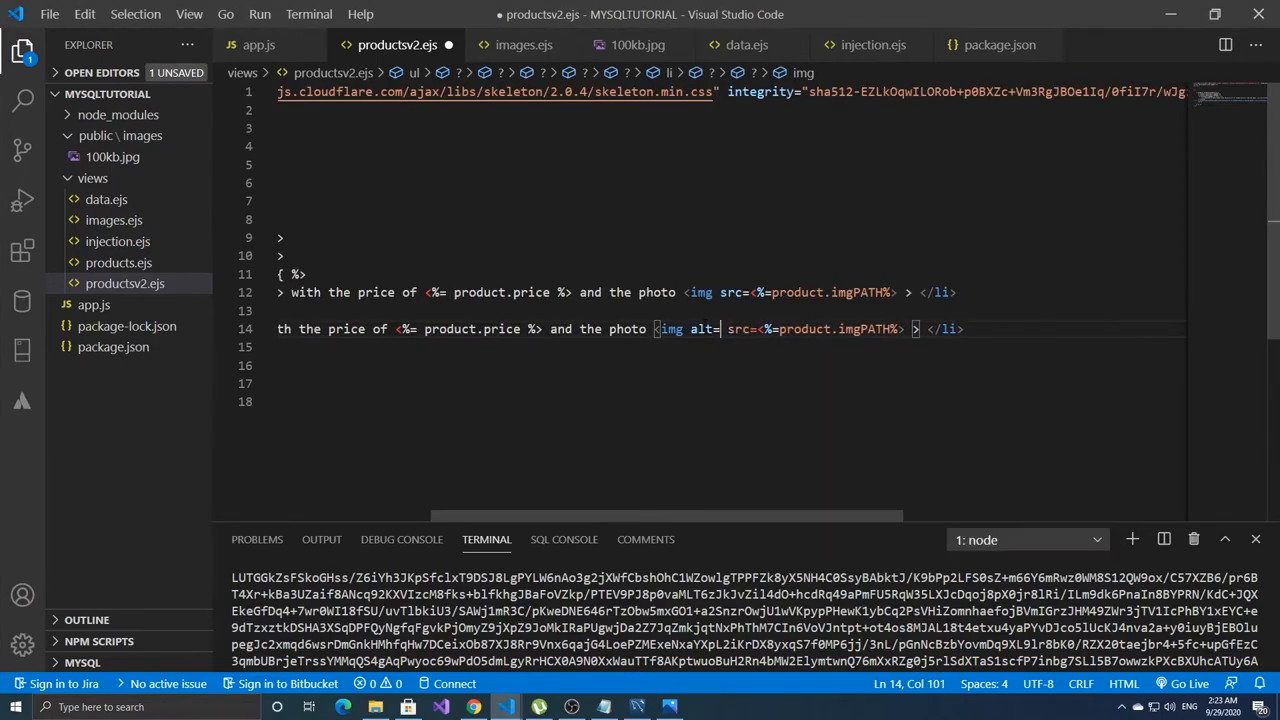
pyautogui.write('""')
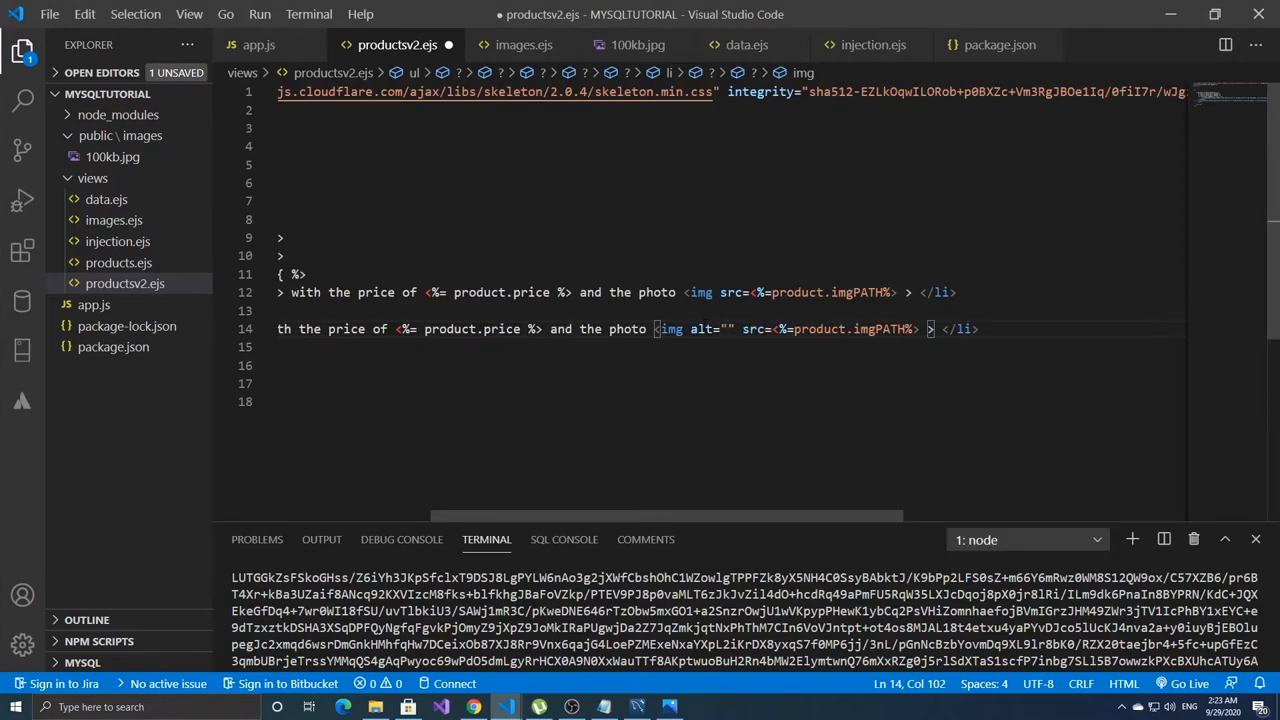
pyautogui.write('EM')
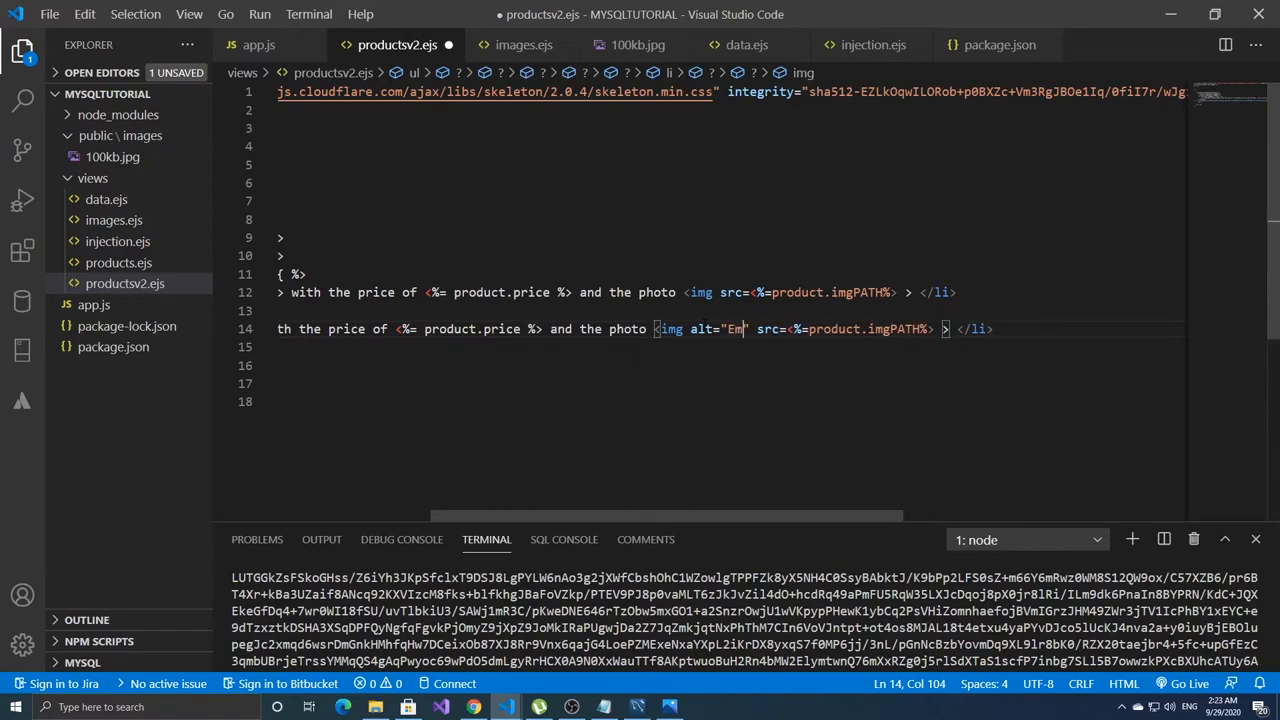
pyautogui.write('bedded Image')
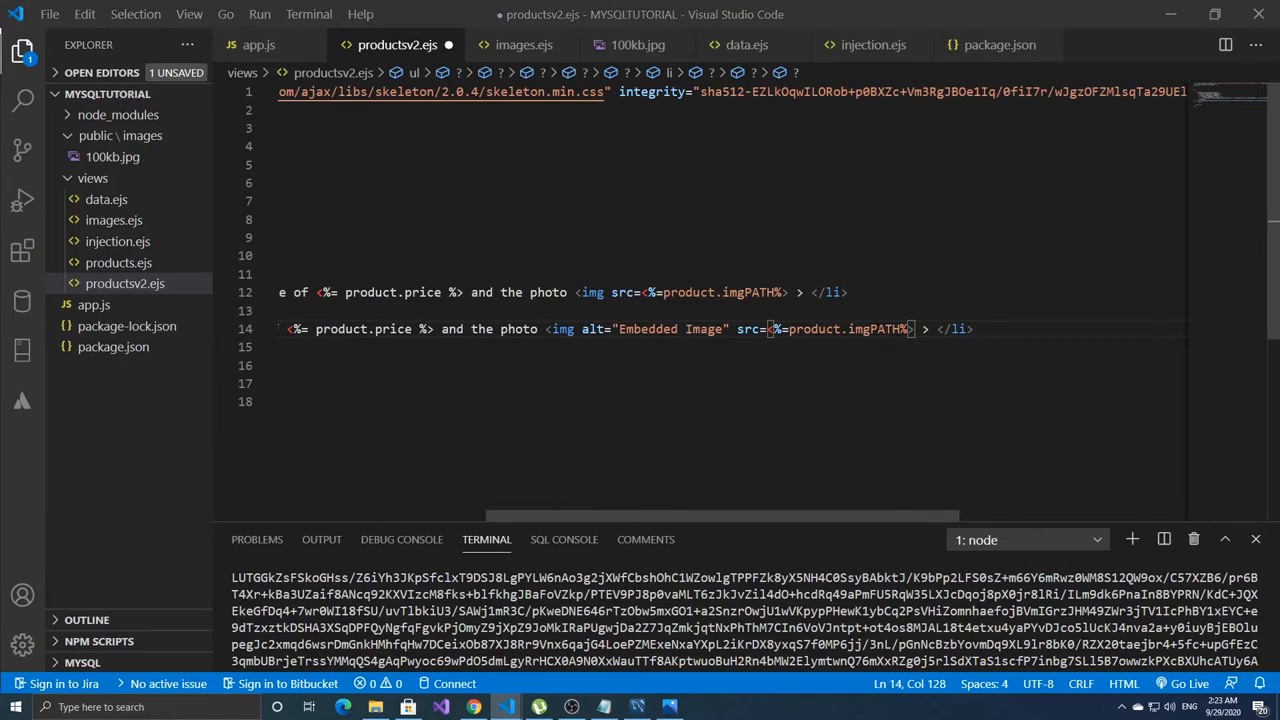
# - Replace PATH with HERE so src reads product.imgHERE, wrapped in quotes
pyautogui.doubleClick(884, 328)
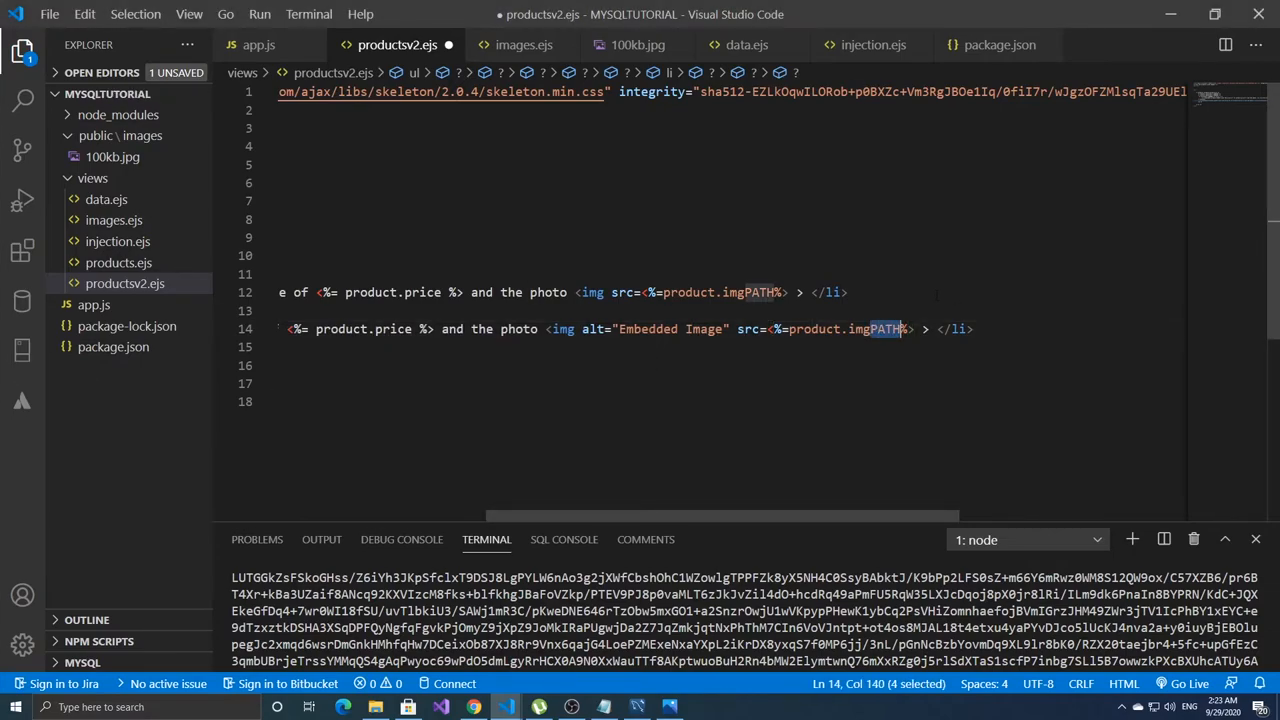
pyautogui.write('HERE')
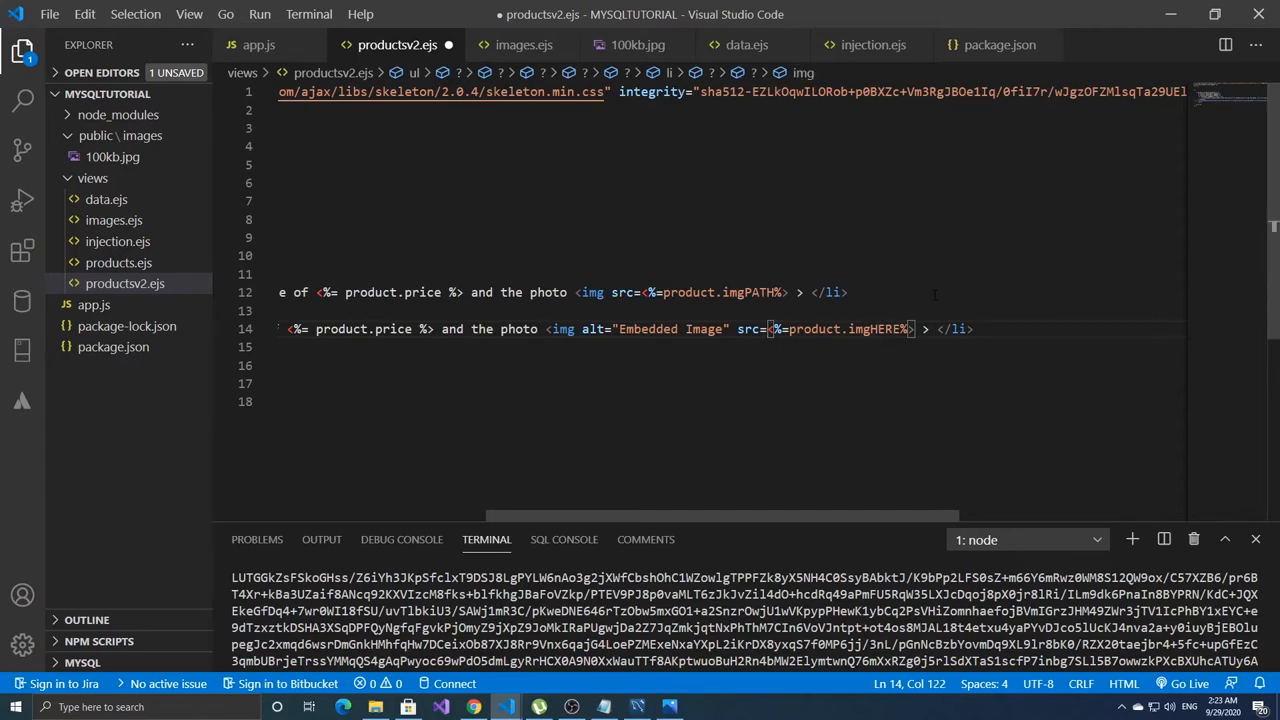
pyautogui.write('data')
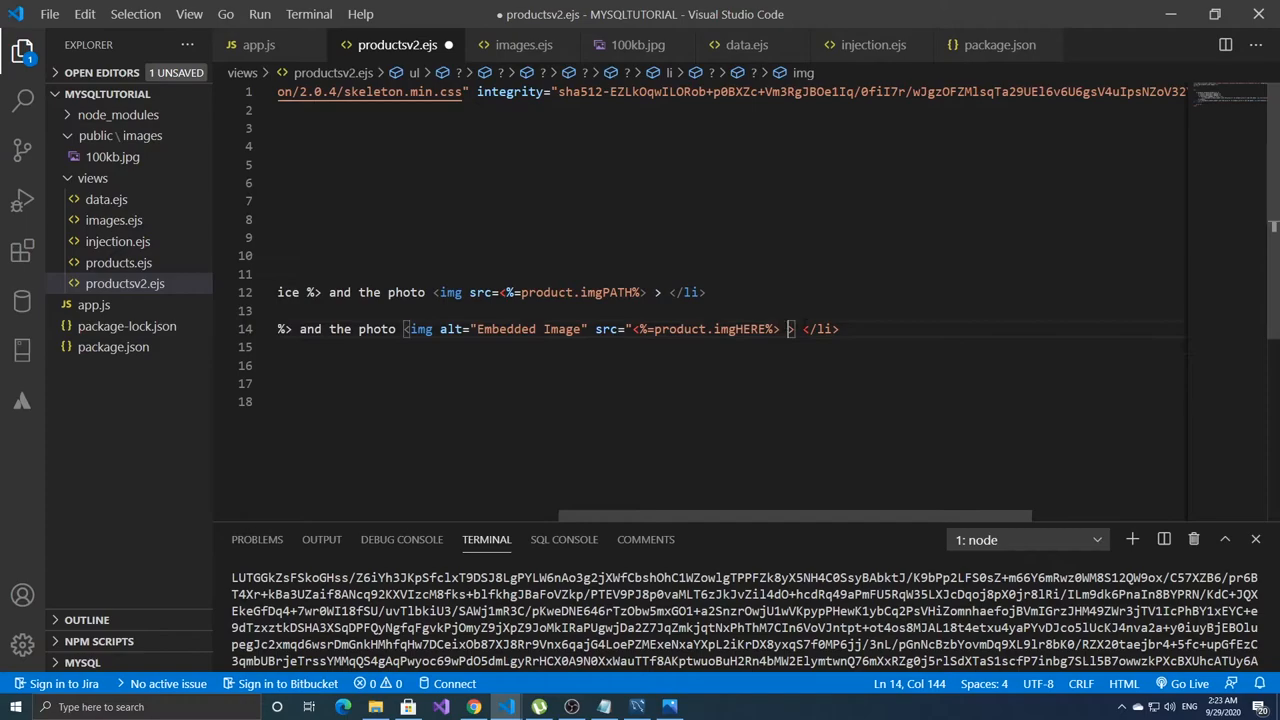
pyautogui.write('">')
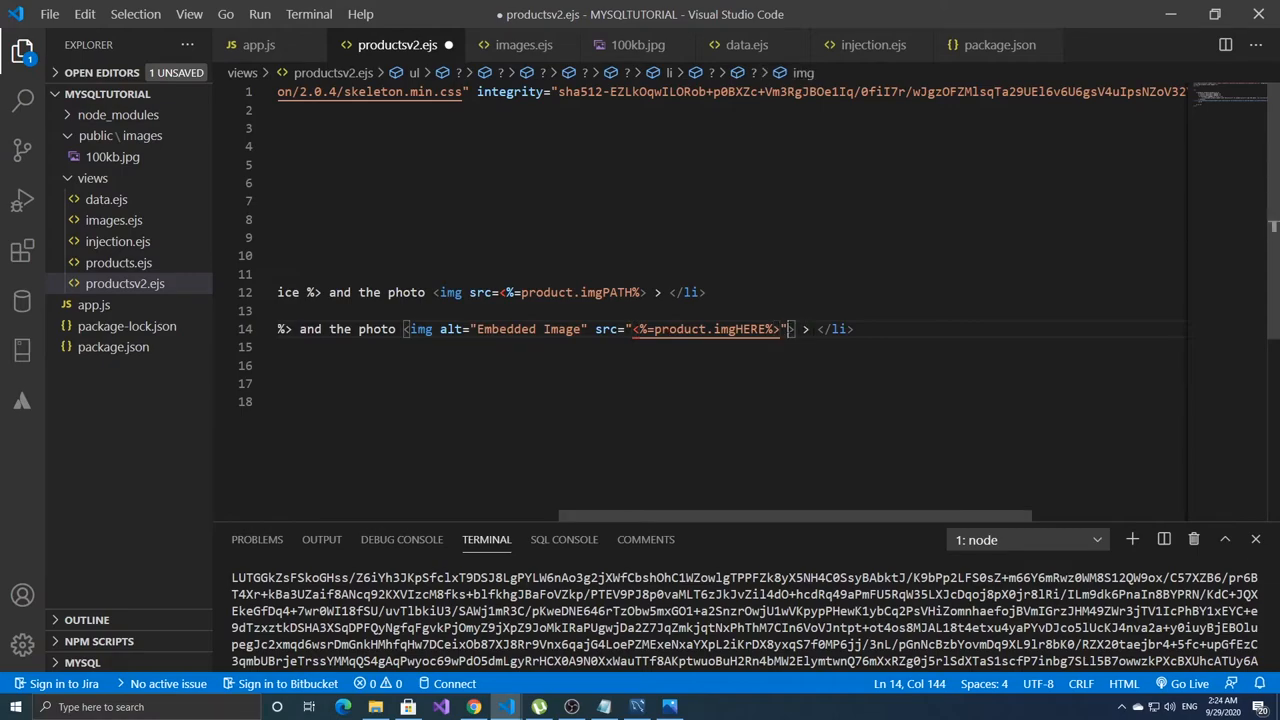
pyautogui.press('Backspace')
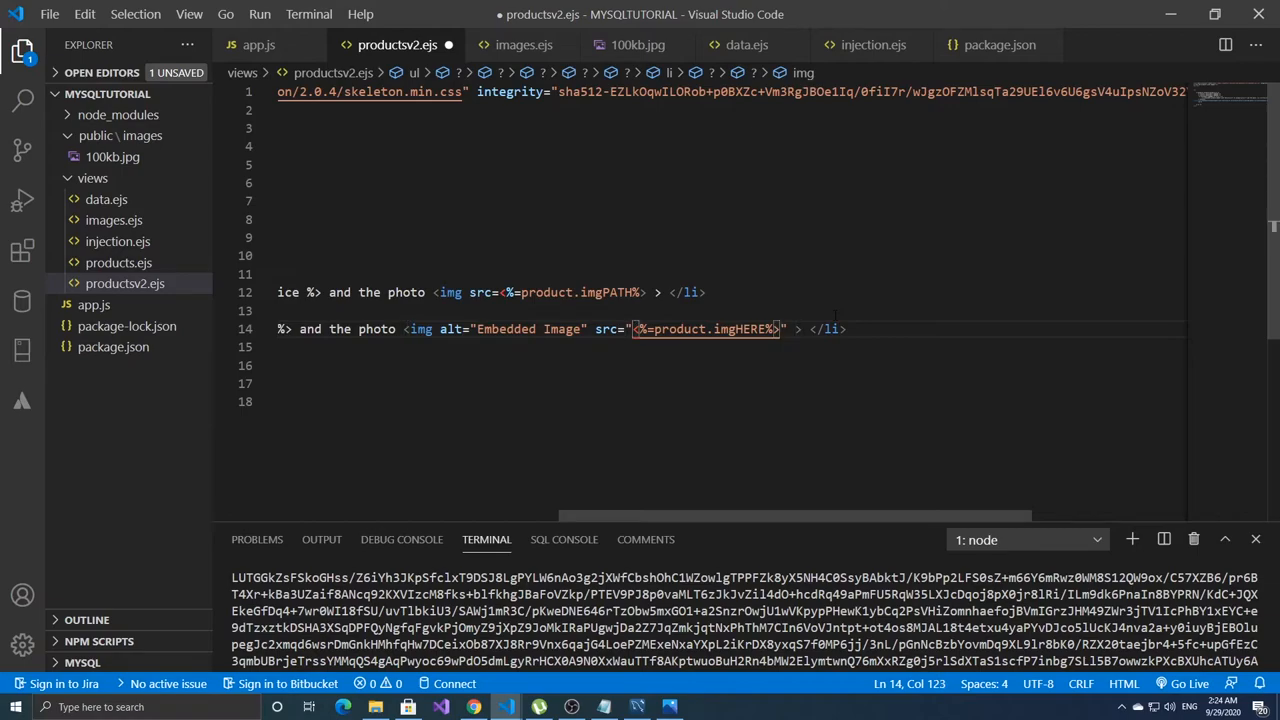
# - Prefix the src value with data:image/png;base64, before <%=product.imgHERE%>
pyautogui.write('data:image/')
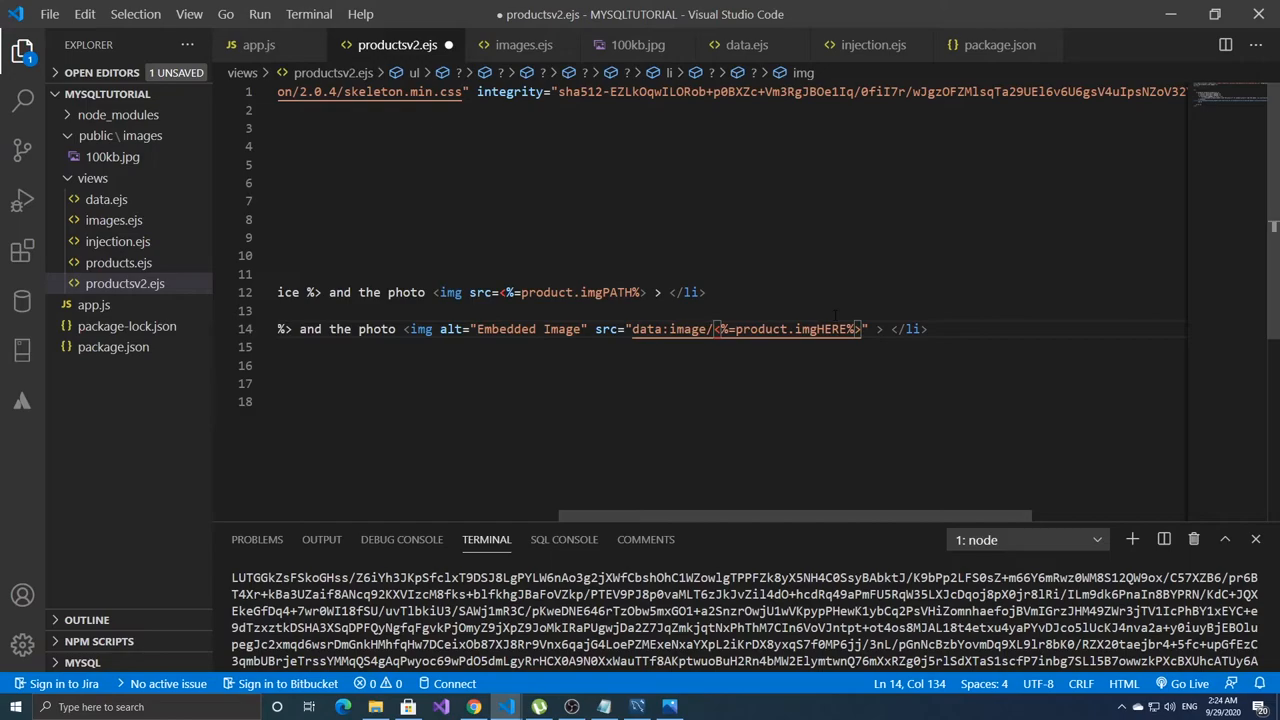
pyautogui.write('png;base64')
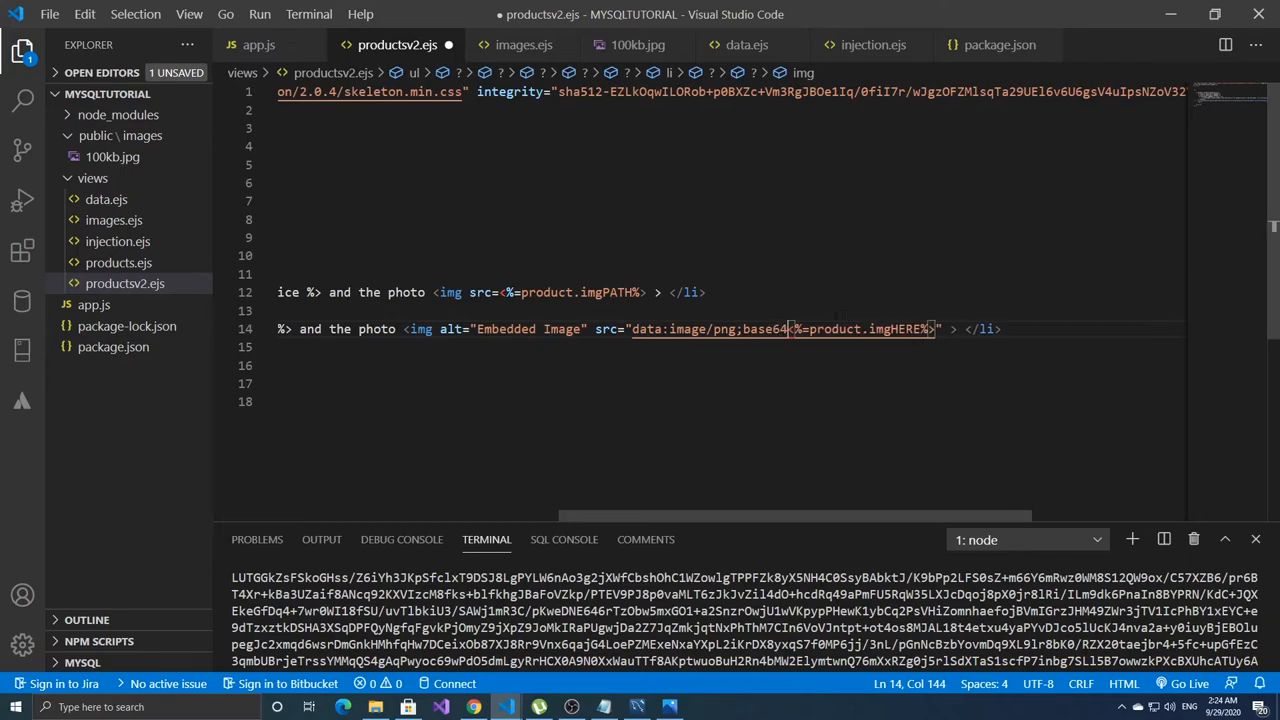
pyautogui.write(',')
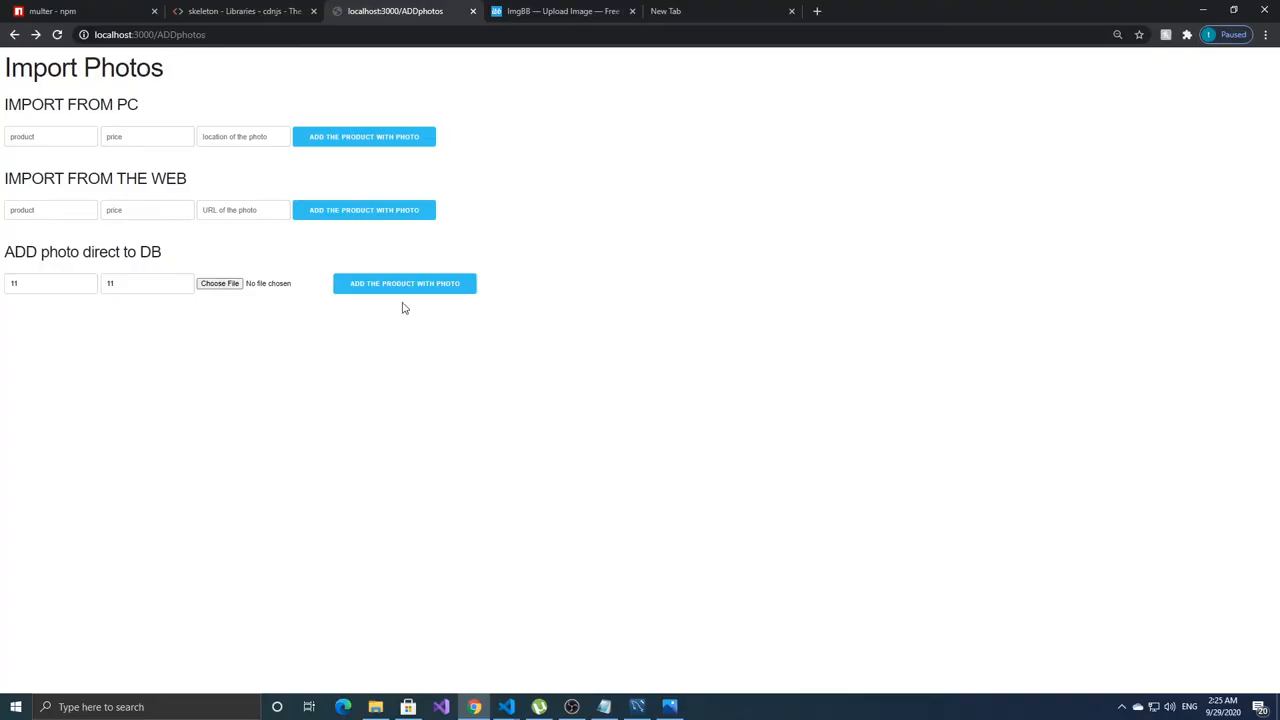
# - Submit the direct-to-DB form, read the undefined buffer TypeError, and let nodemon restart app.js
pyautogui.click(404, 284)
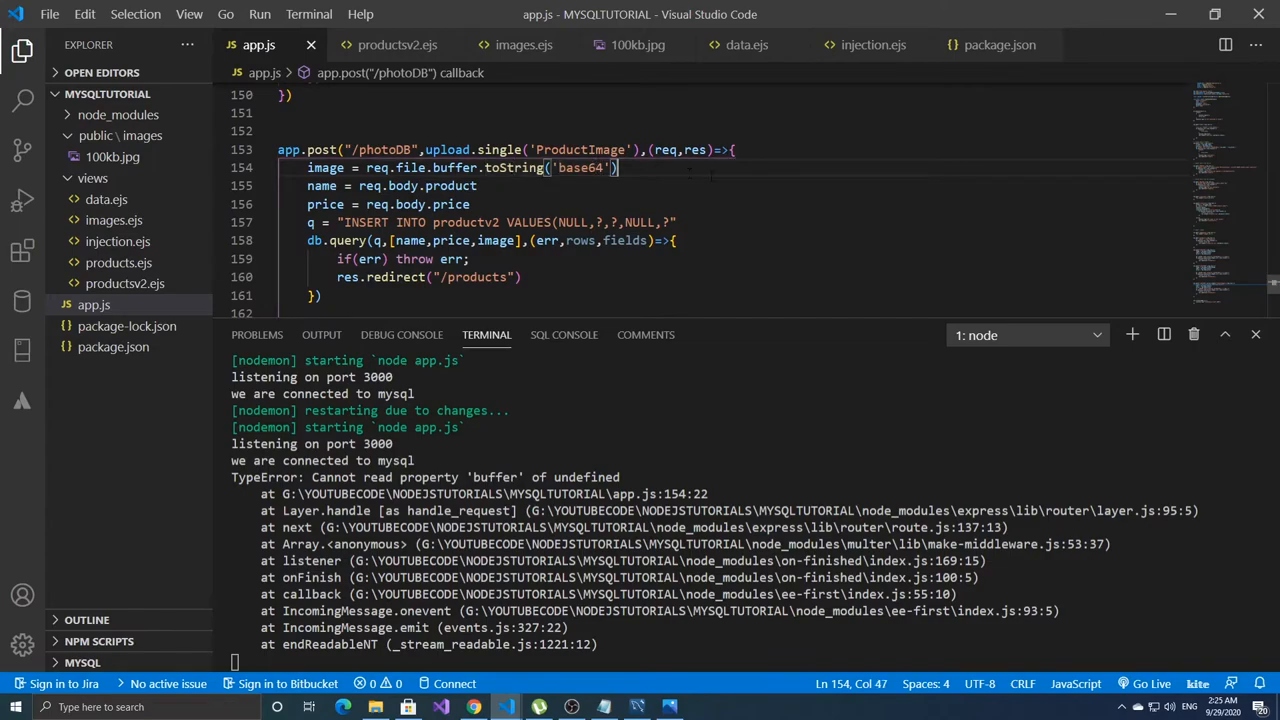
pyautogui.write('buff')
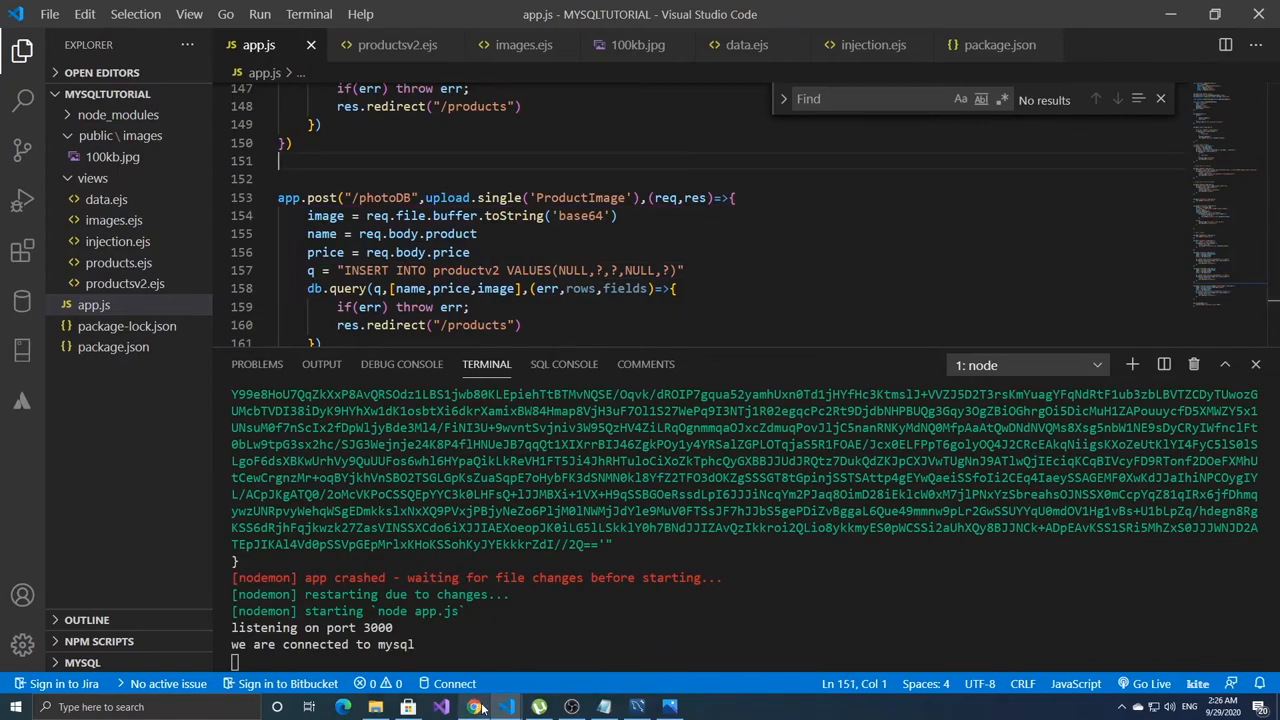
# - Add product TESTDB priced 999 via the ADD photo direct to DB form and view the list
pyautogui.click(474, 708)
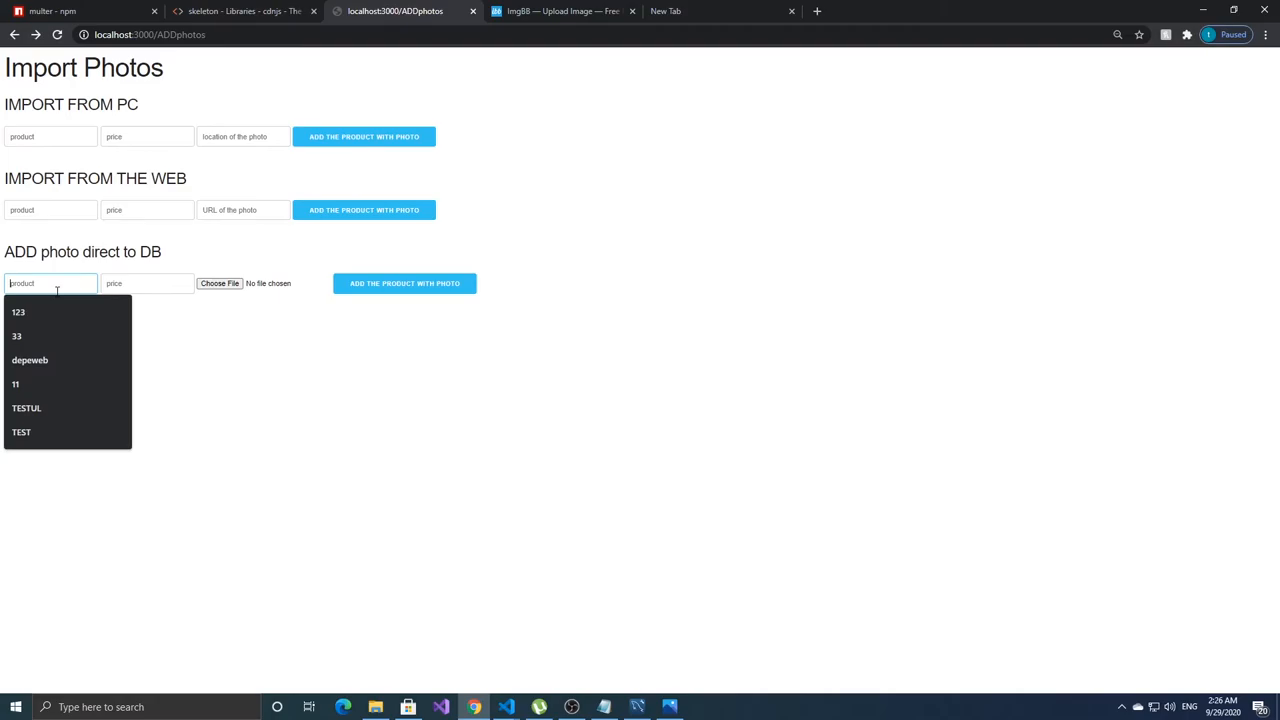
pyautogui.write('TESTDB')
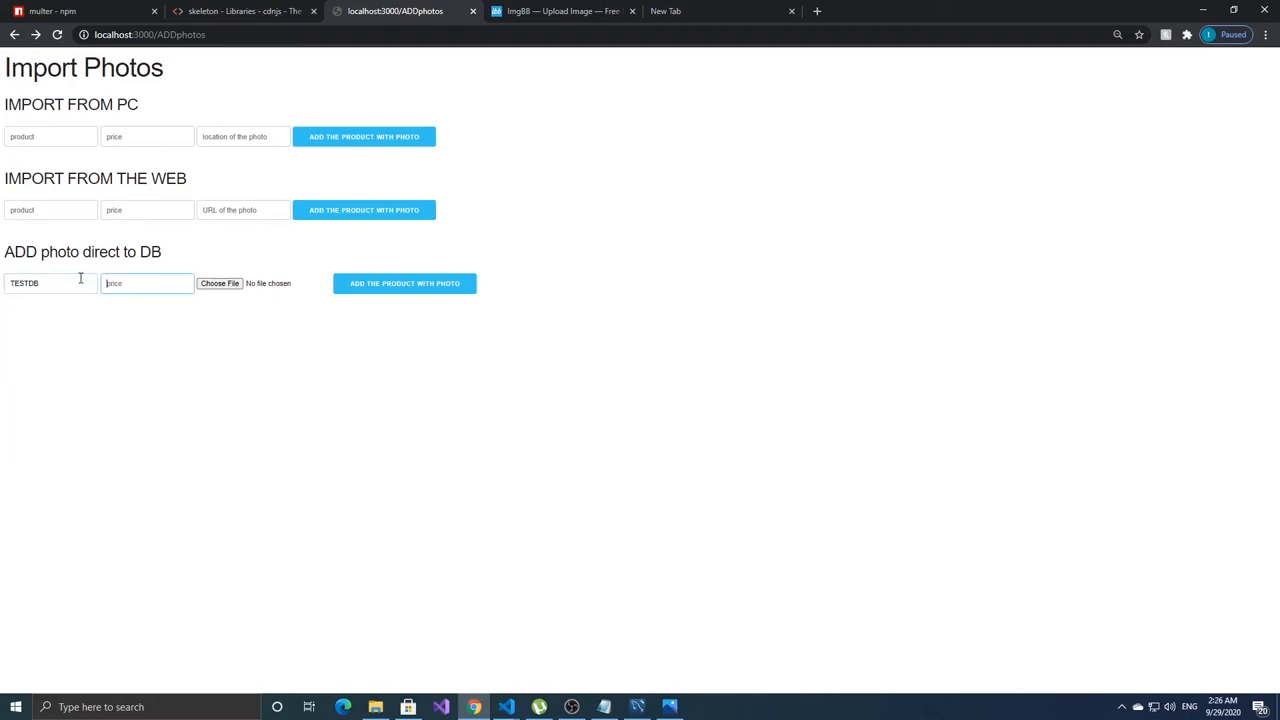
pyautogui.write('999')
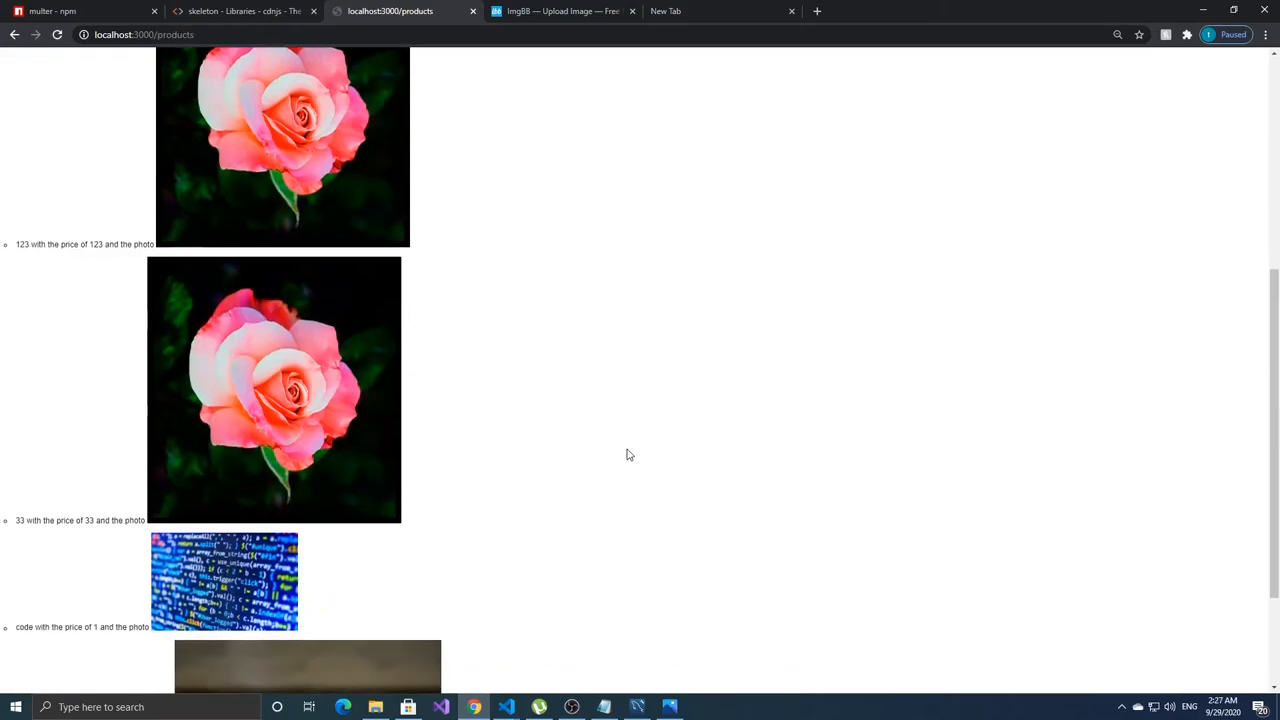
pyautogui.scroll(-3)
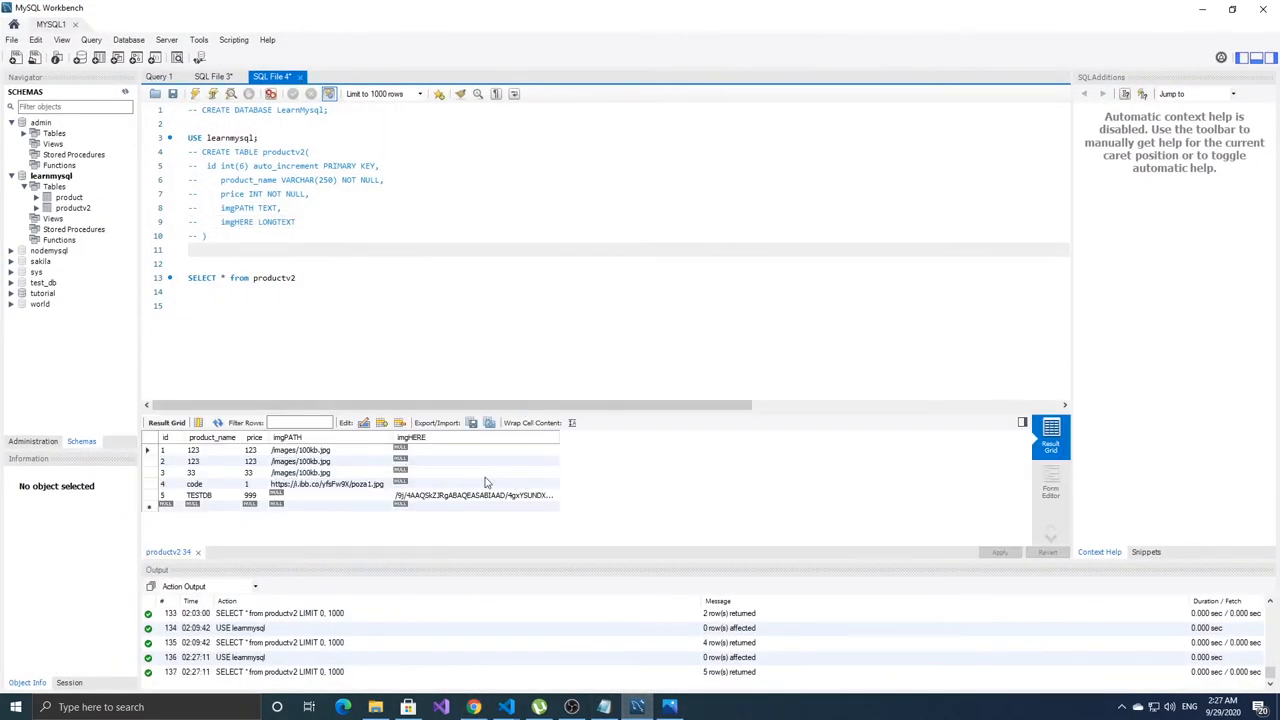
# - Select the new TESTDB row with its base64 image data in the productv2 result grid
pyautogui.click(476, 496)
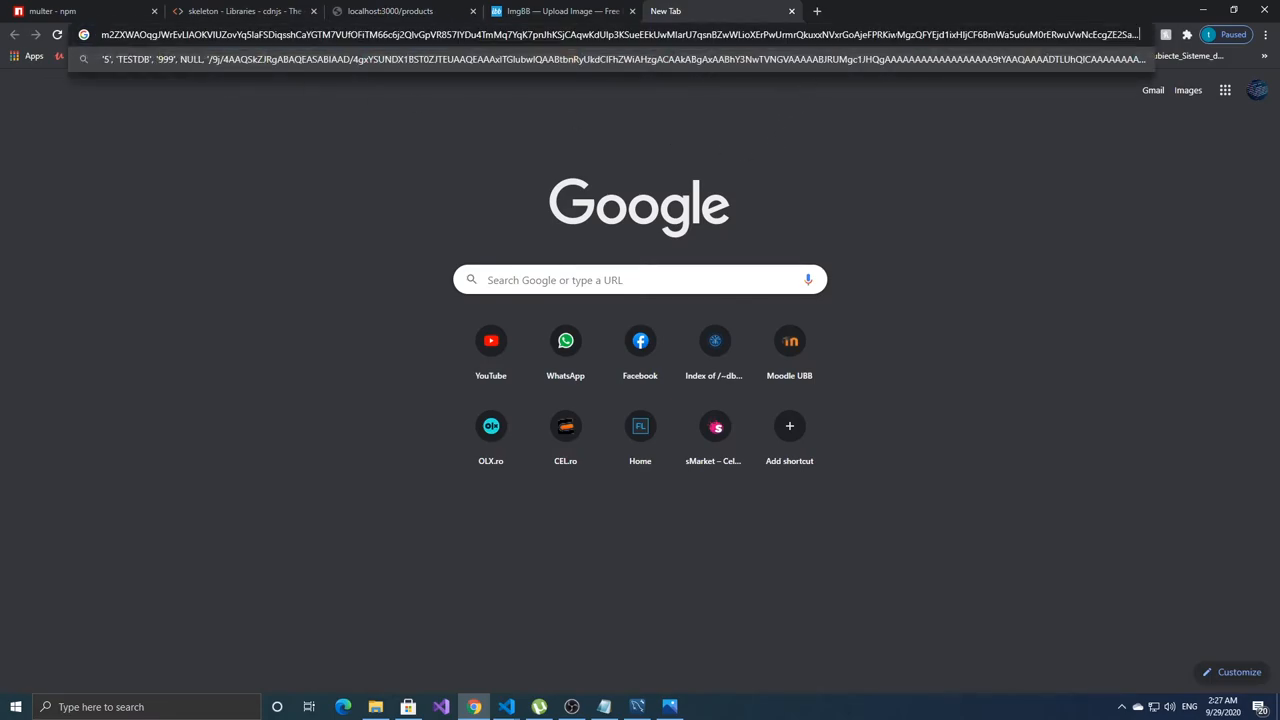
# - View the ImgBB upload result, then return to the localhost:3000/products page
pyautogui.click(600, 34)
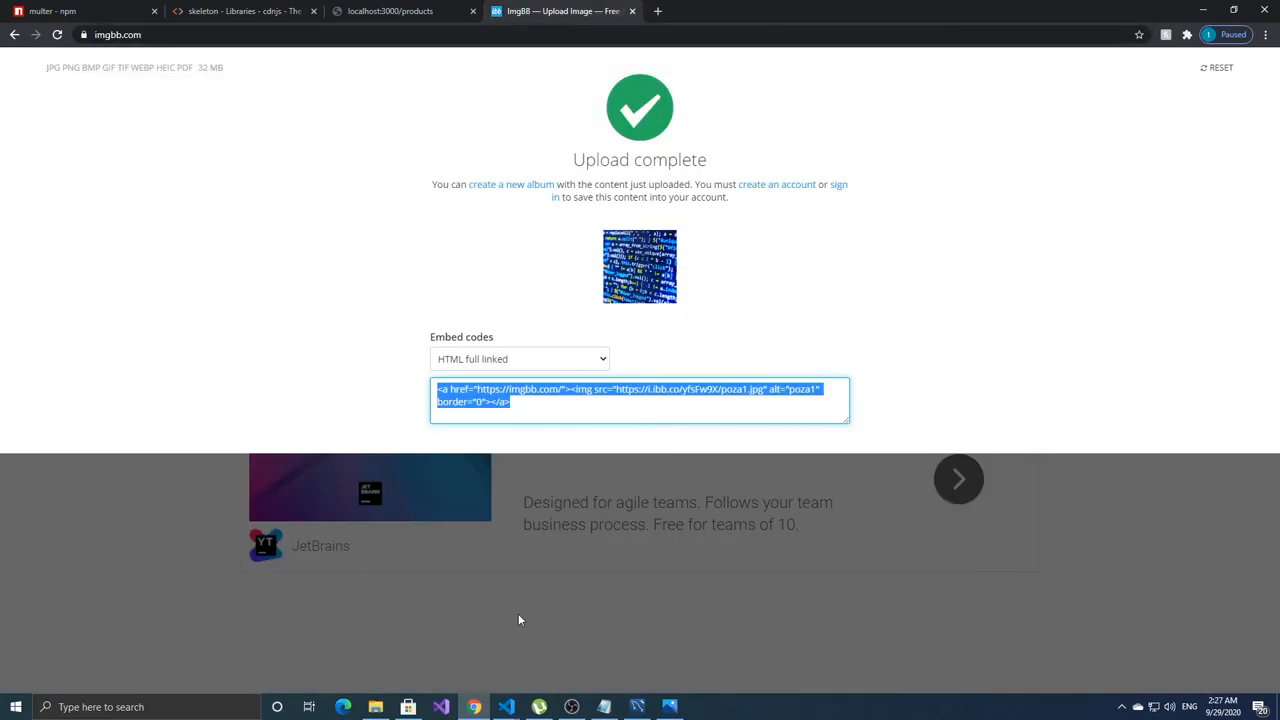
pyautogui.moveTo(504, 708)
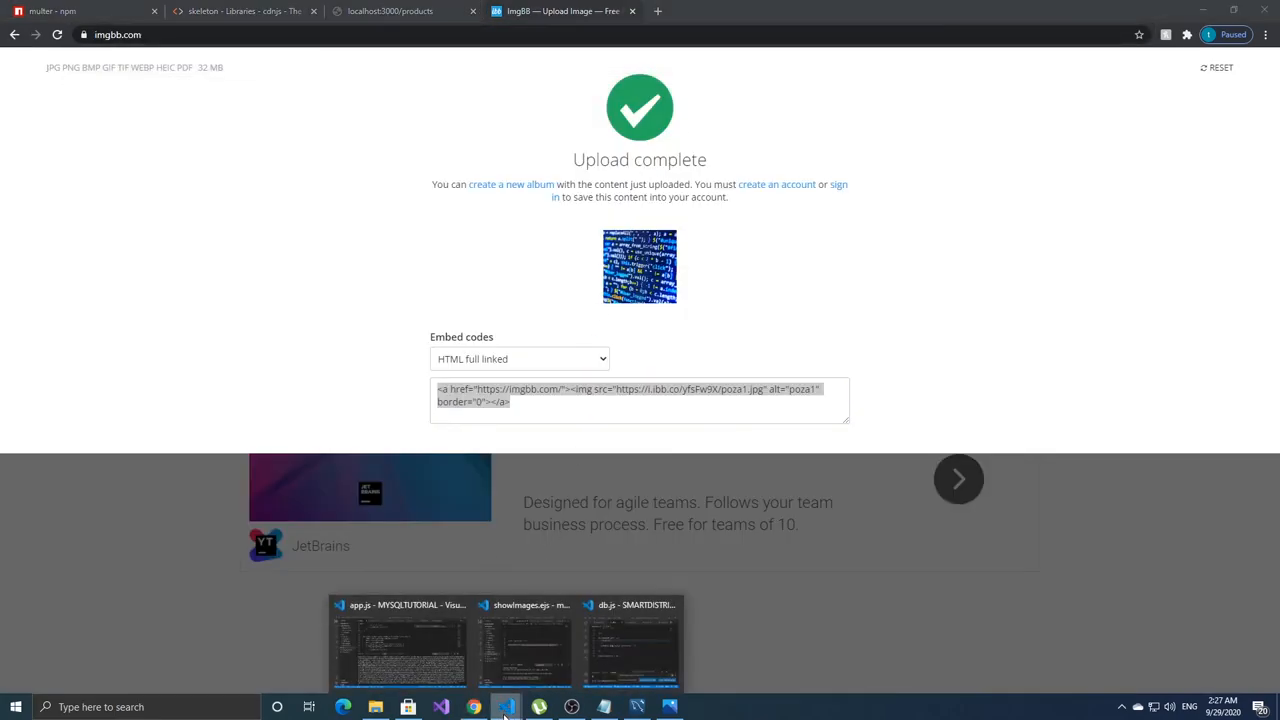
pyautogui.click(504, 708)
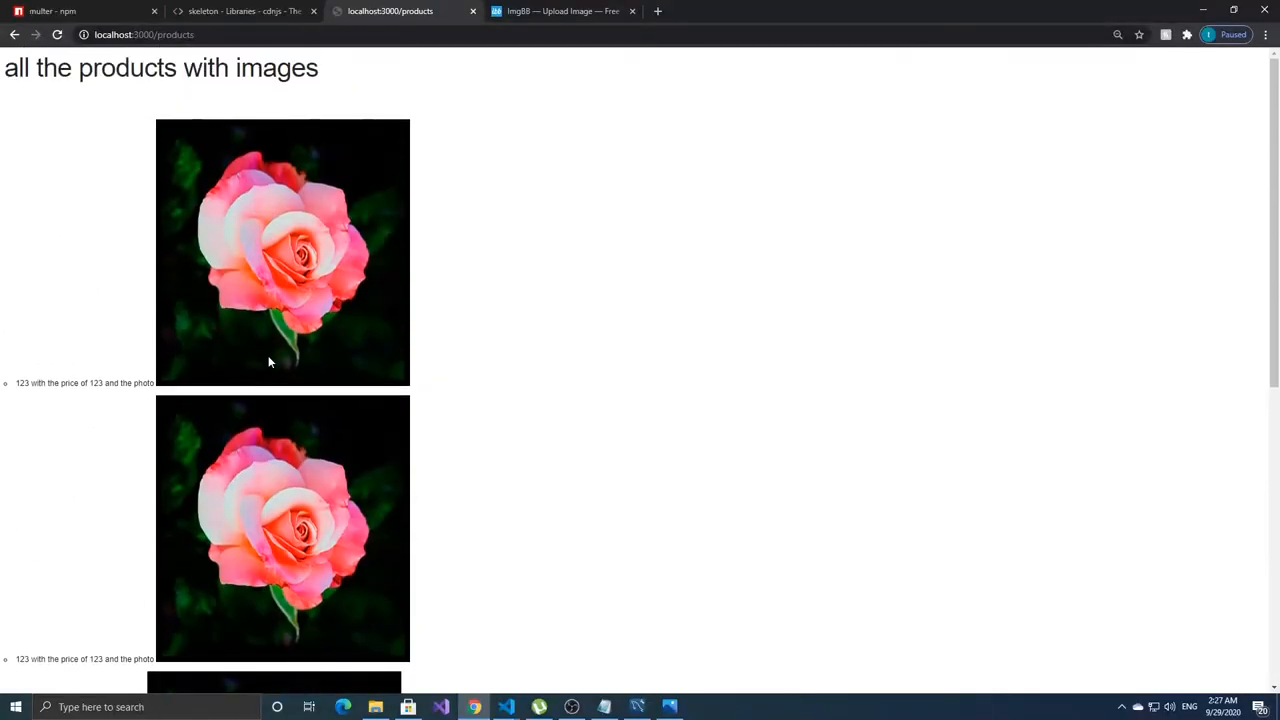
# - Scroll the products page to the TESTDB entry priced 999 with its notebook photo
pyautogui.scroll(-3)
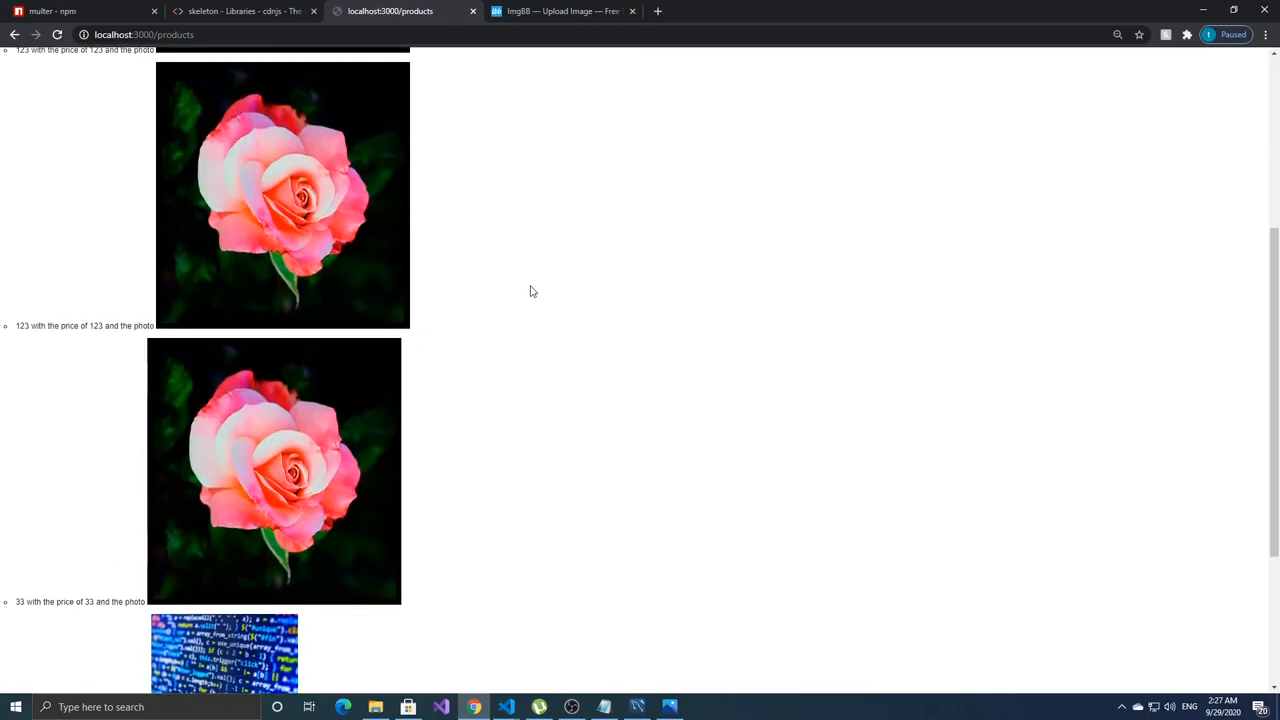
pyautogui.scroll(3)
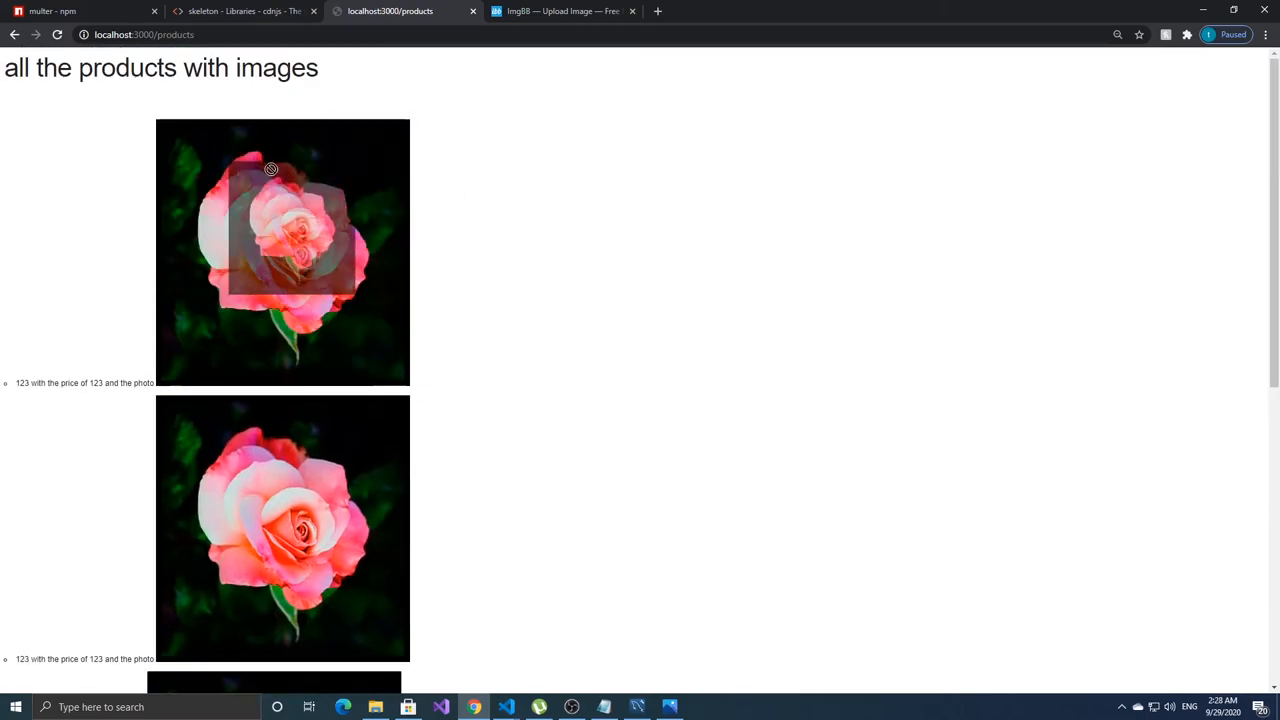
pyautogui.scroll(-3)
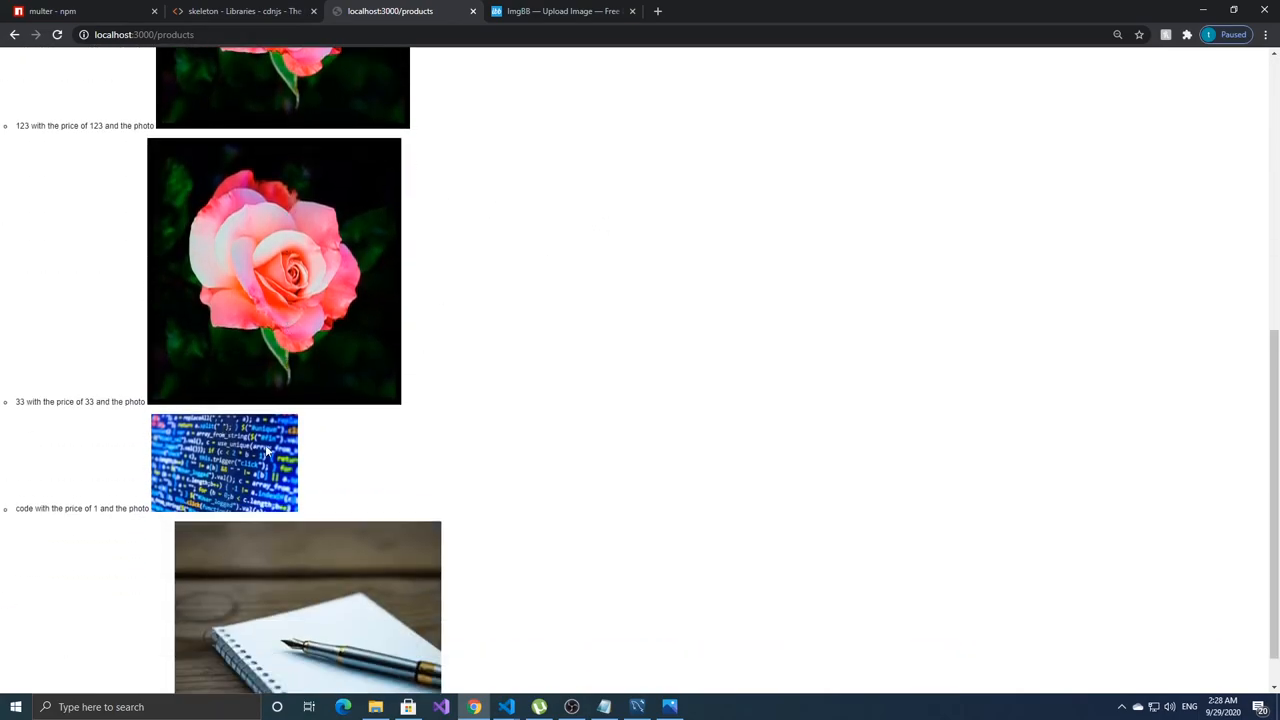
pyautogui.moveTo(304, 448)
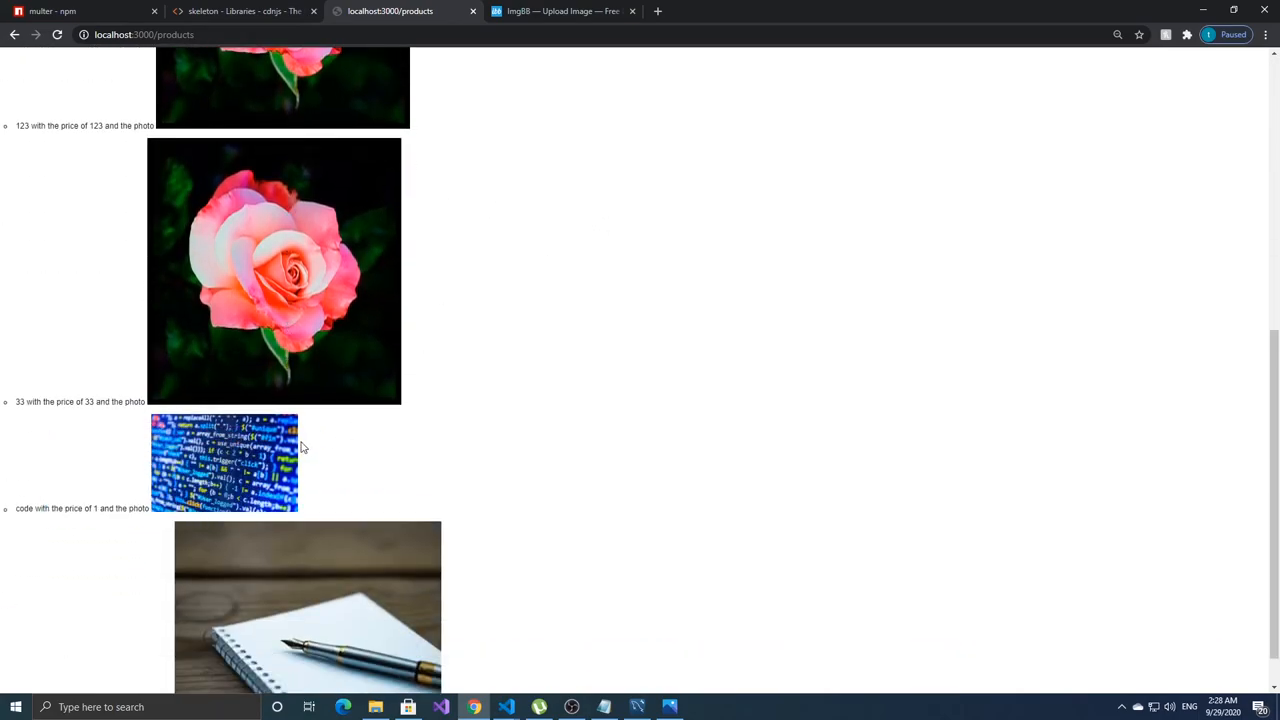
pyautogui.scroll(-3)
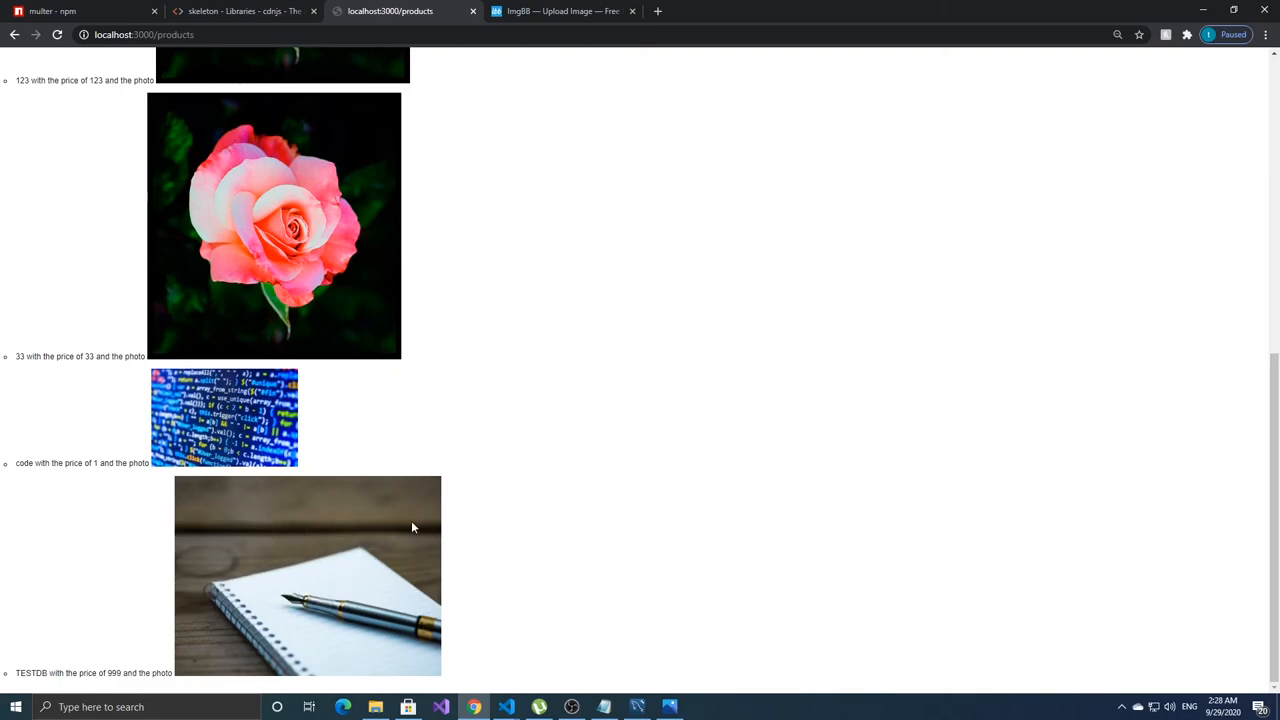
pyautogui.moveTo(428, 552)
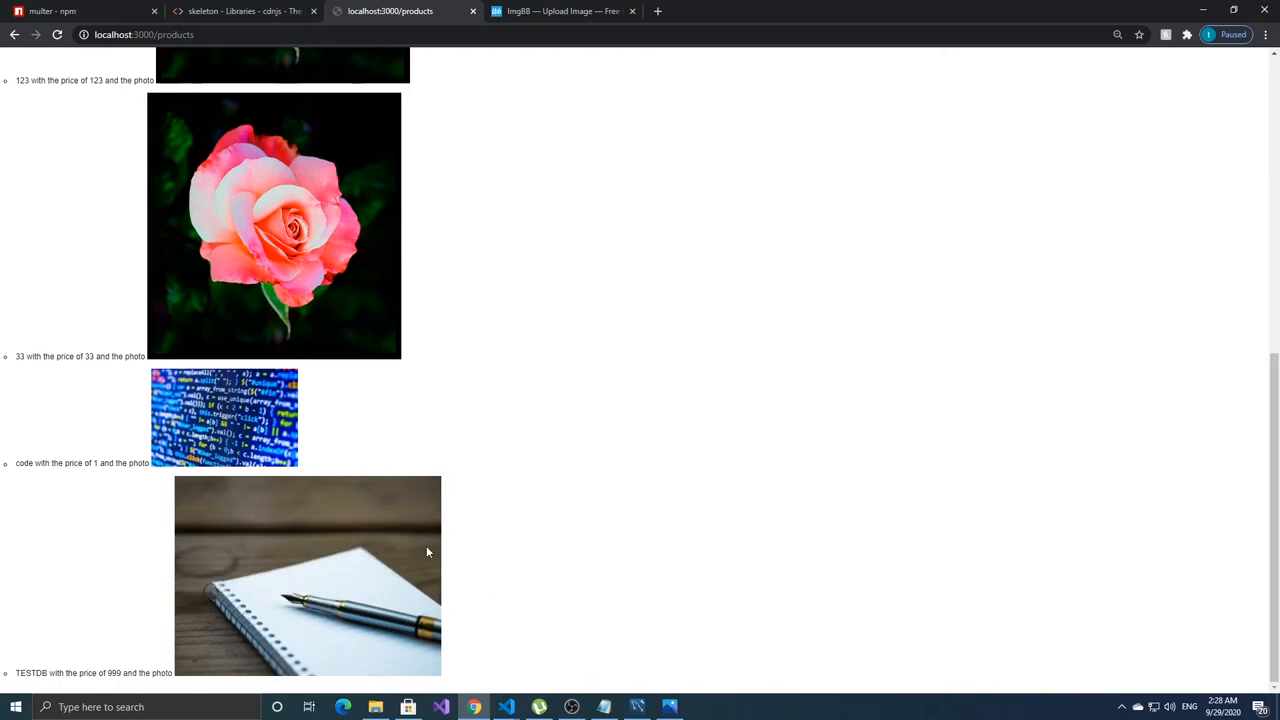
pyautogui.moveTo(488, 540)
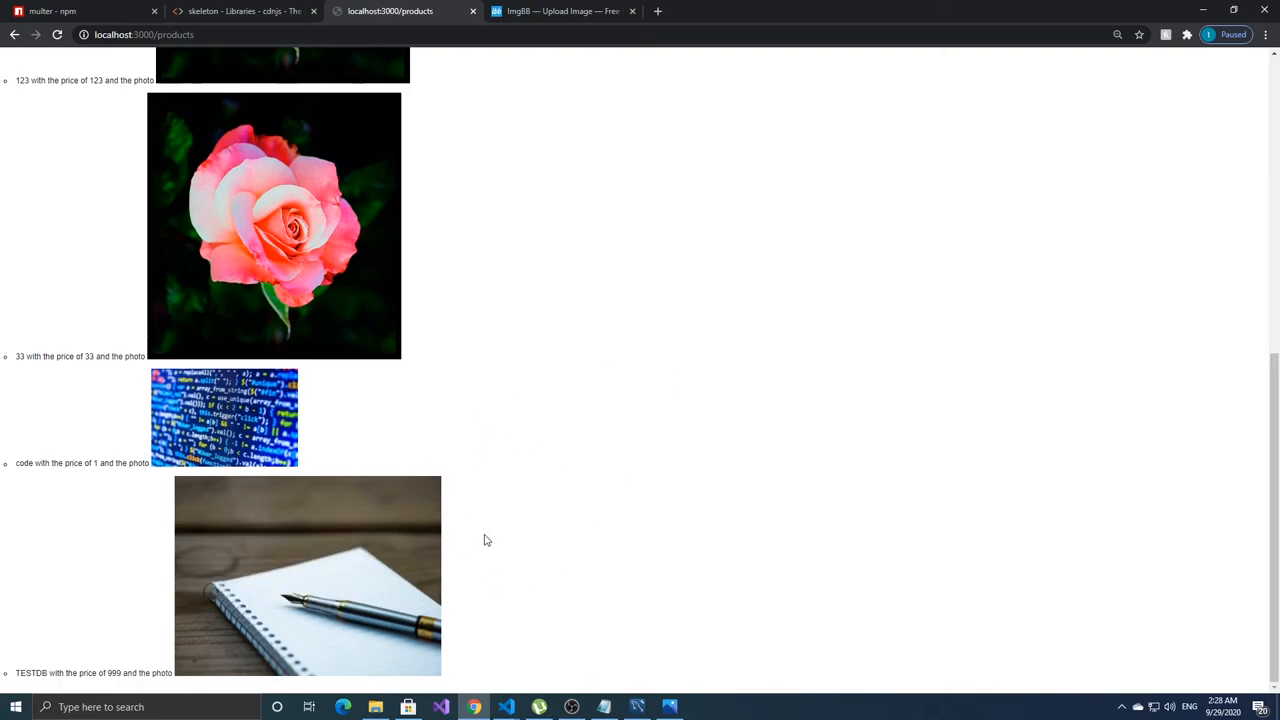
pyautogui.moveTo(564, 510)
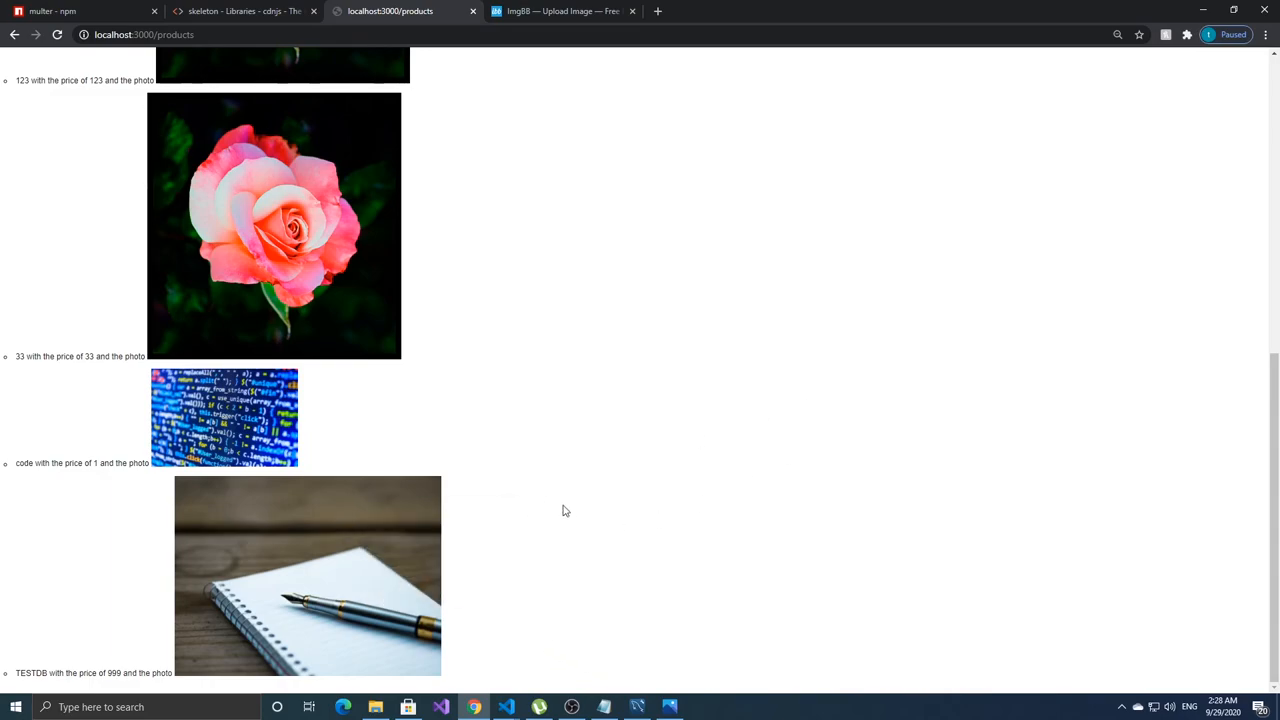